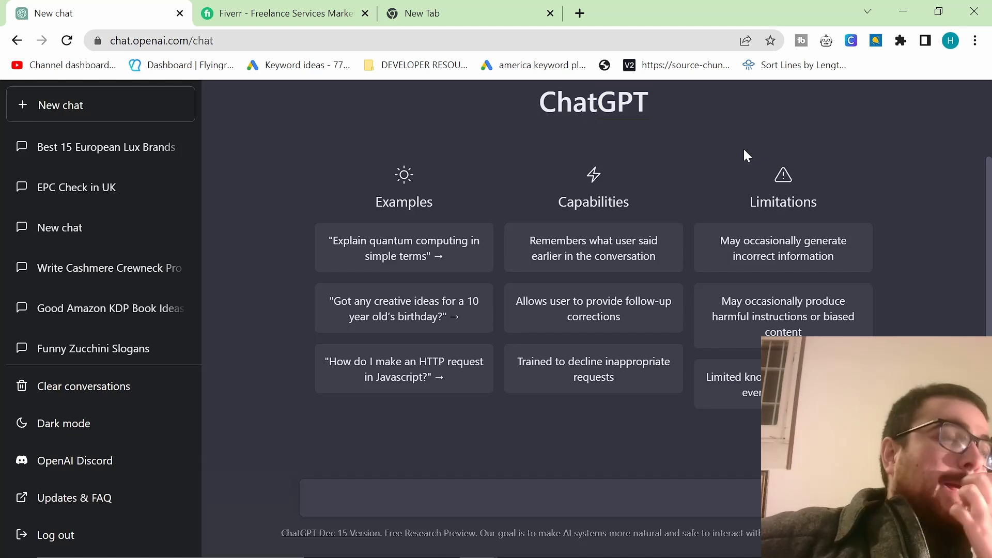
mouse_move(624, 334)
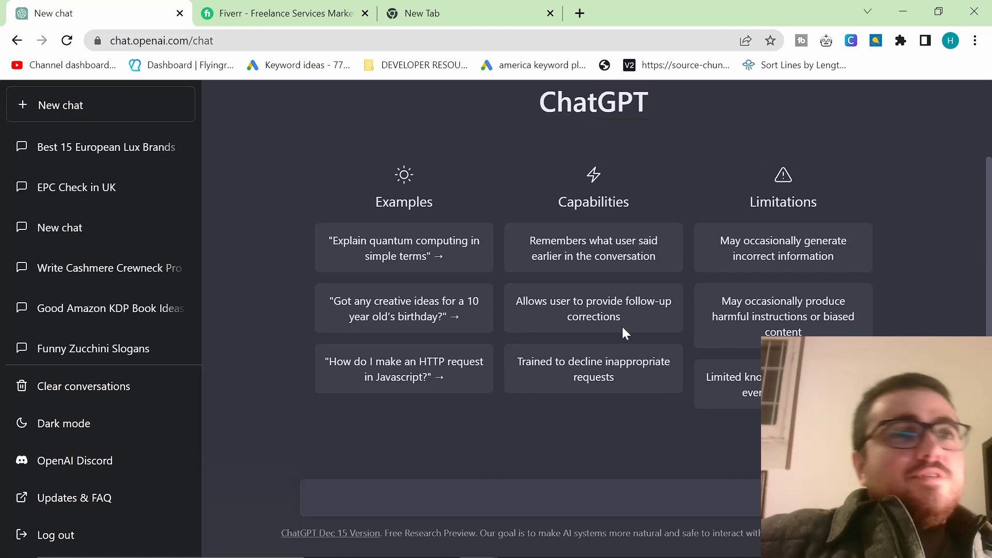
mouse_move(626, 323)
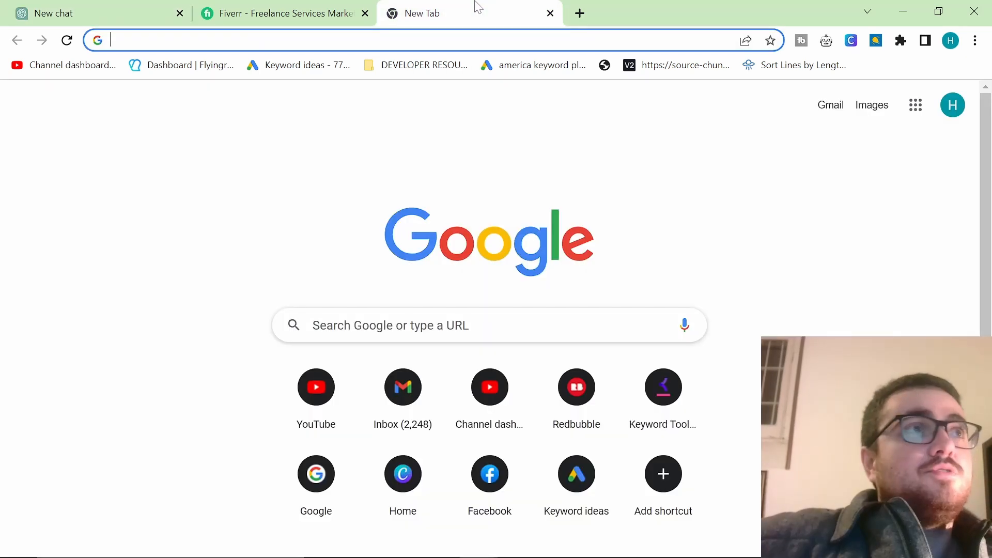
- Load chat.openai.com/chat in a new tab and highlight the conversation-memory capability text
text(chat.openai.com/chat)
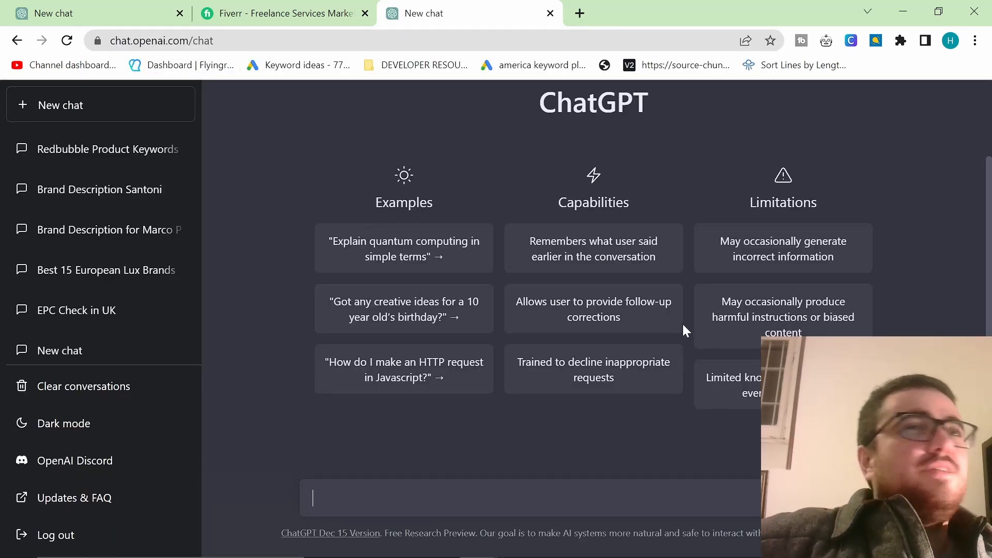
mouse_move(357, 534)
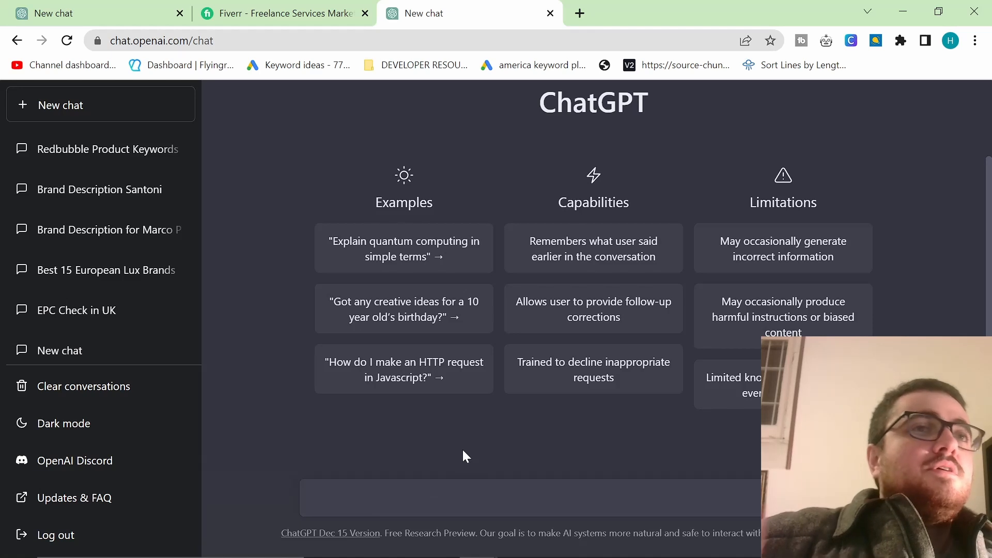
mouse_move(405, 309)
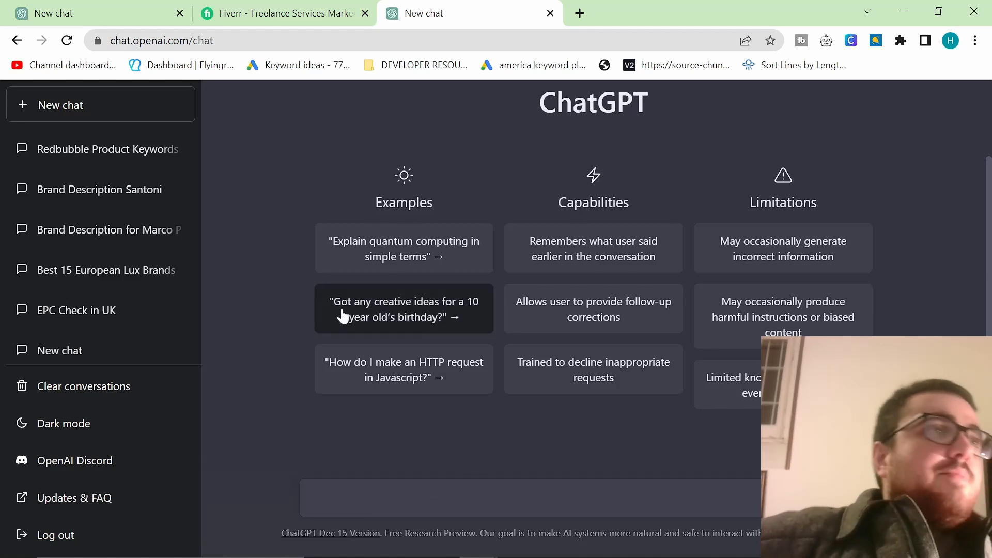
mouse_move(399, 411)
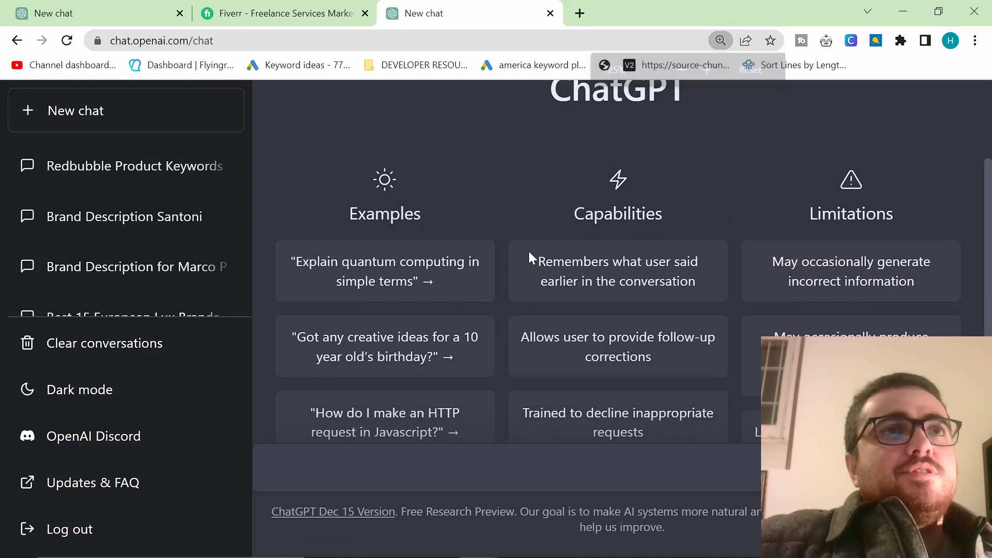
drag(541, 261, 695, 281)
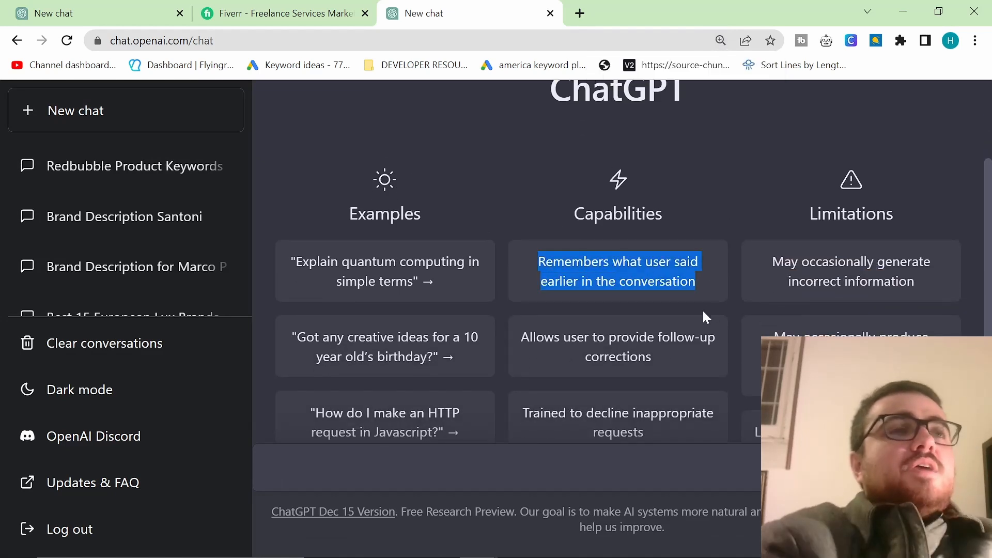
mouse_move(698, 318)
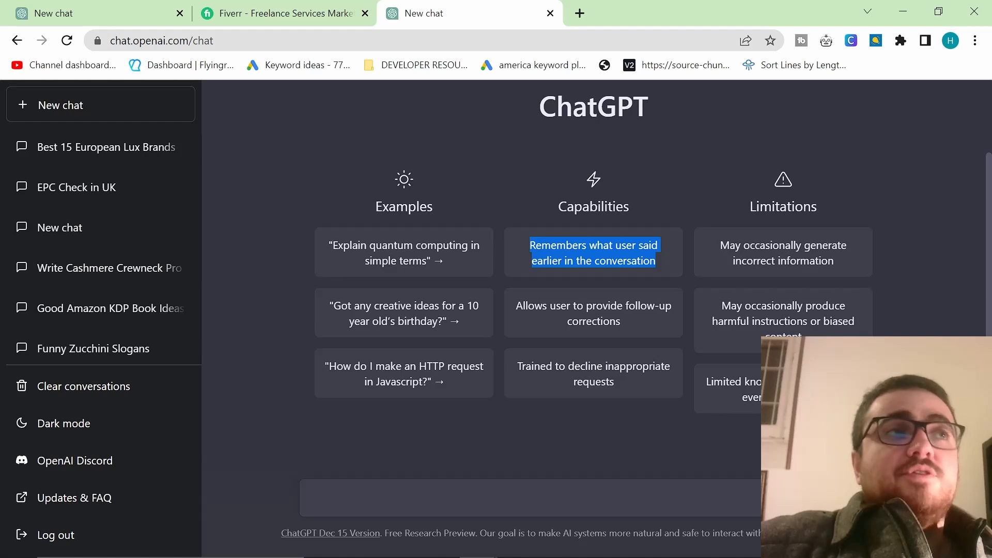
mouse_move(273, 352)
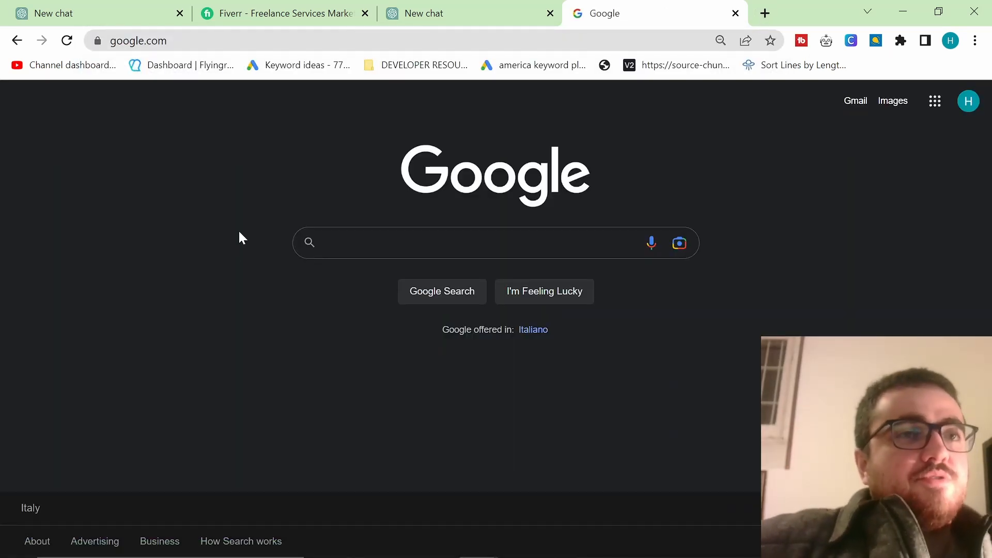
mouse_move(212, 255)
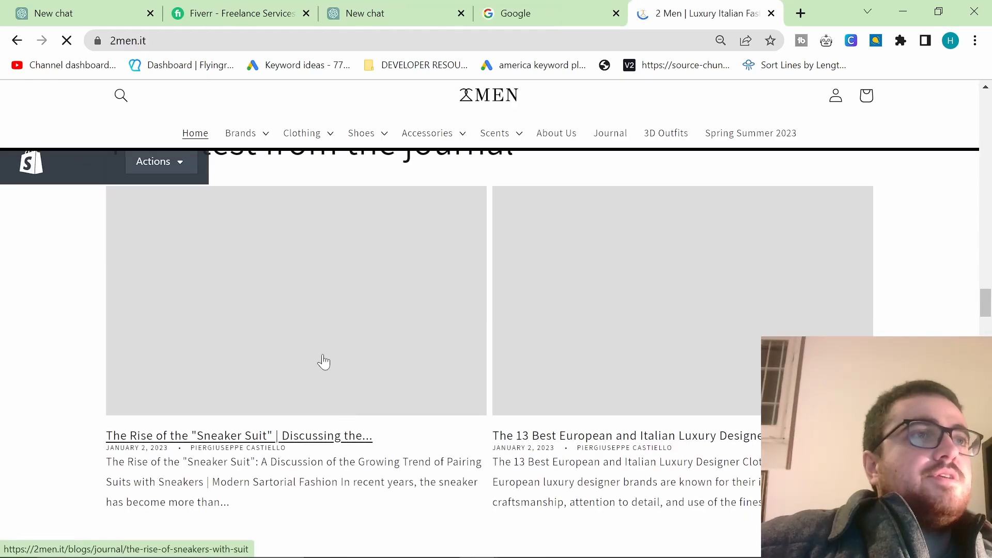
- Open the Sneaker Suit journal article and scroll down to its styling-by-occasion section
click(239, 435)
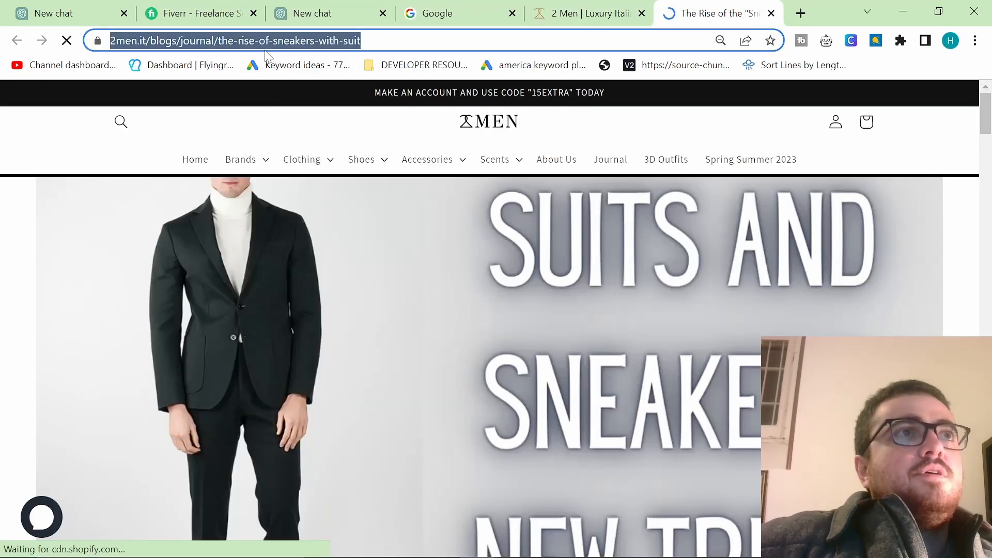
scroll(down, 3)
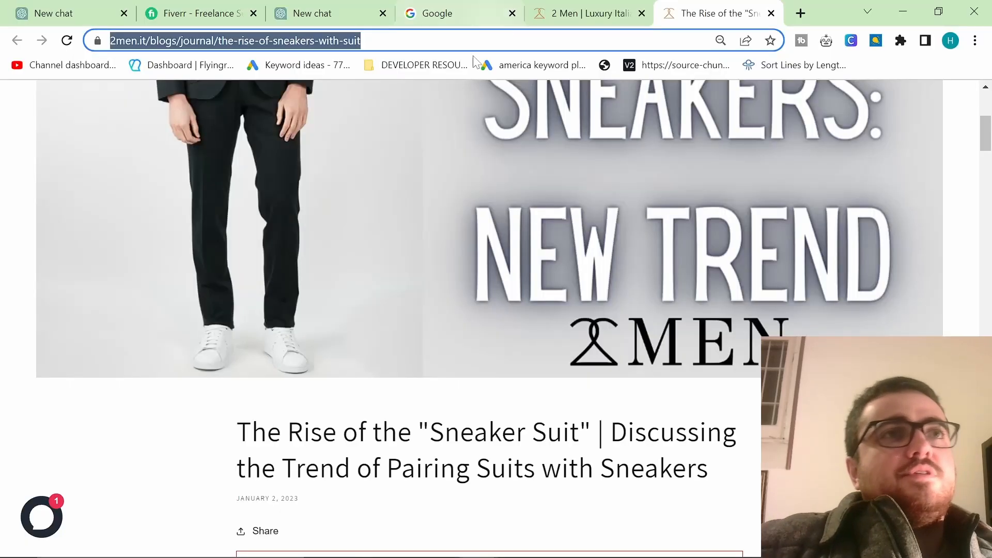
scroll(down, 3)
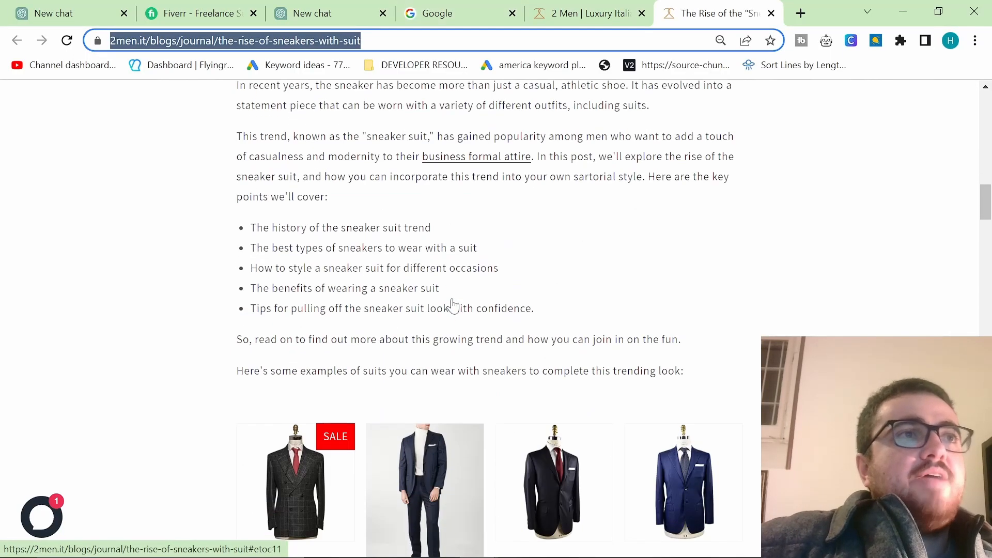
scroll(down, 3)
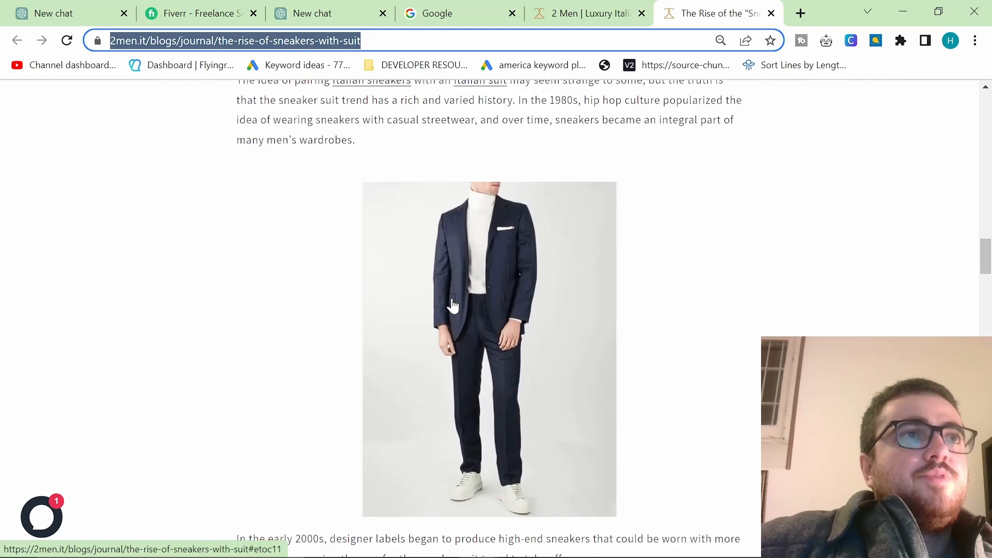
scroll(down, 3)
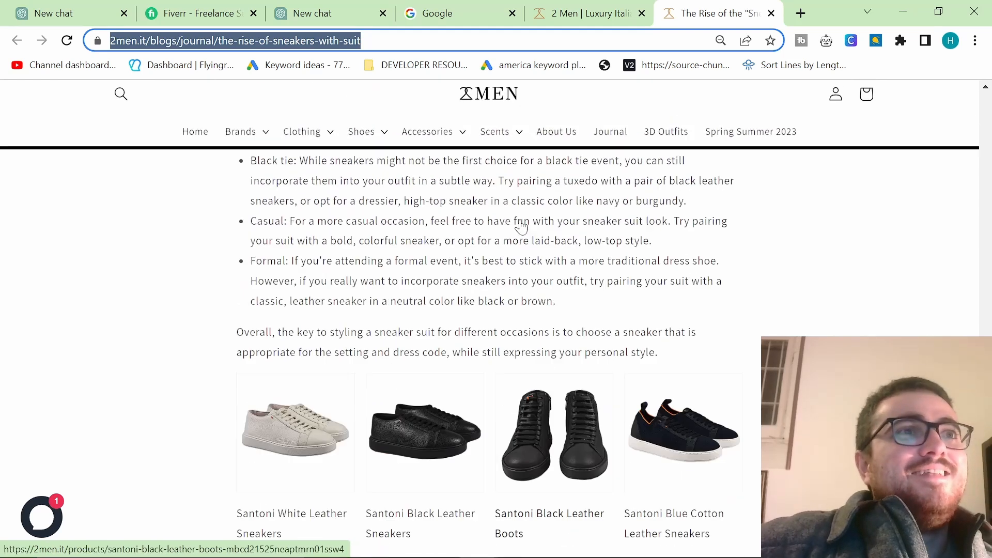
- Bring up Search Console and switch to the 2men.it property
click(470, 13)
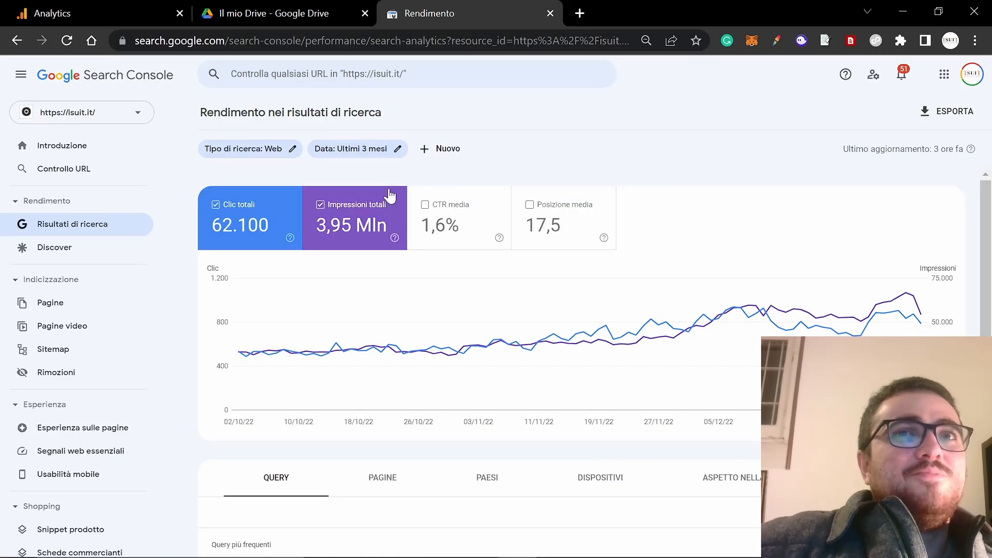
click(80, 112)
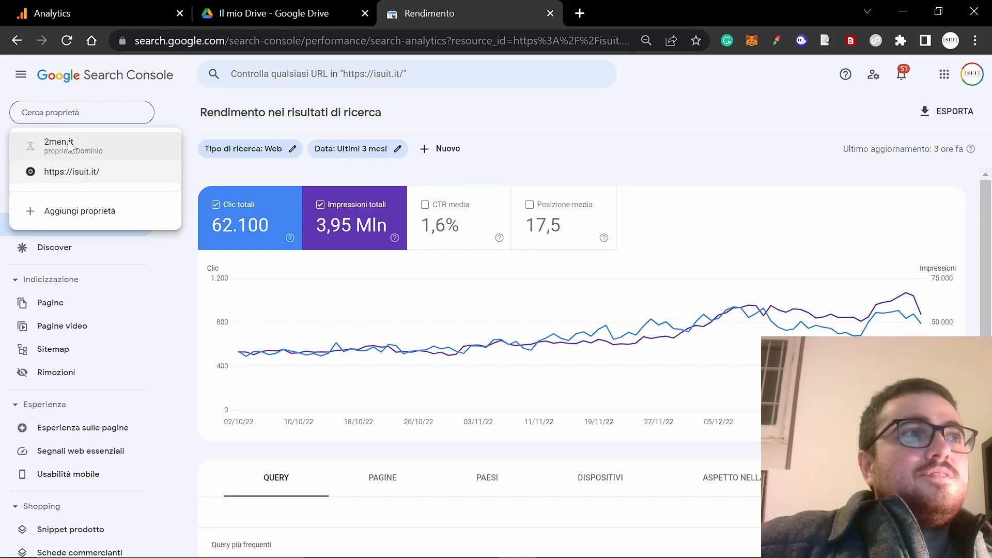
click(59, 146)
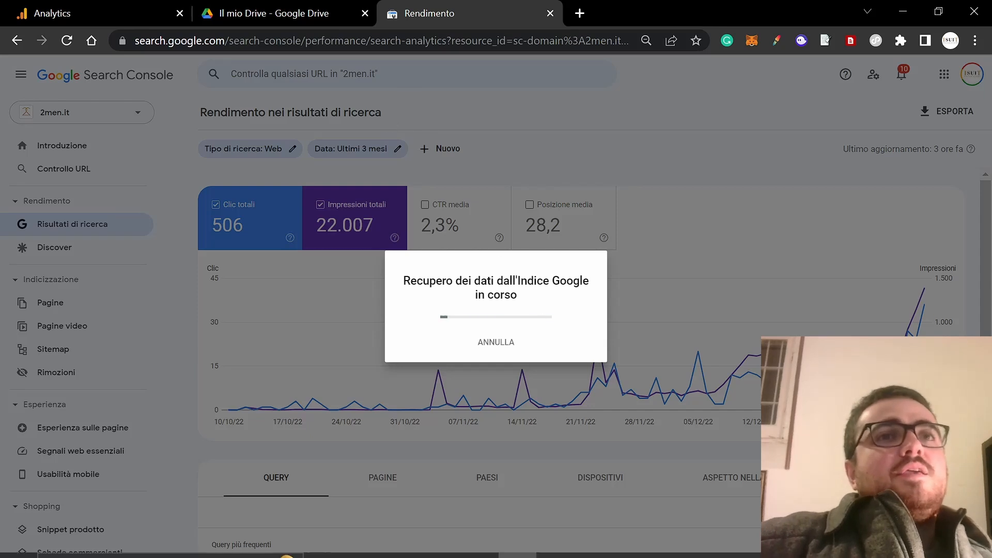
mouse_move(397, 230)
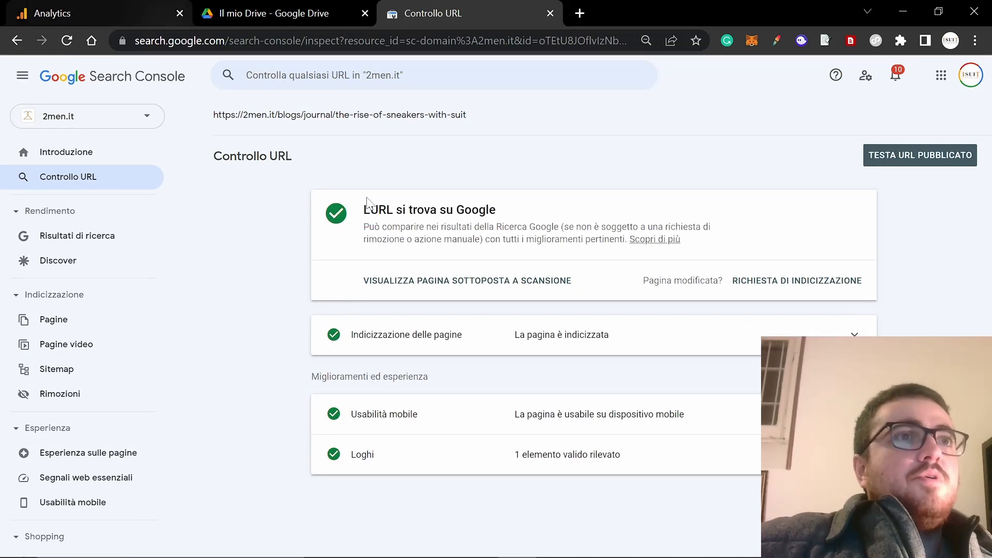
- Check the URL inspection result showing the post indexed, then return to the blog post window
click(95, 13)
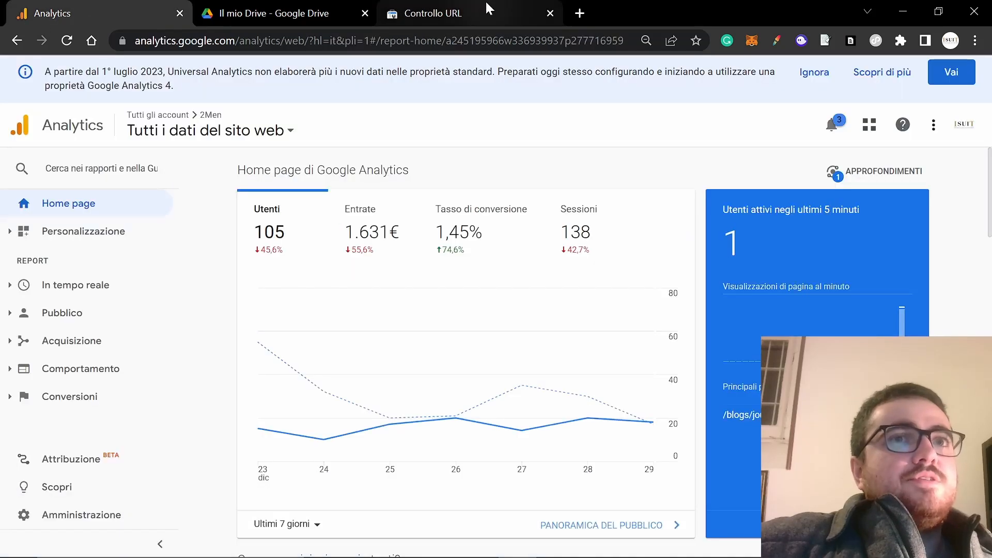
click(440, 13)
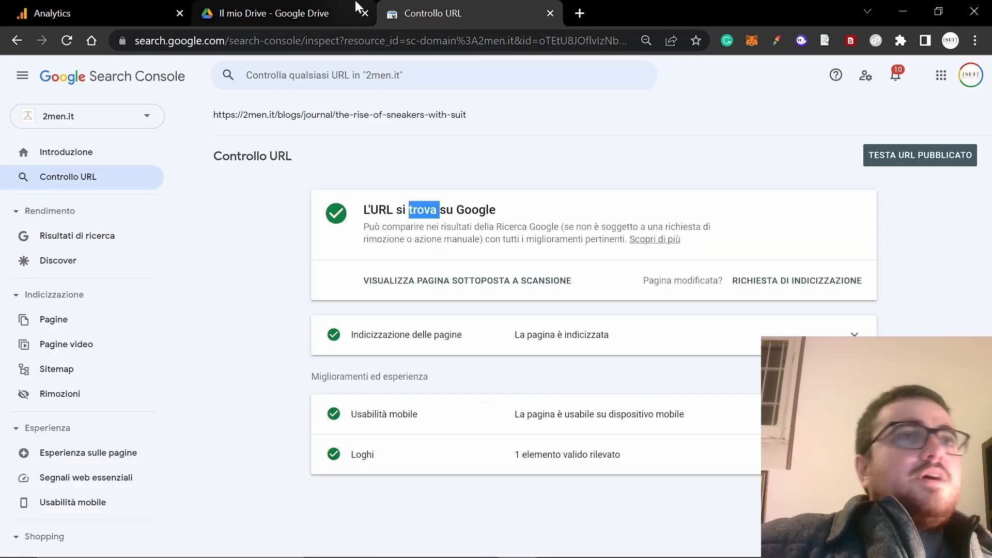
key(alt+tab)
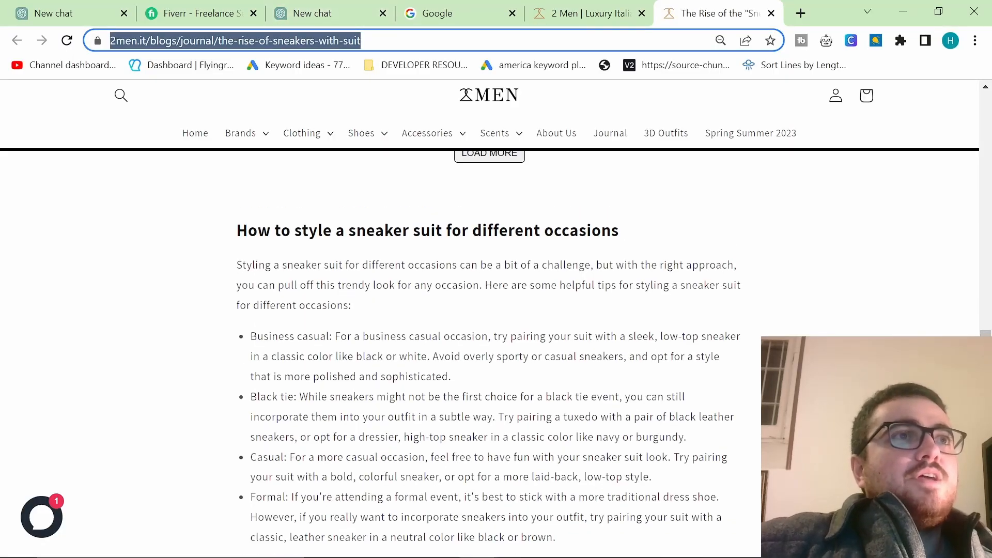
- Scroll the post back toward its title and switch to the empty ChatGPT chat
scroll(down, 3)
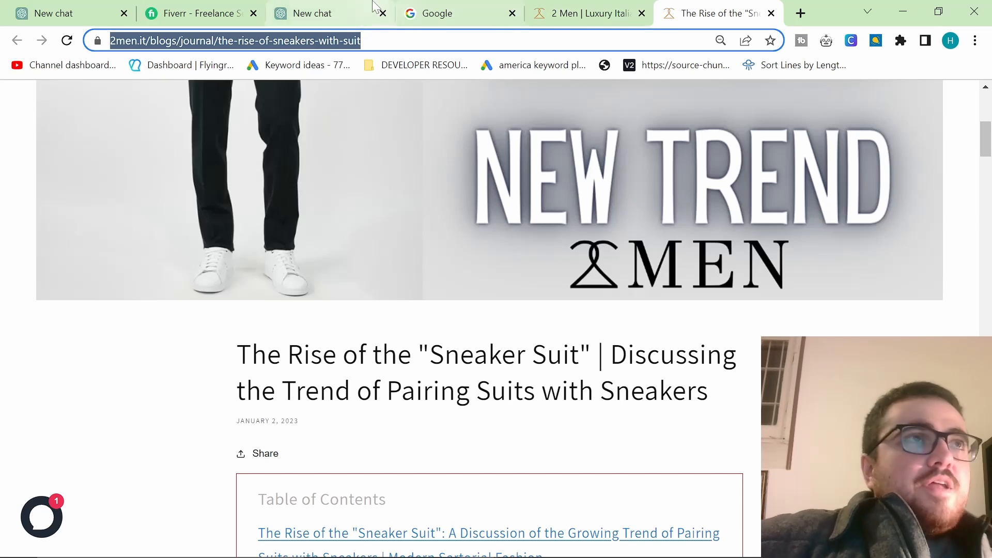
click(310, 14)
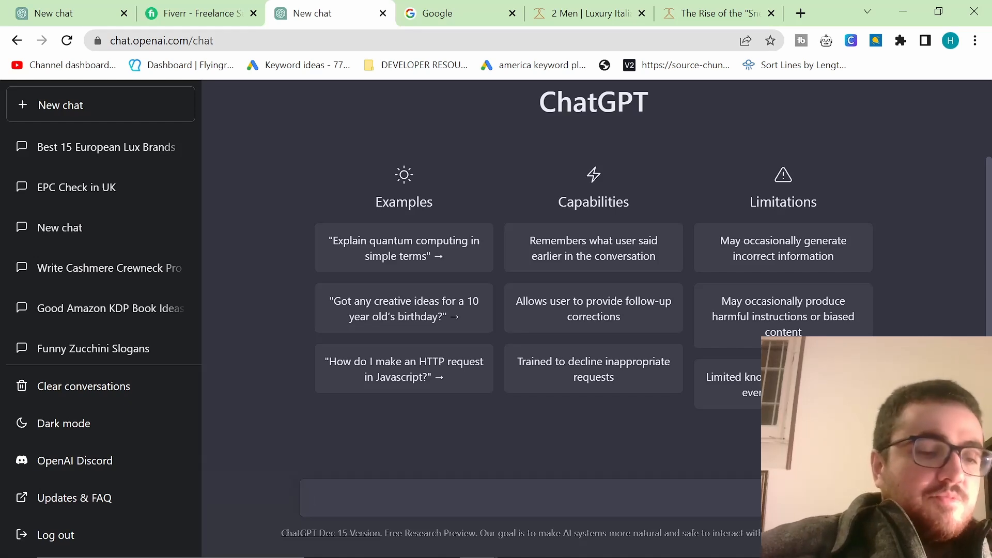
- Ask ChatGPT for some blog post ideas about classic men's sartorial fashion
text(Give me s)
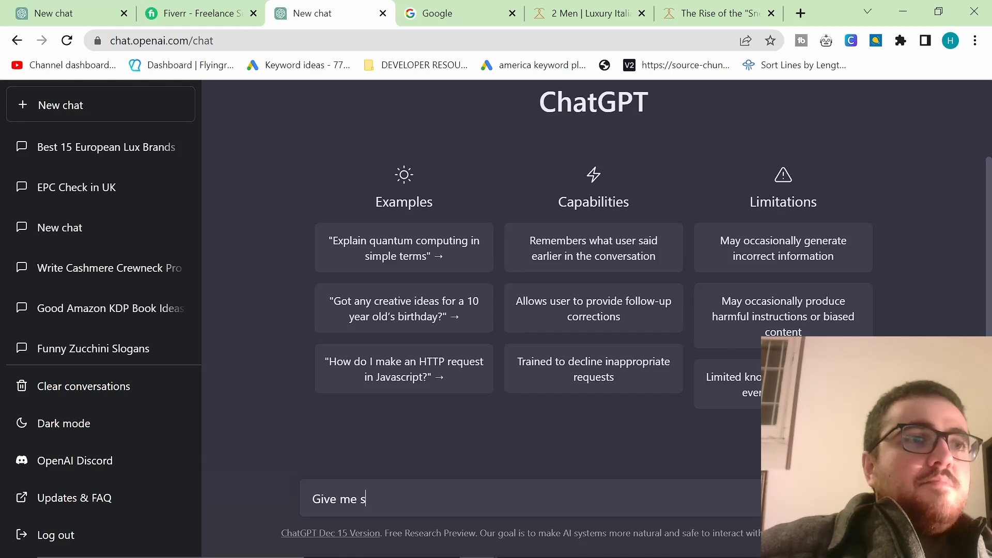
text(ome blog)
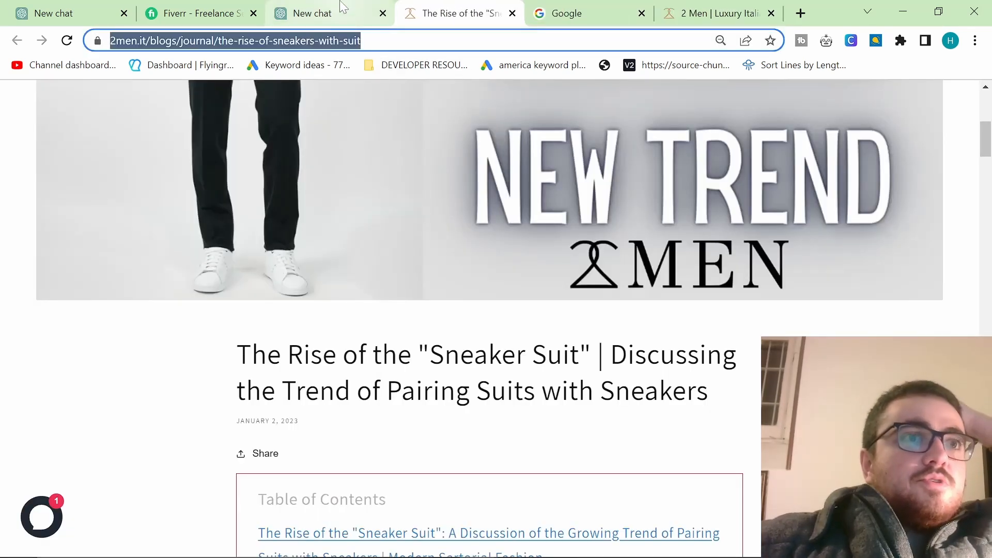
click(310, 14)
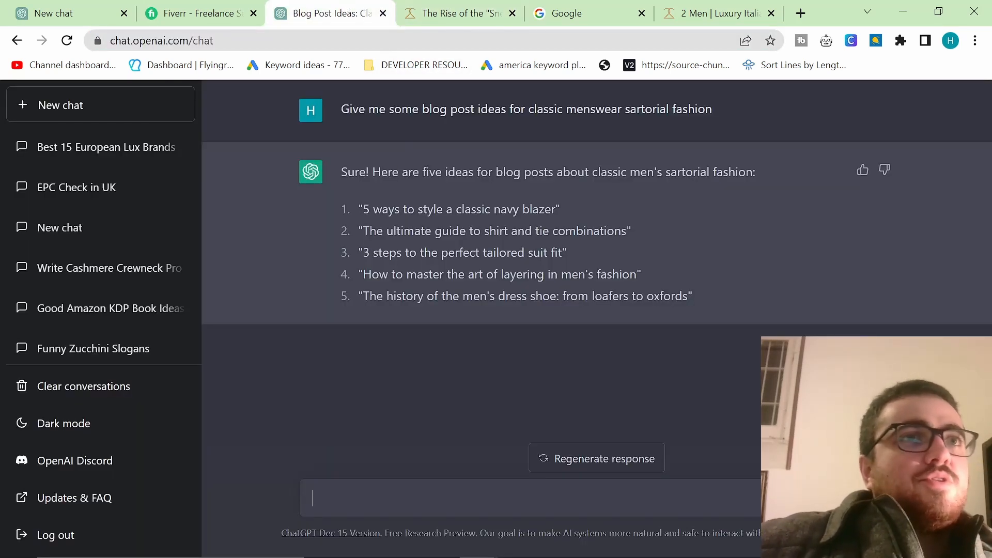
- Select the Sneaker Suit article's title text and return to the chat with the five blog ideas
click(459, 13)
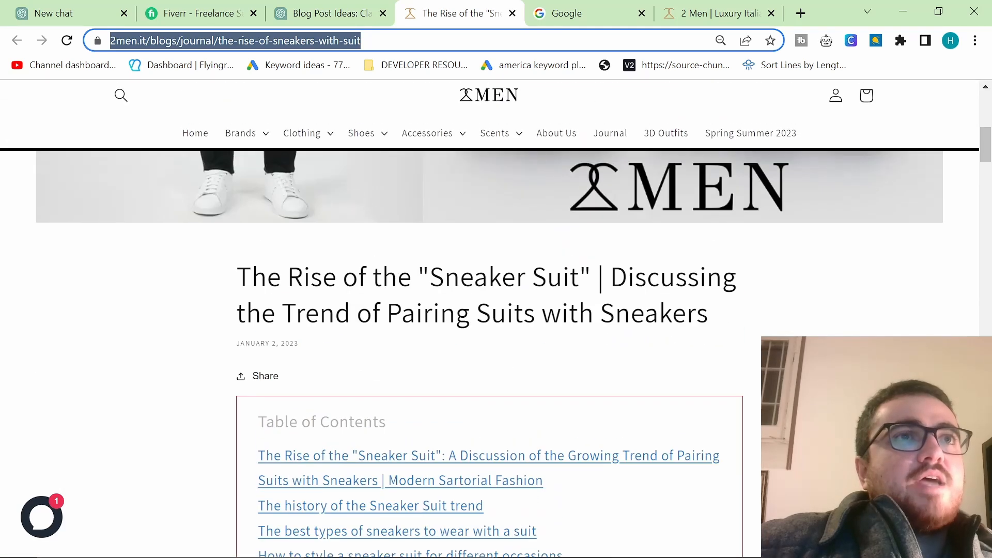
drag(237, 277, 704, 314)
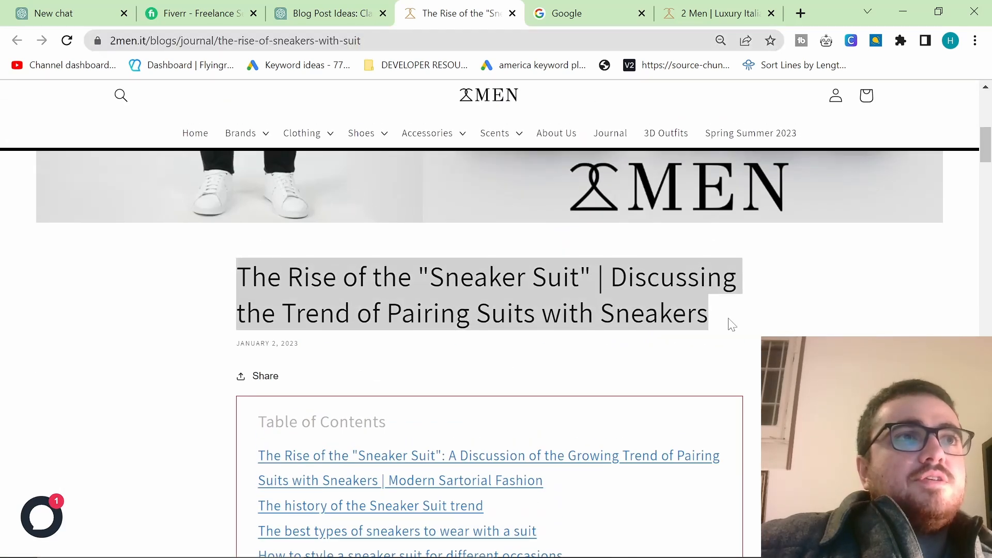
click(322, 12)
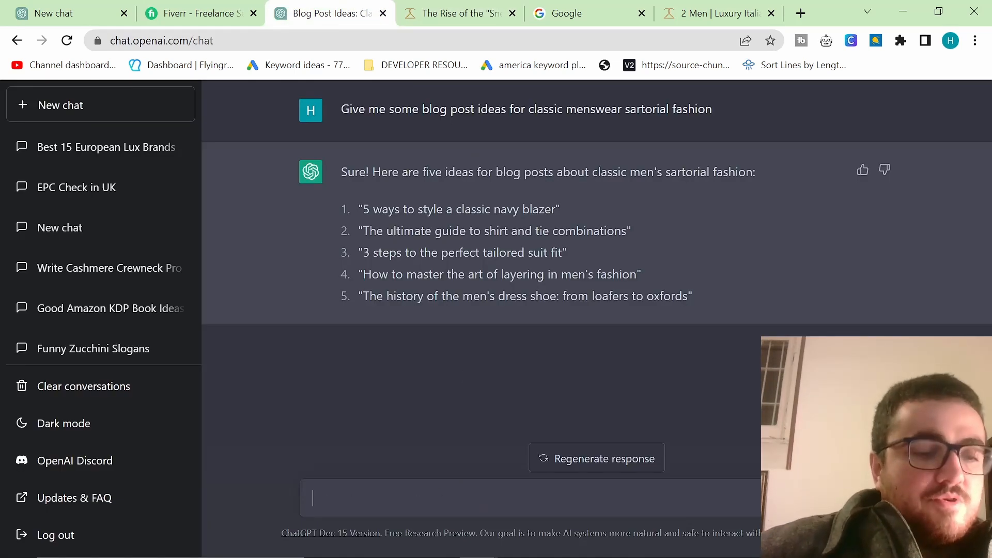
- Ask ChatGPT to write a blog introduction on the topic of the Sneaker Suit article
text(write me a blog introduction for)
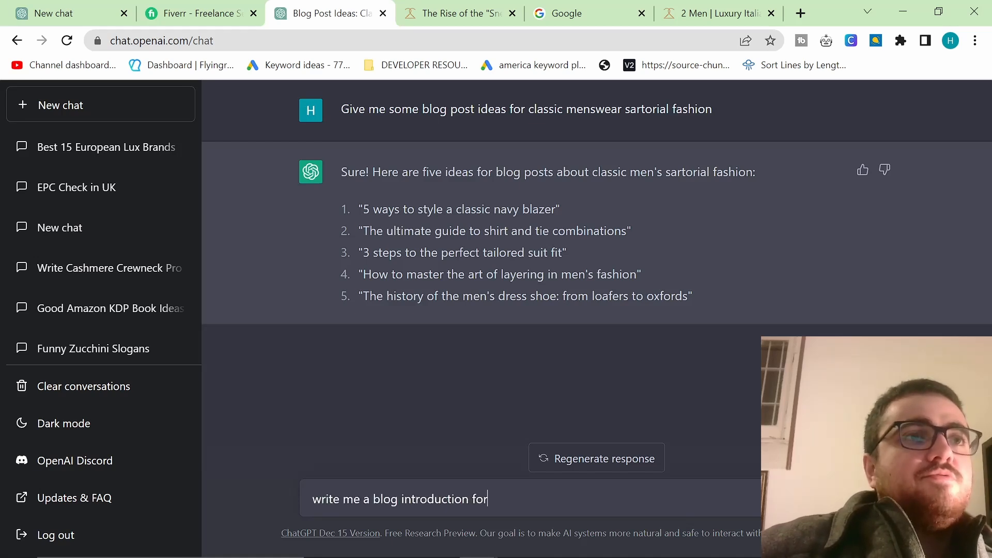
text(the topic ")
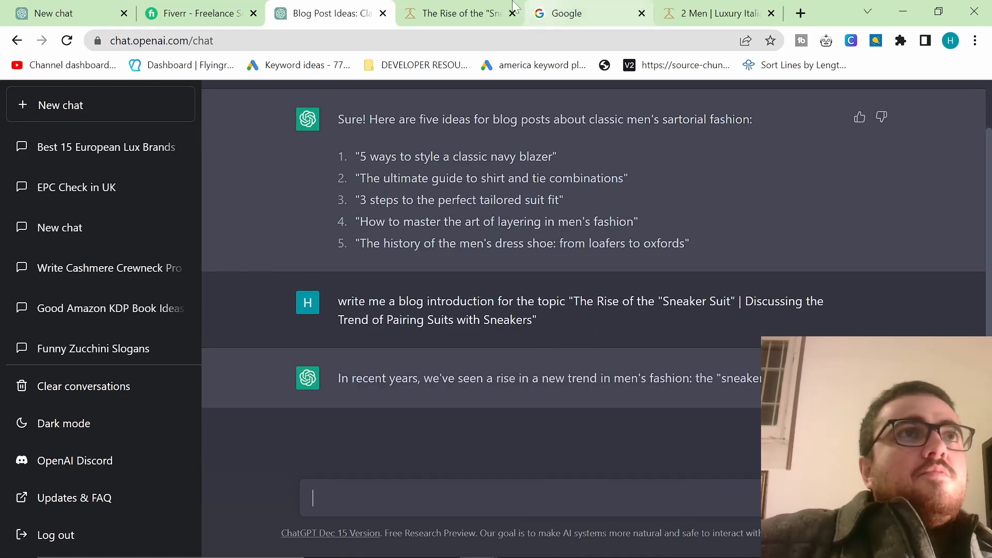
click(455, 13)
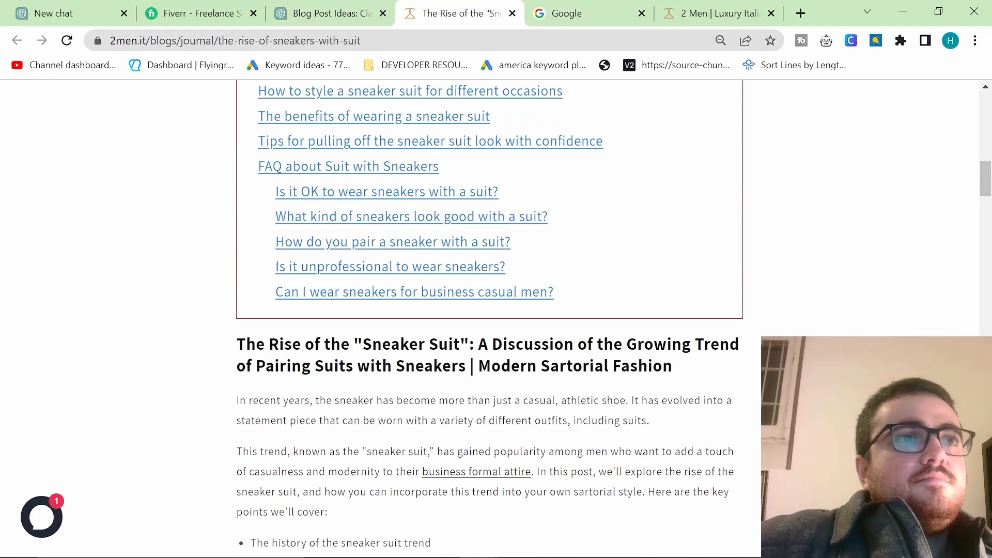
click(325, 13)
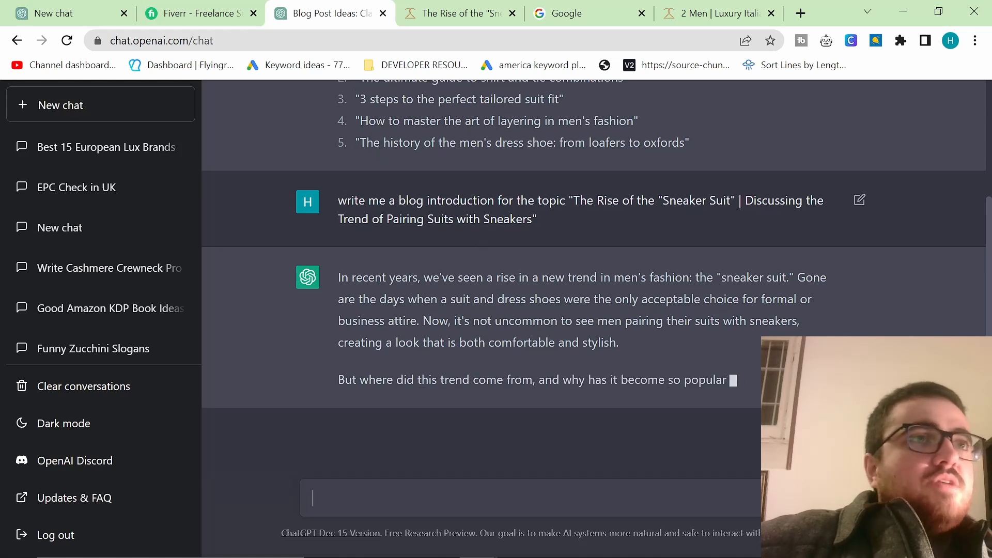
- Compare the generated two-paragraph introduction with the published article's intro
click(459, 13)
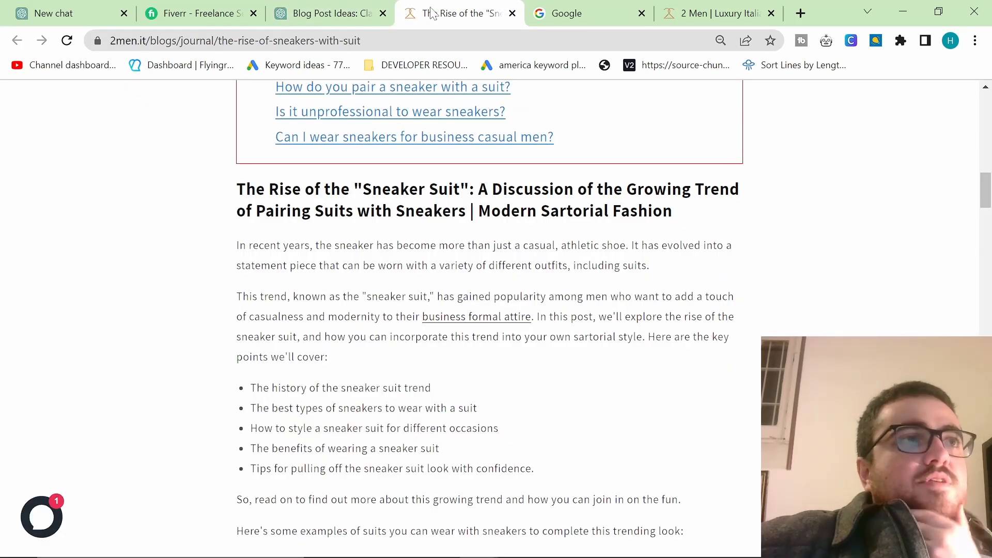
click(323, 14)
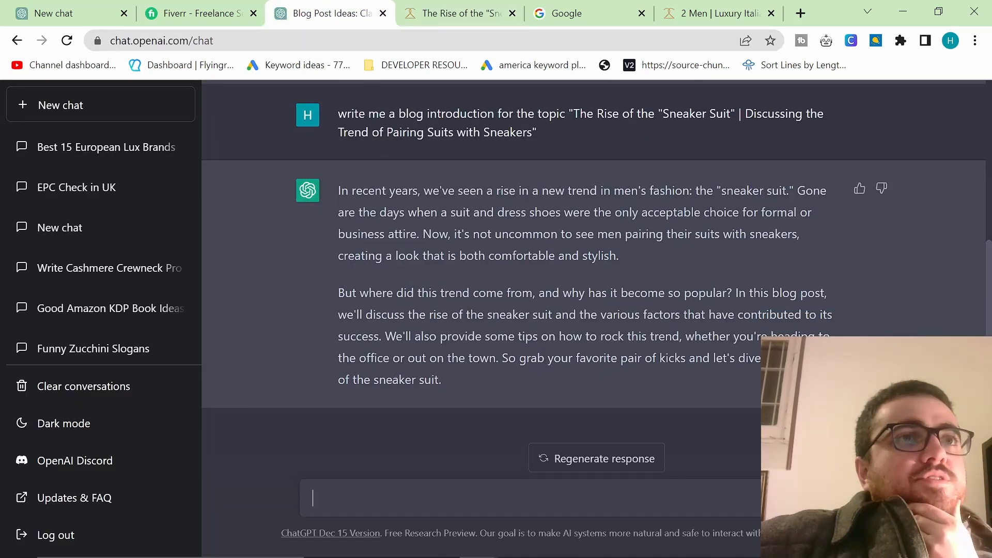
click(459, 14)
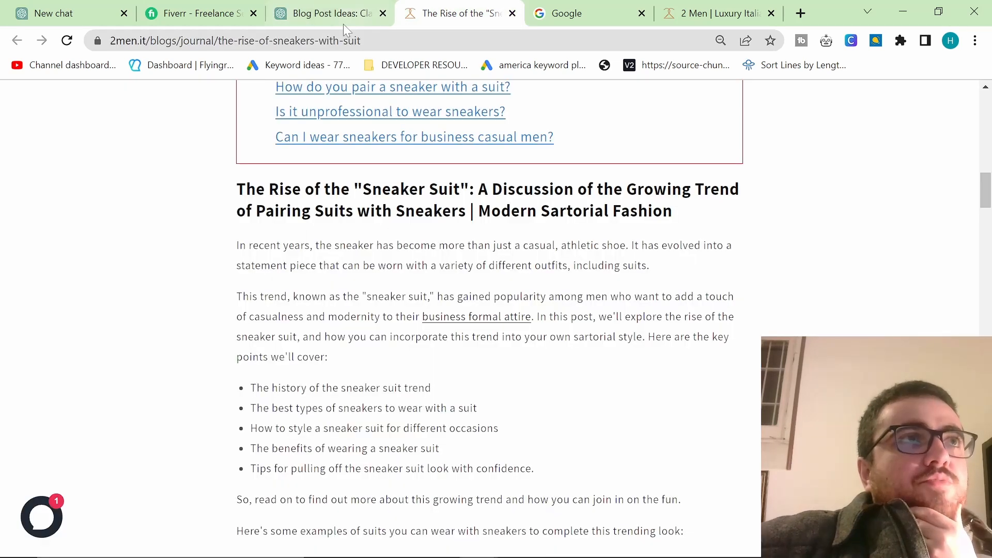
click(323, 12)
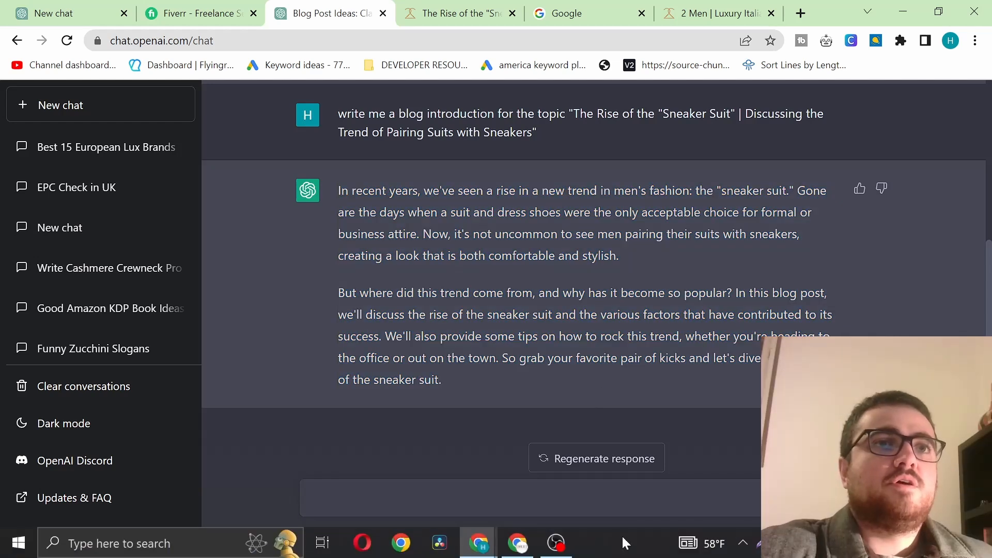
- Create a blank Google Doc and paste in the title and introduction from the notes
drag(339, 190, 441, 380)
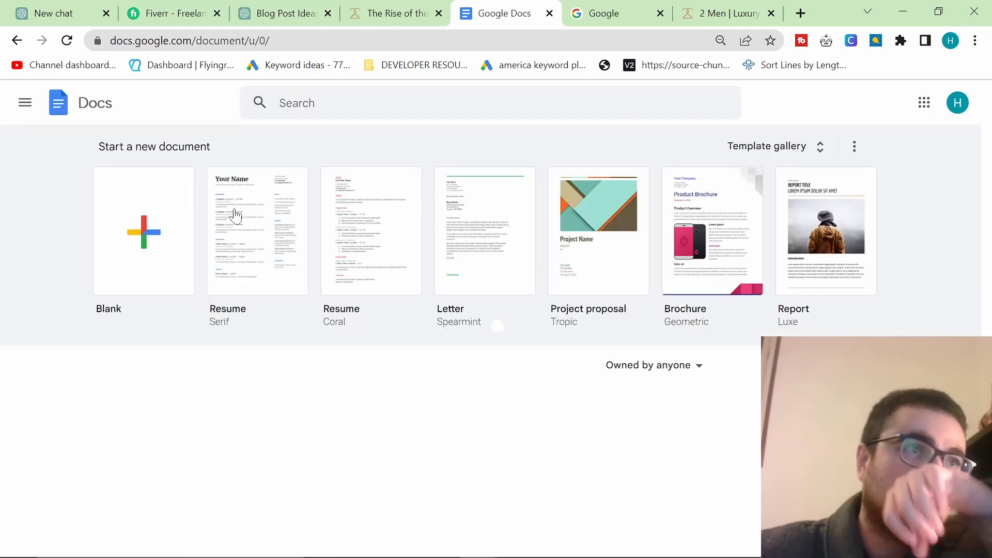
click(143, 230)
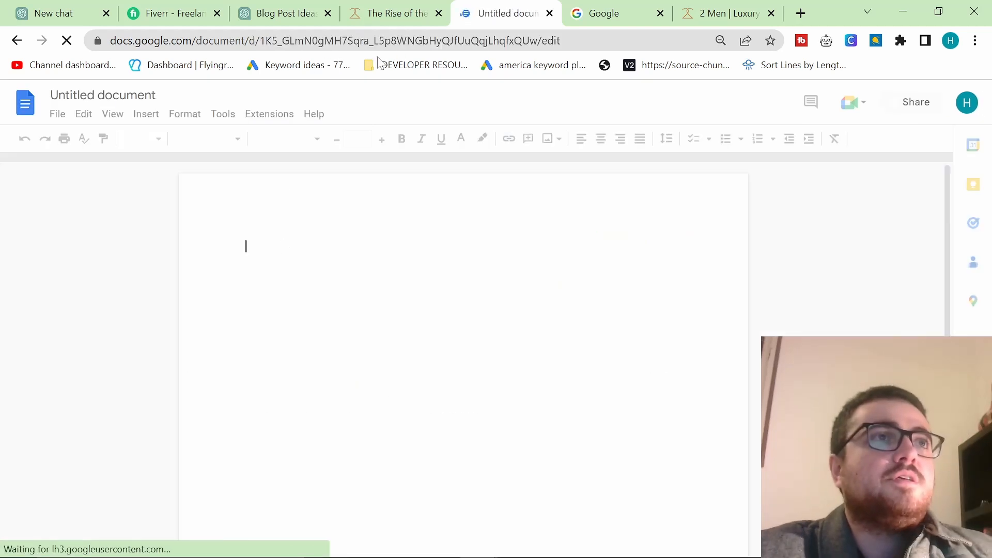
click(389, 13)
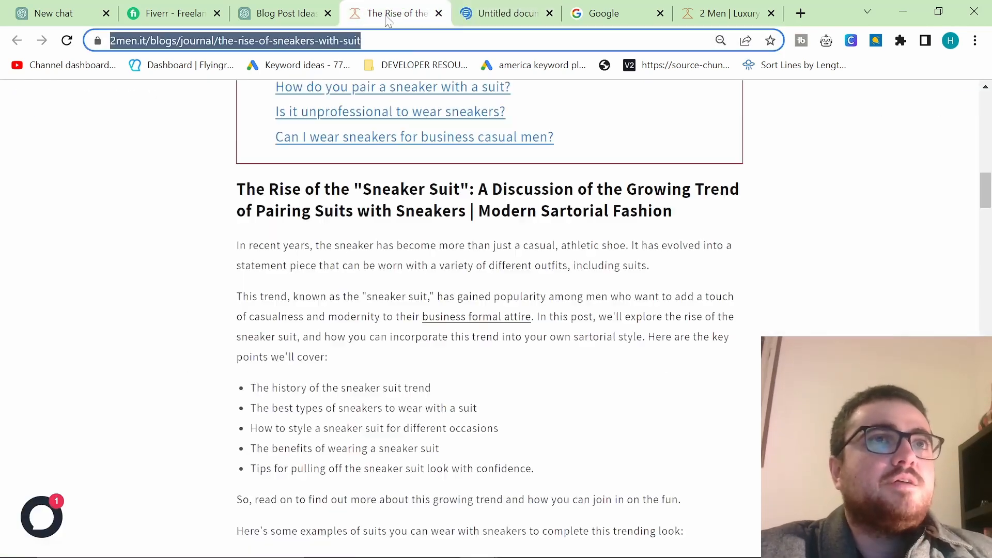
click(506, 12)
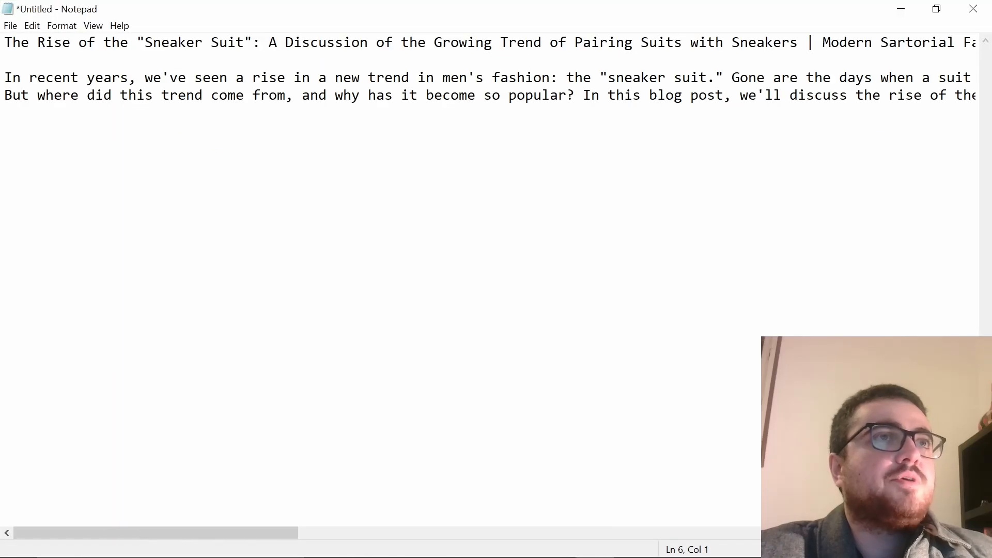
click(503, 12)
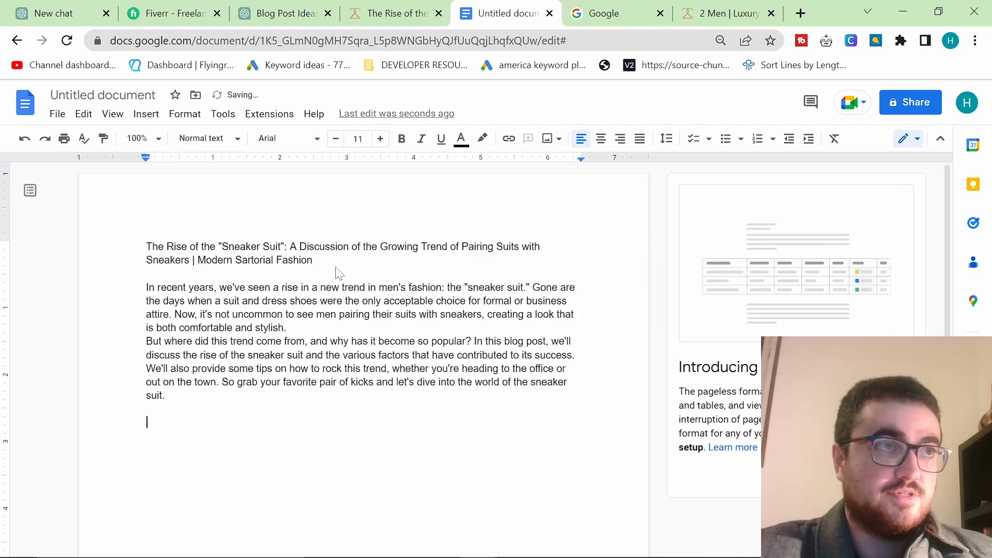
- Format the sneaker suit title as Heading 1 in the document
click(204, 138)
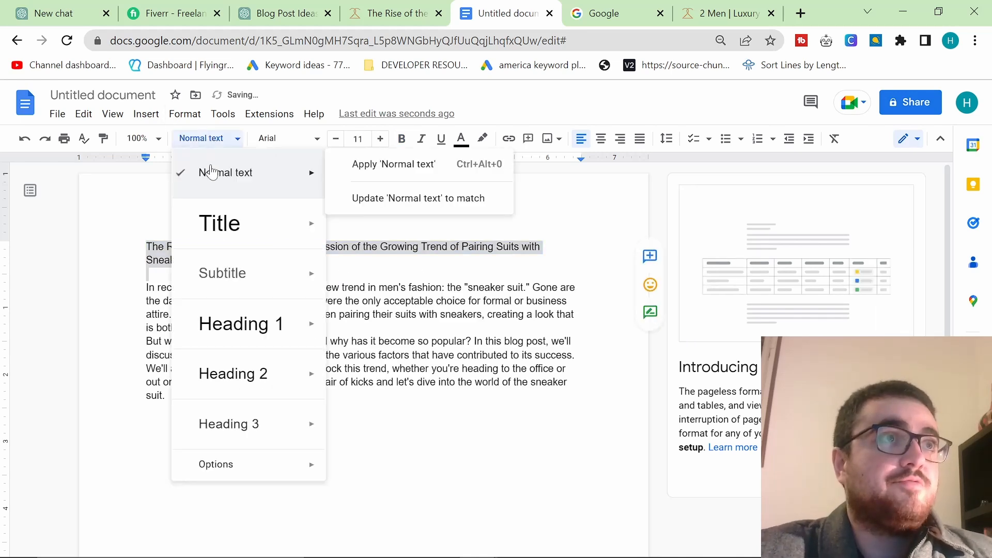
click(241, 323)
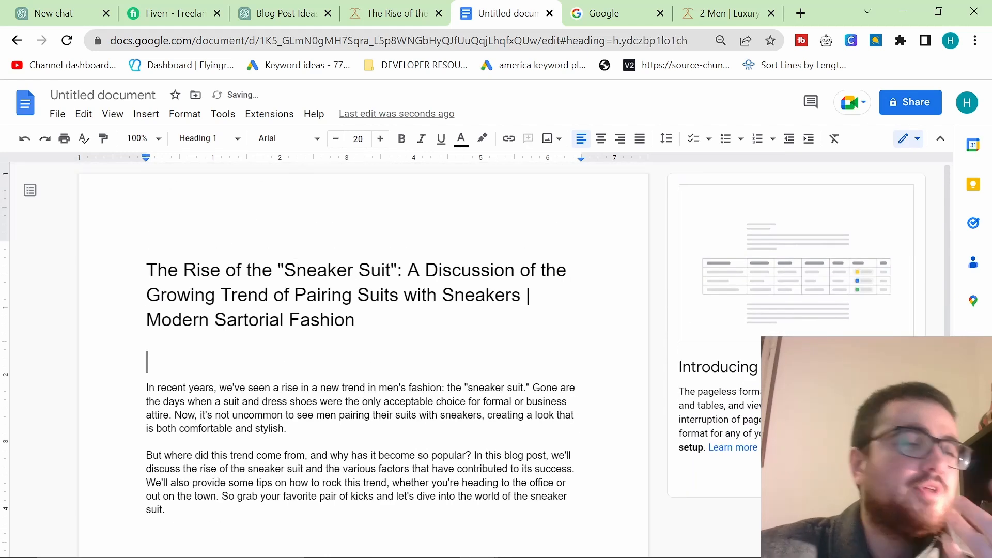
click(393, 12)
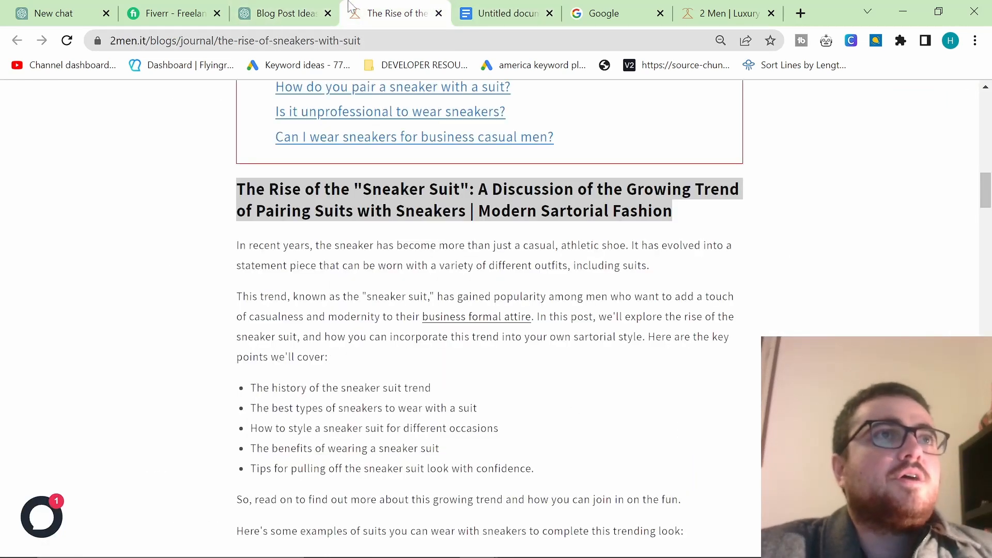
- Ask ChatGPT for a blog outline for "The Rise of the Sneaker Suit | Discussing the Trend of Pairing Suits with Sneakers"
click(281, 13)
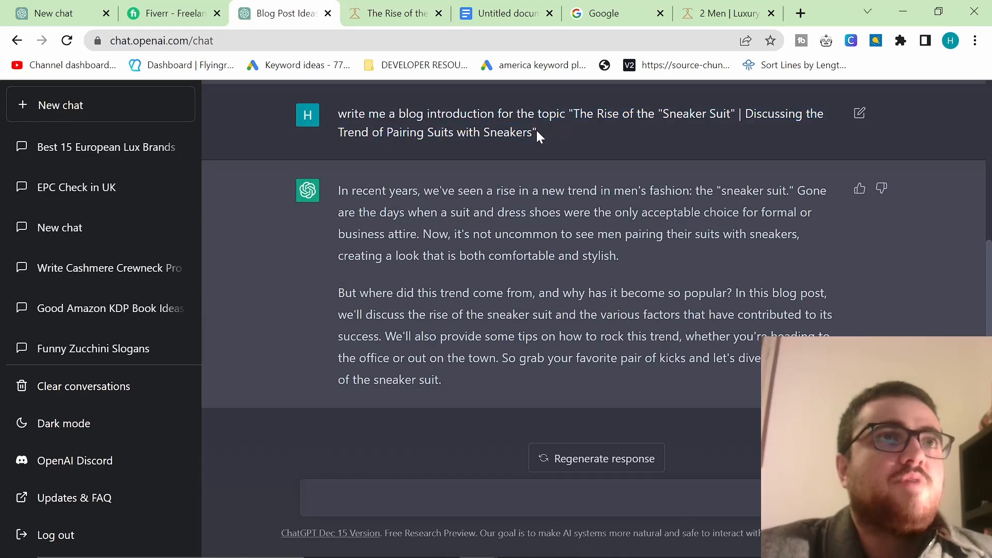
drag(570, 113, 534, 133)
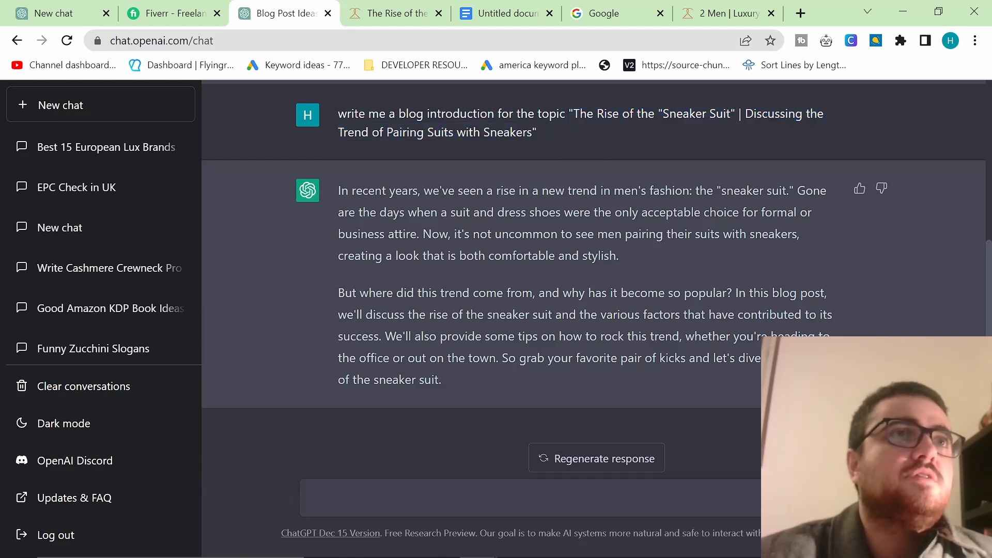
text(write a blog outline for)
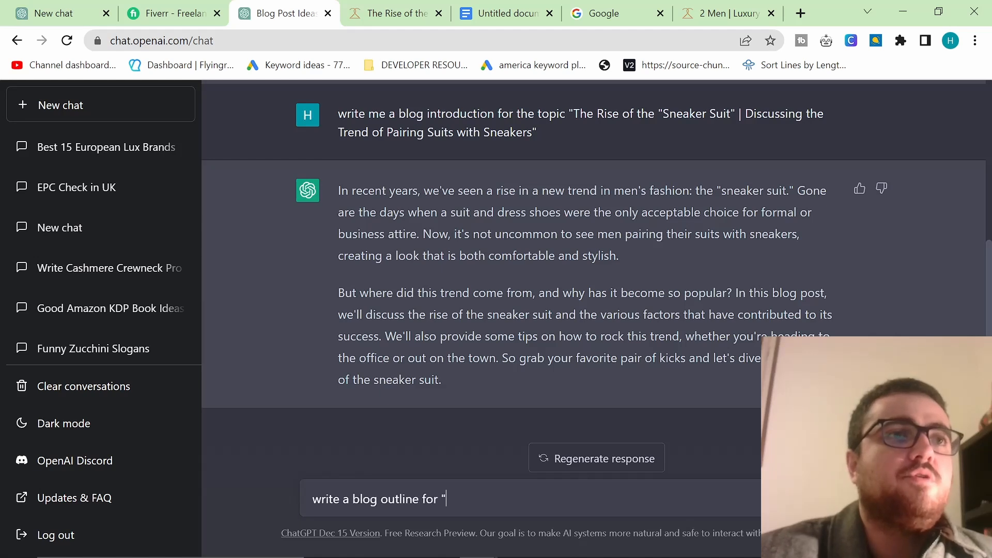
text("The Rise of the "Sneaker Suit" | Discussing the Trend of Pairing Suits with Sneakers"")
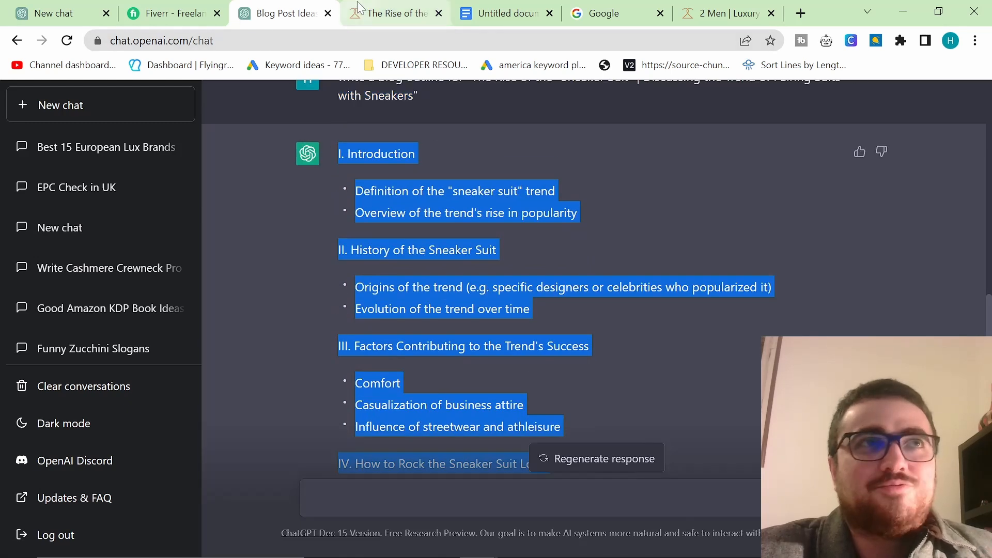
- Paste the outline below the introduction and make section titles I., II. and III. headings
click(504, 13)
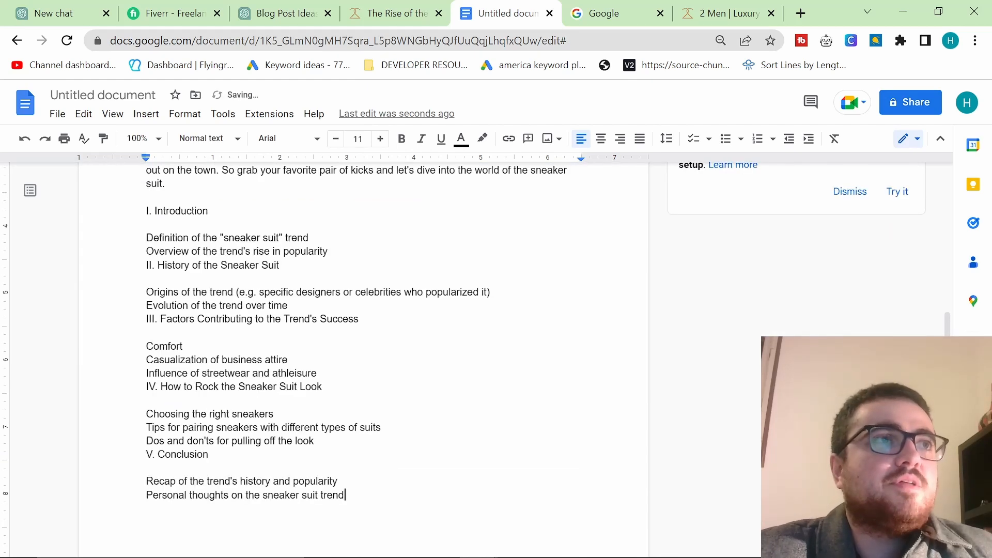
click(202, 137)
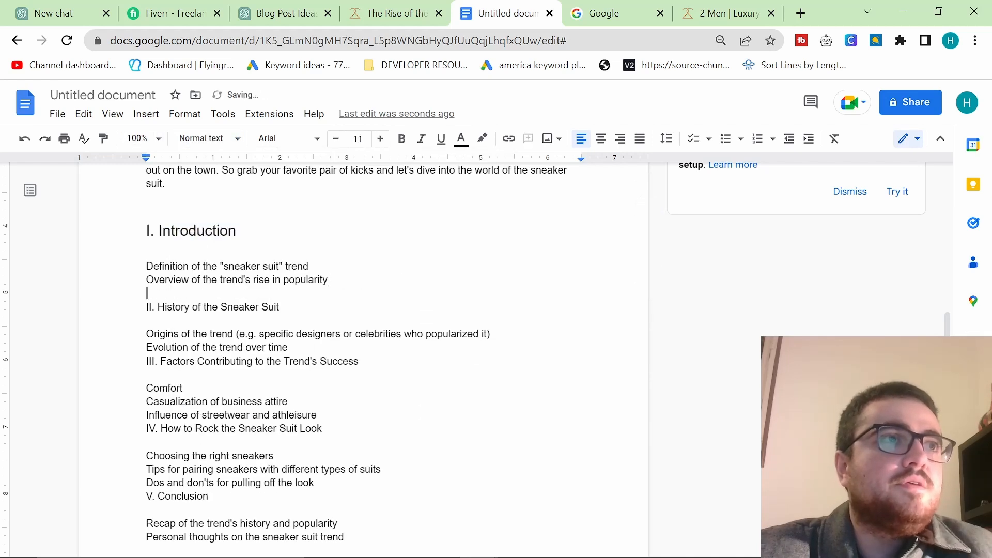
click(199, 137)
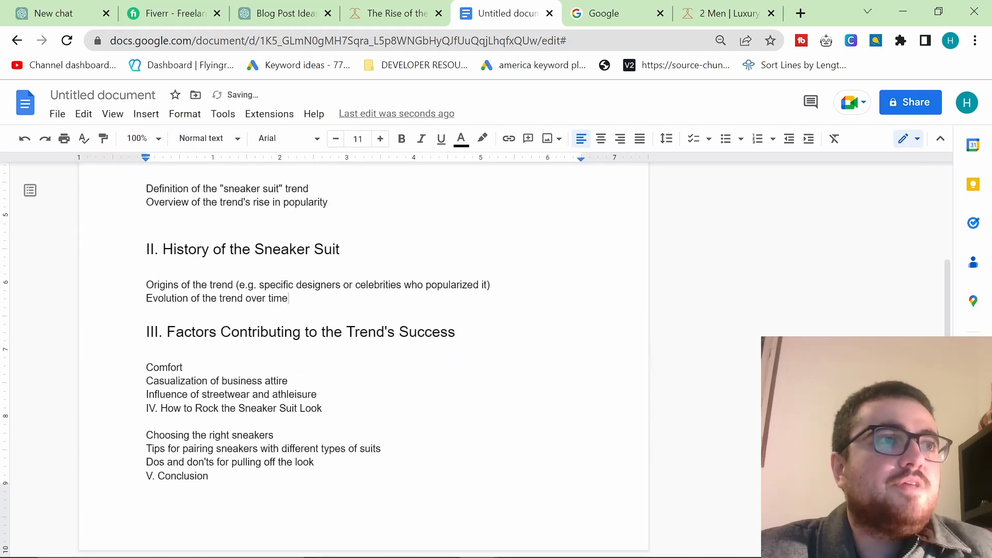
key(enter)
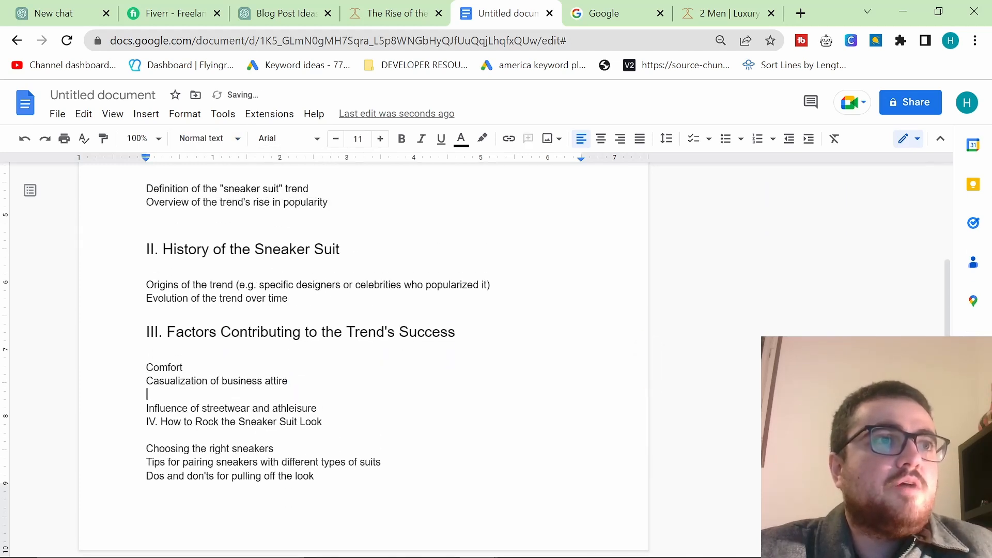
click(393, 12)
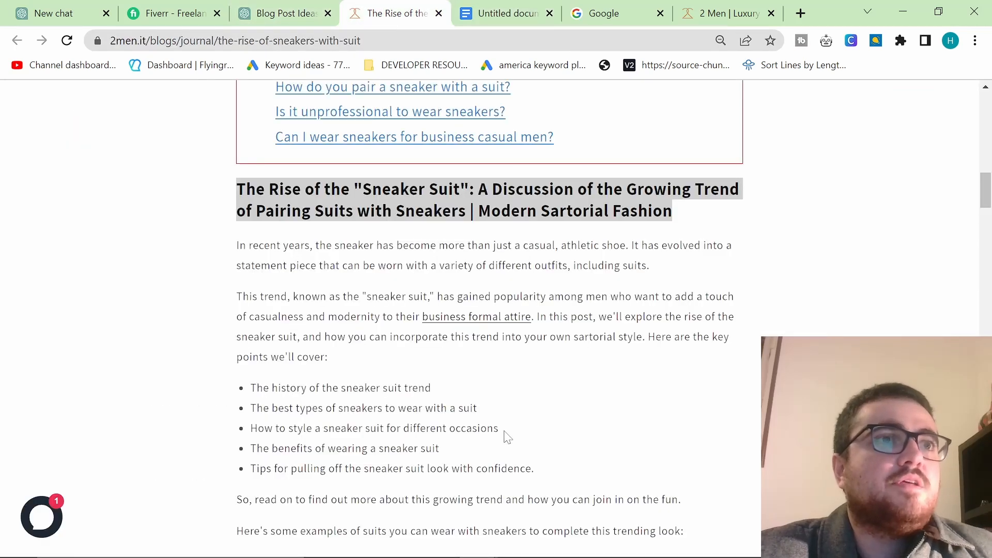
- Review the bulleted outline in the chat and return to the document to strip the first section headings
click(281, 12)
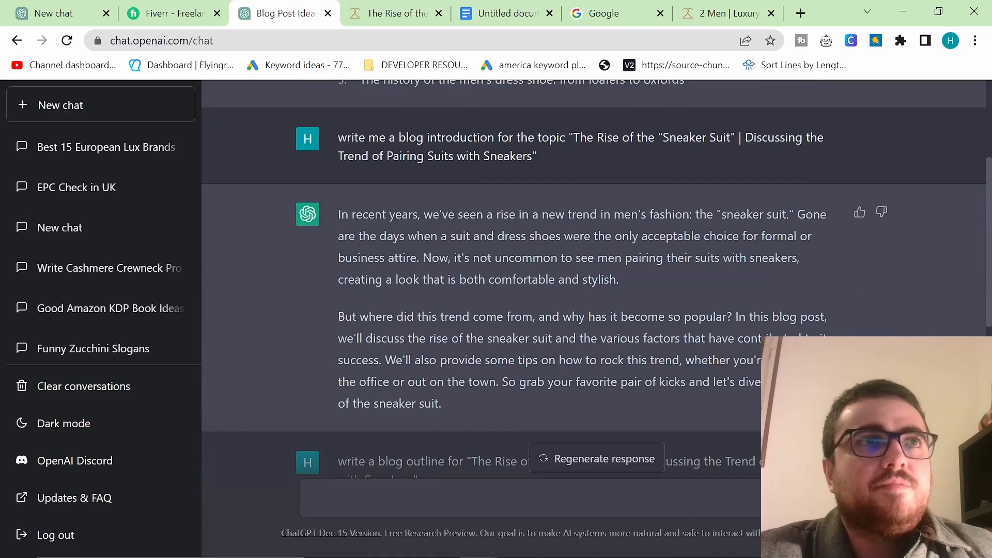
scroll(down, 3)
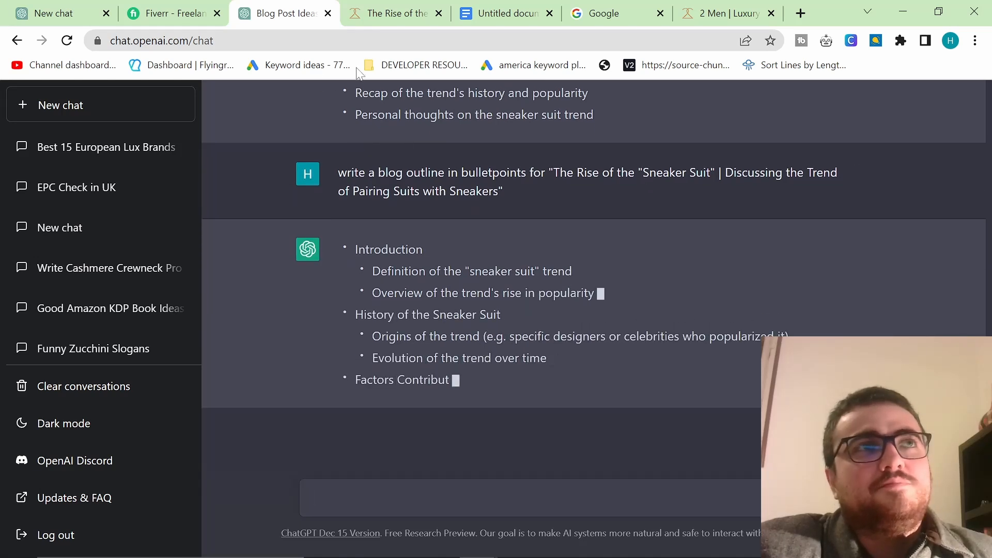
click(504, 12)
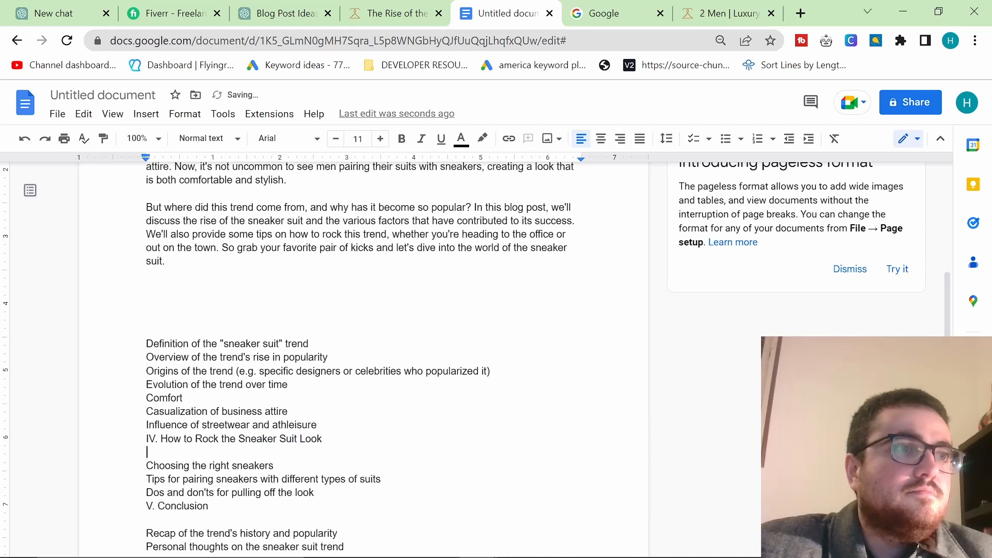
- Remove the leftover heading line and turn the subtopic lines, starting with the 'sneaker suit' definition, into one bulleted list
key(backspace)
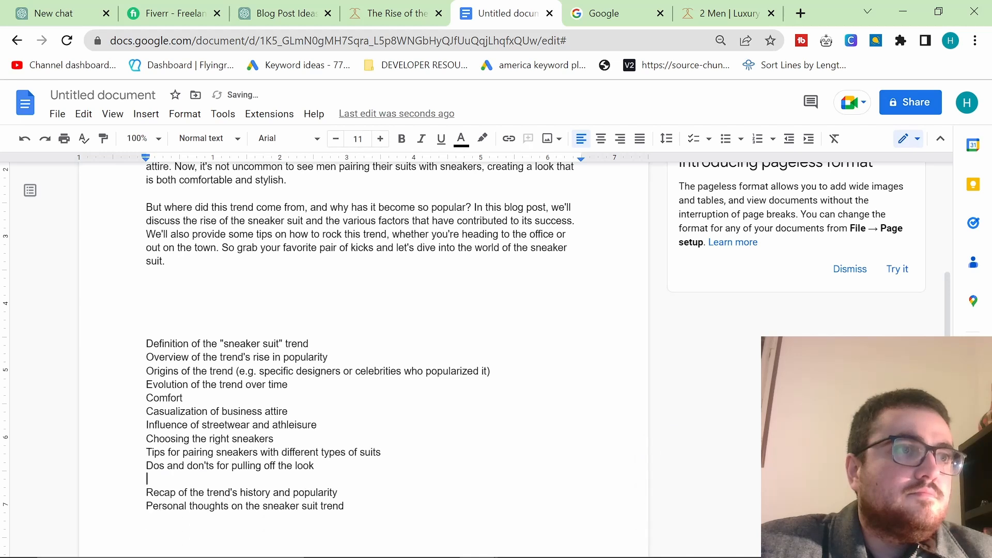
drag(146, 343, 345, 493)
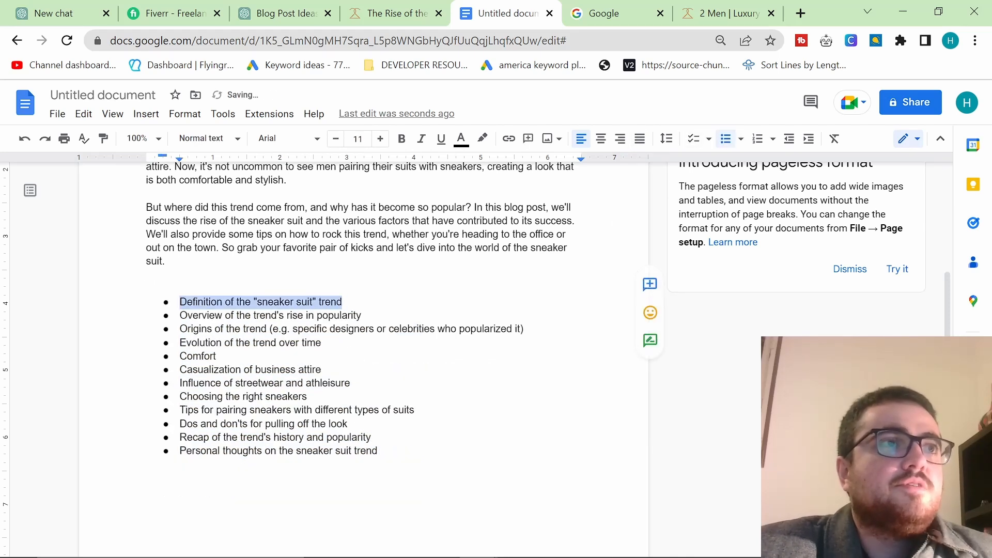
scroll(down, 3)
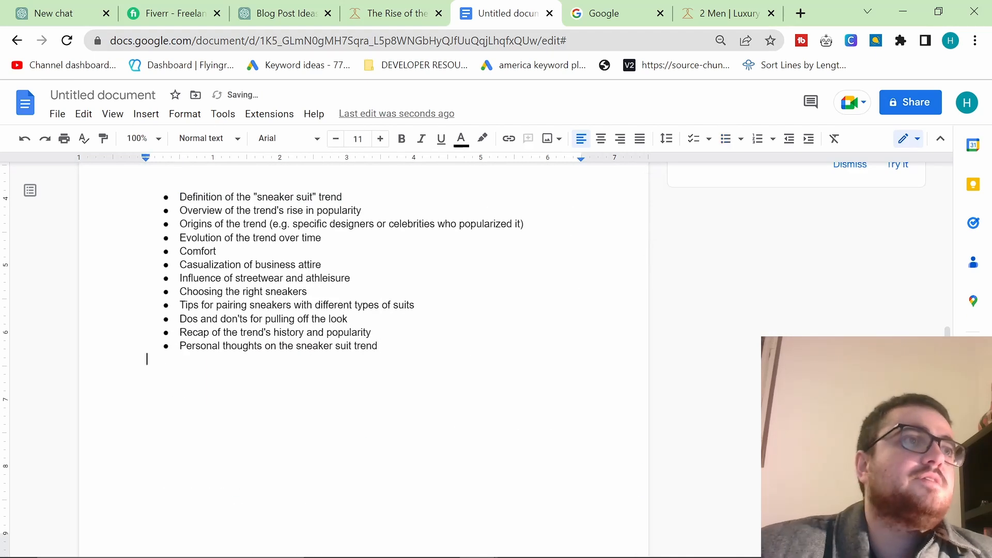
text(Definition of the "sneaker suit" trend)
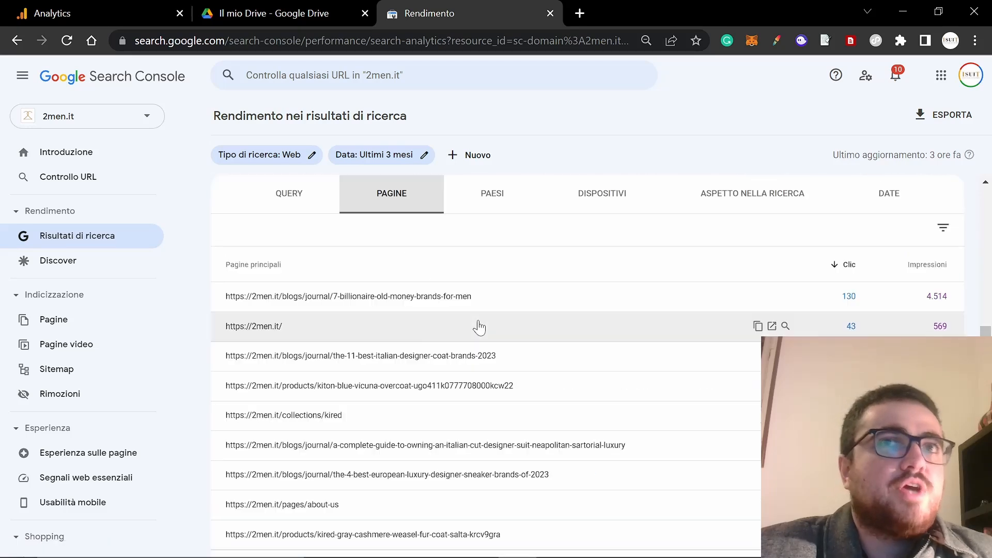
- Page the Search Console top-pages table forward to reach lower-performing pages like the jeans brands post
scroll(down, 3)
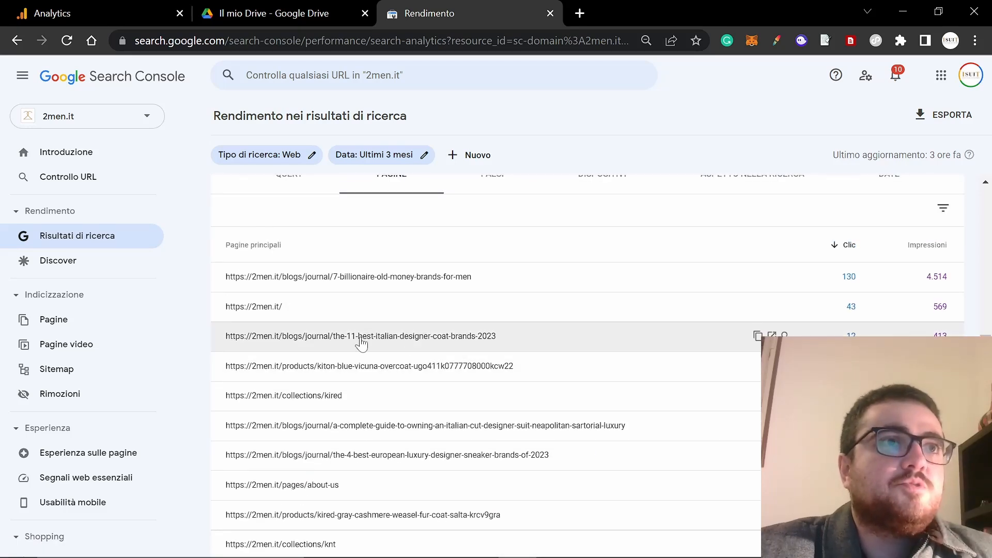
mouse_move(405, 286)
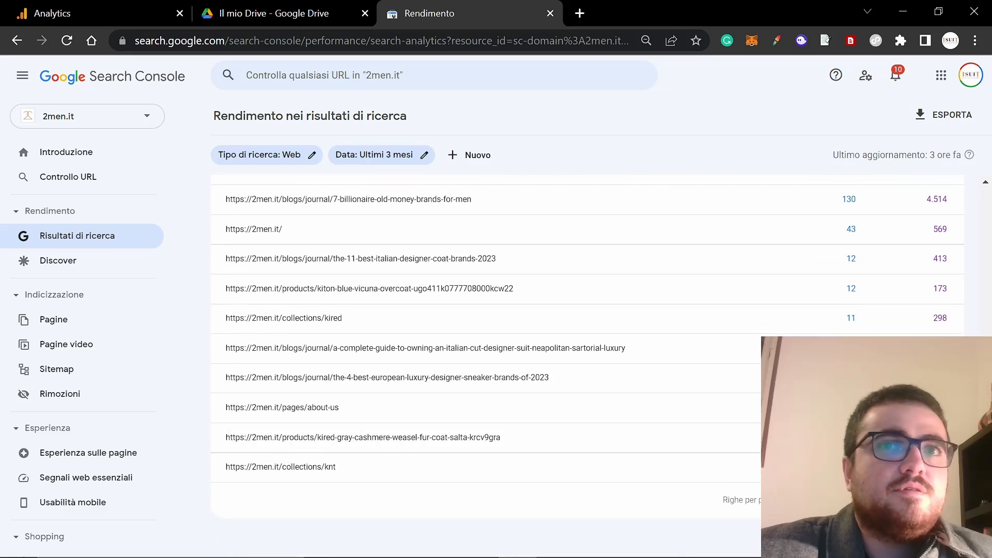
click(391, 179)
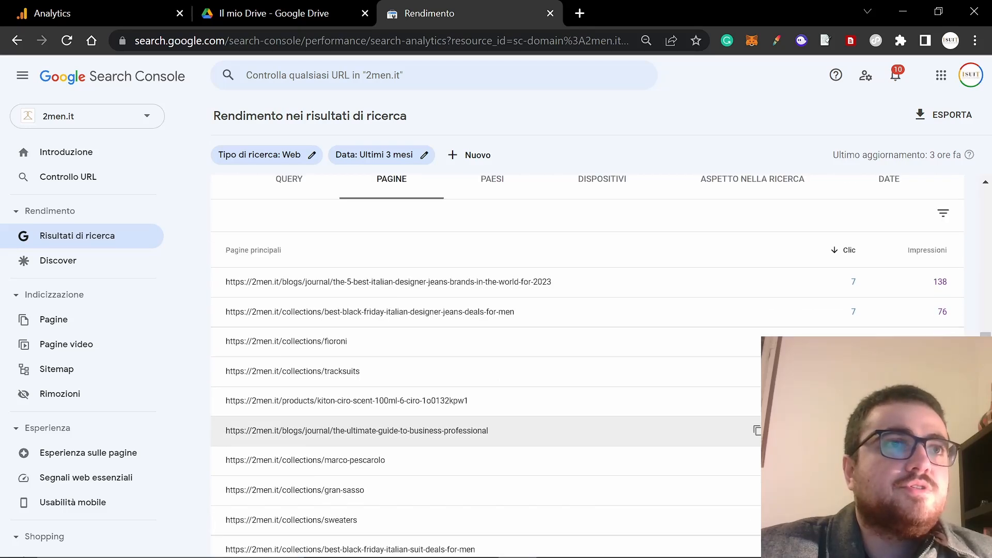
scroll(down, 3)
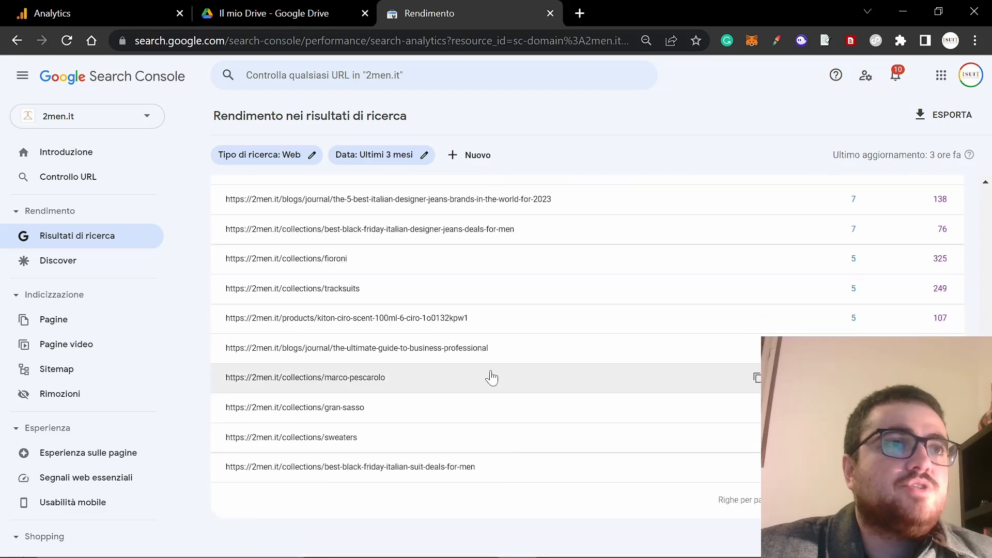
mouse_move(393, 325)
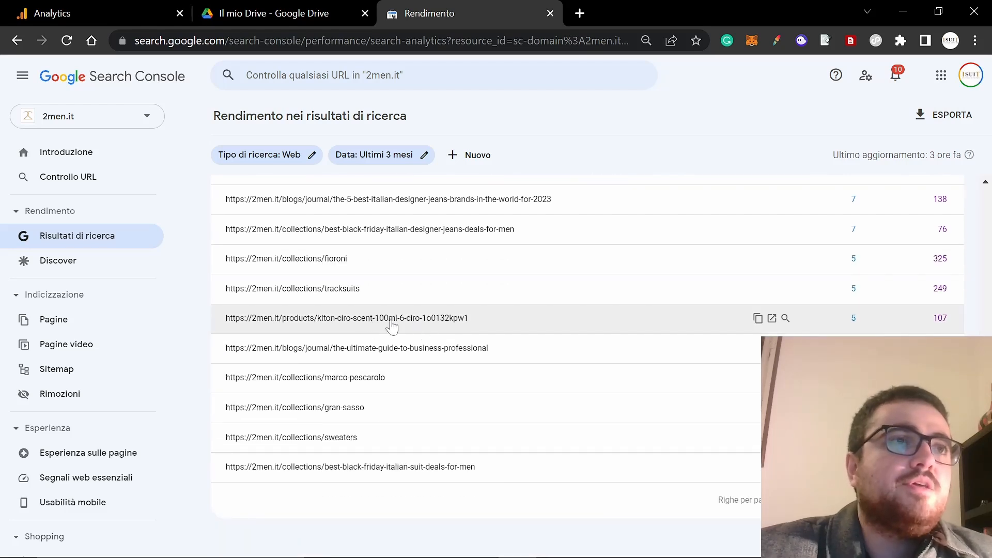
mouse_move(372, 321)
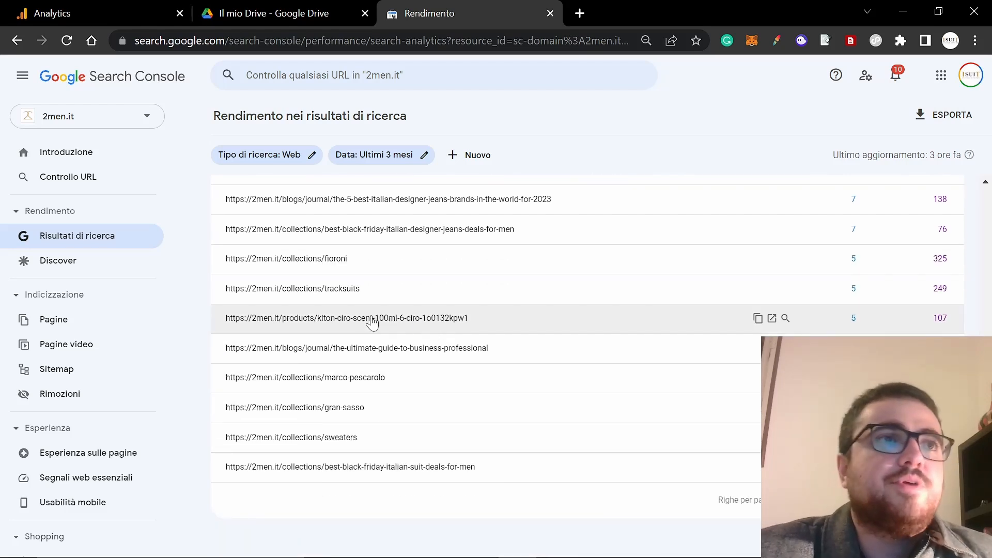
mouse_move(342, 323)
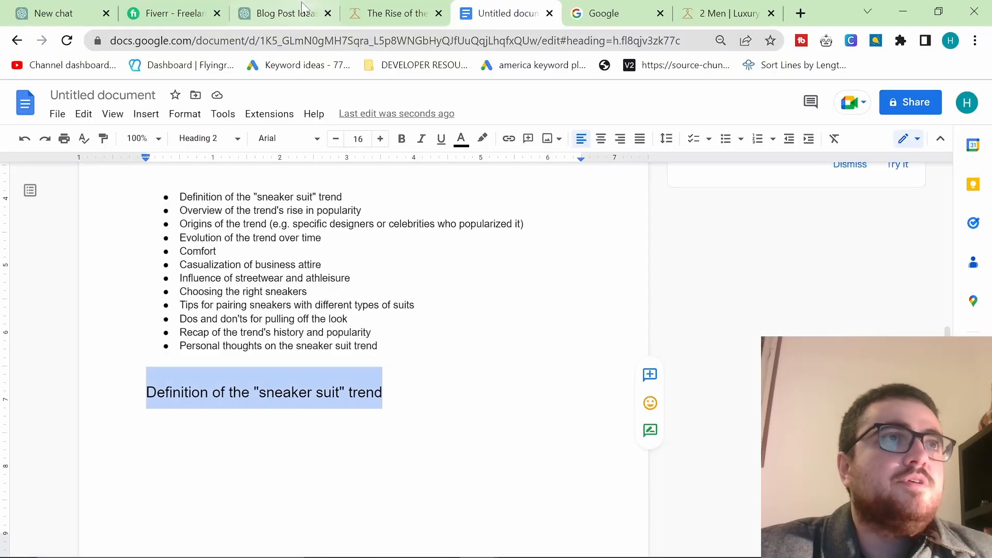
- Ask ChatGPT to write a blog post paragraph for 'Definition of the "sneaker suit" trend'
click(471, 13)
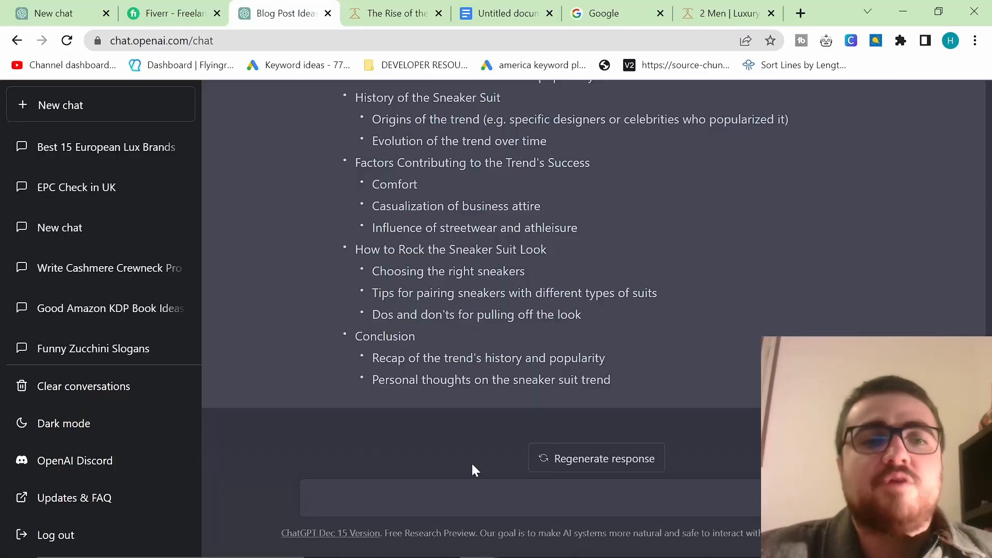
text(Definition of the "sneaker suit" trend)
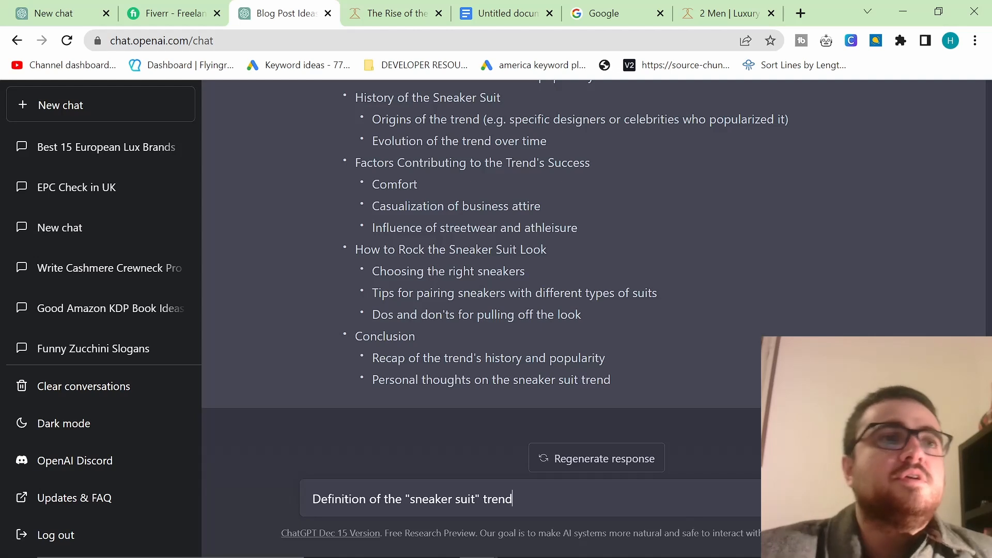
text(write)
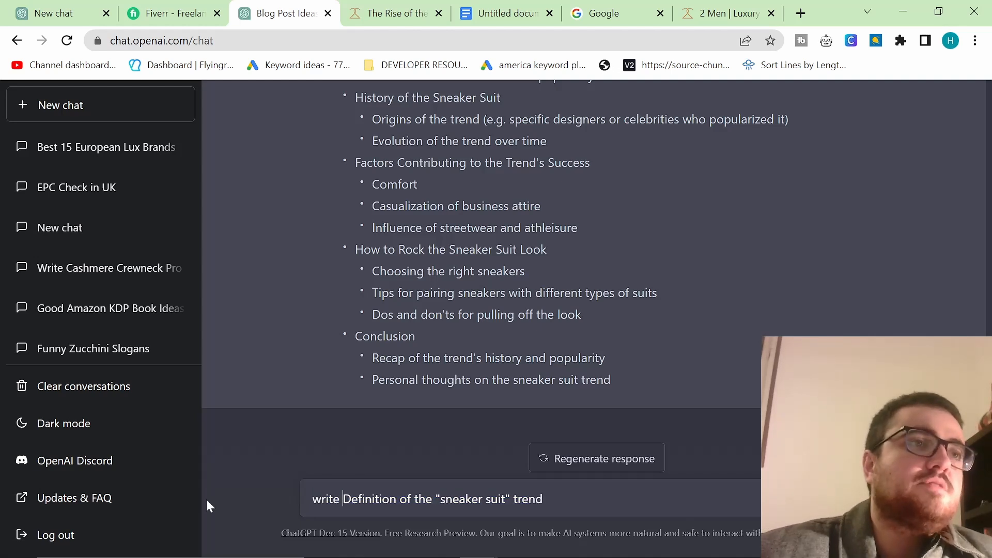
text(a blog post para)
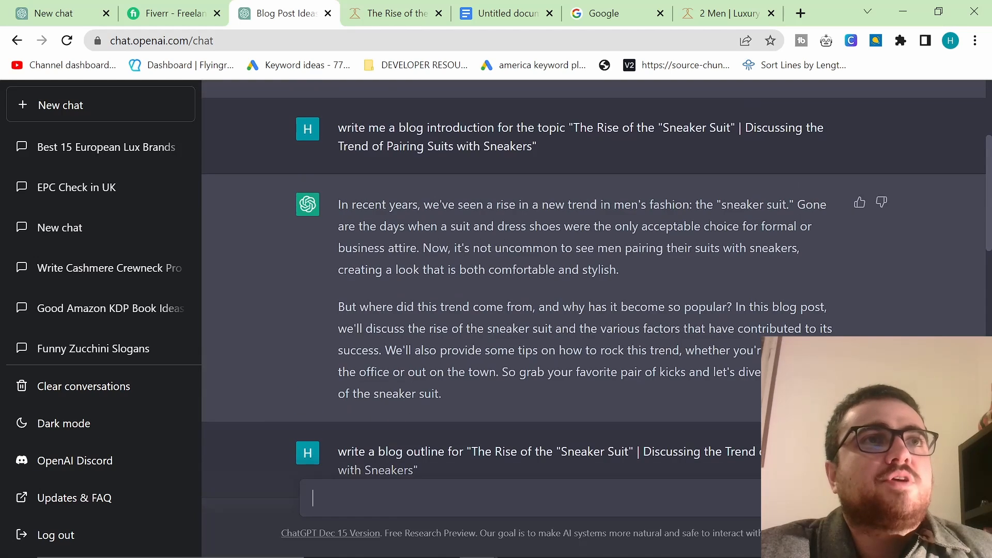
scroll(down, 3)
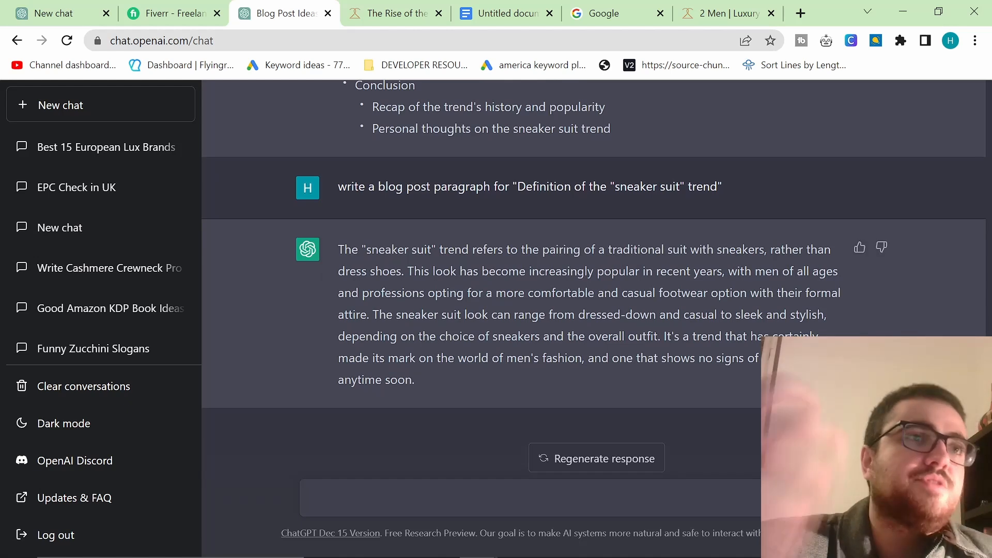
- Select the generated definition paragraph and bring it back to the blog document
drag(339, 249, 415, 379)
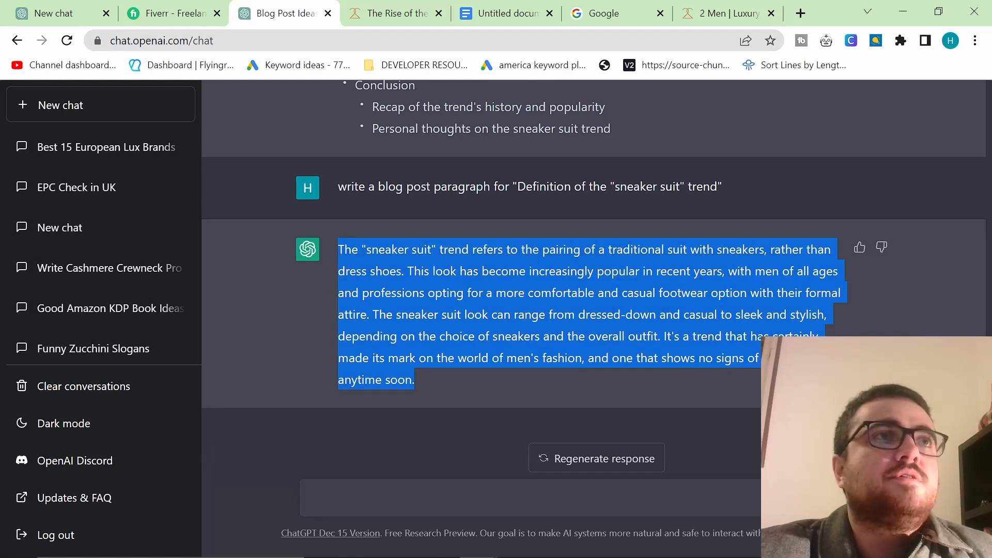
click(505, 13)
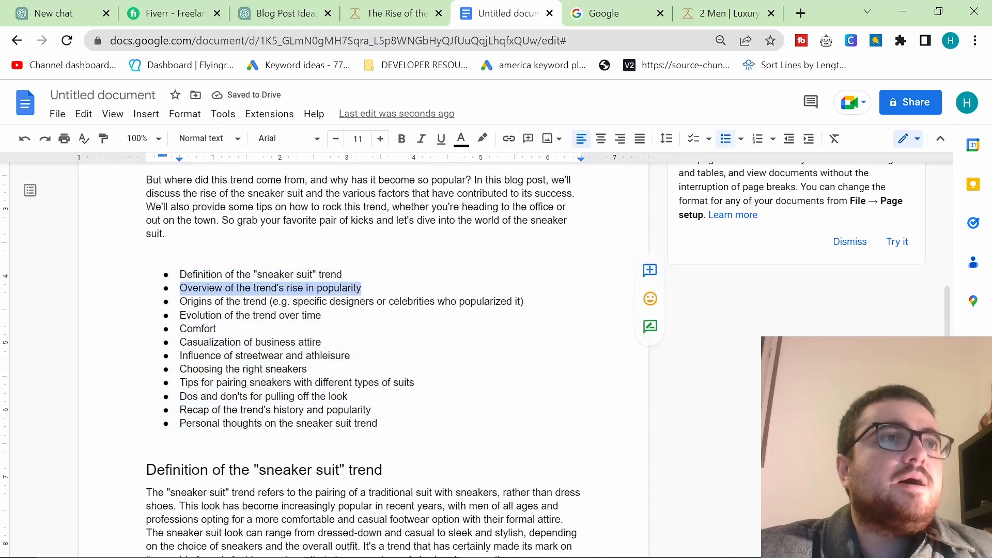
- Ask ChatGPT for a blog post paragraph on the Overview of the trend's rise in popularity
click(283, 13)
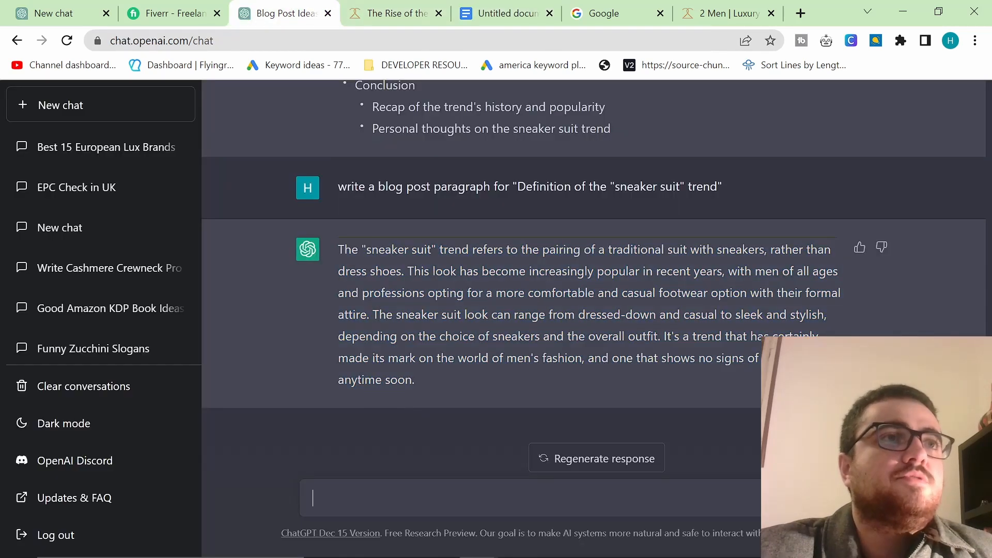
text(write a blog post par)
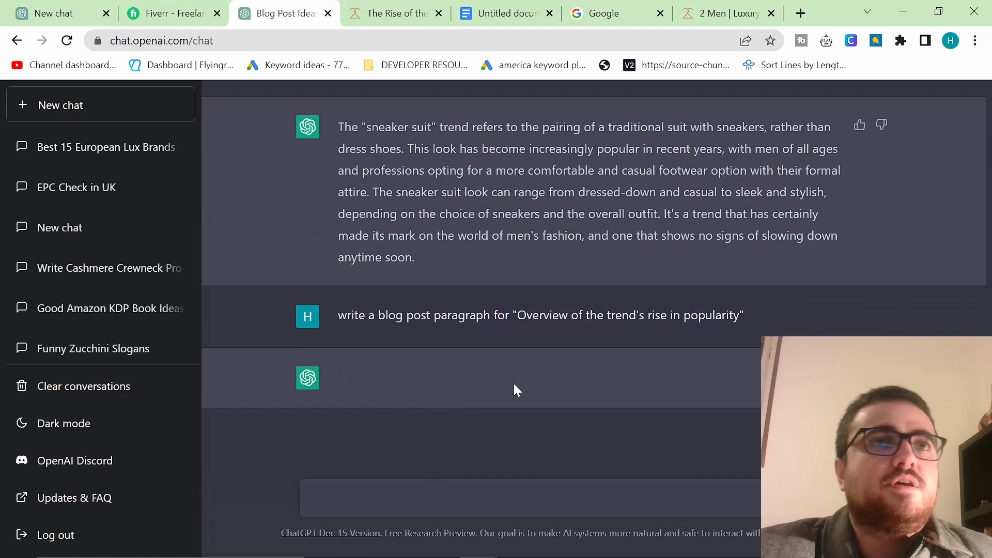
mouse_move(529, 371)
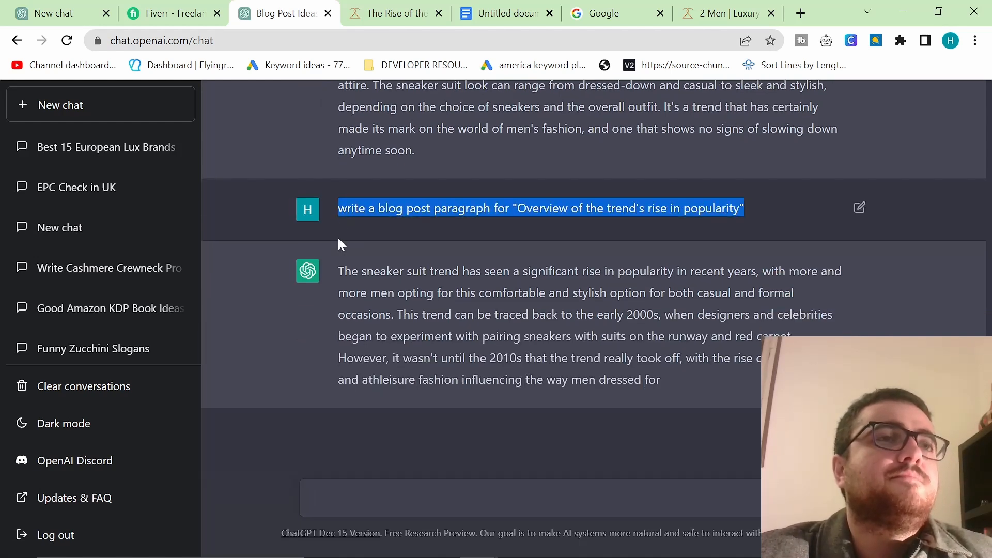
scroll(down, 3)
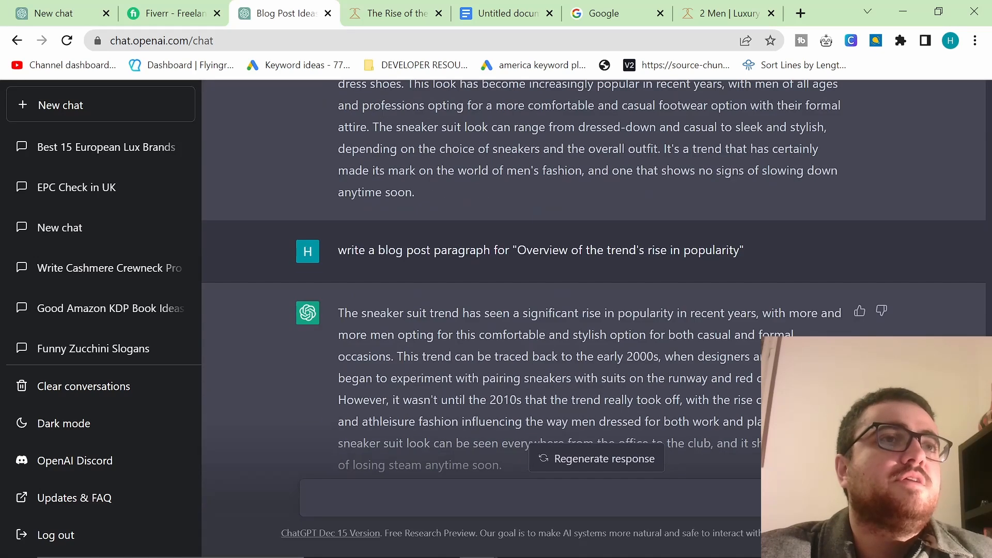
- Copy the popularity paragraph into the Doc under a new Heading 2 and trim the bullets to the two used points
drag(339, 228, 502, 380)
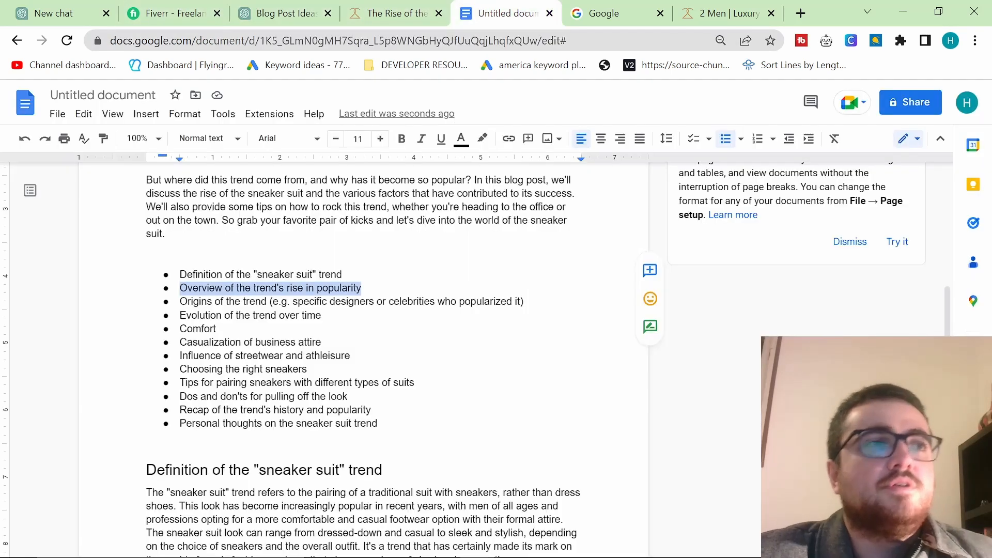
scroll(down, 3)
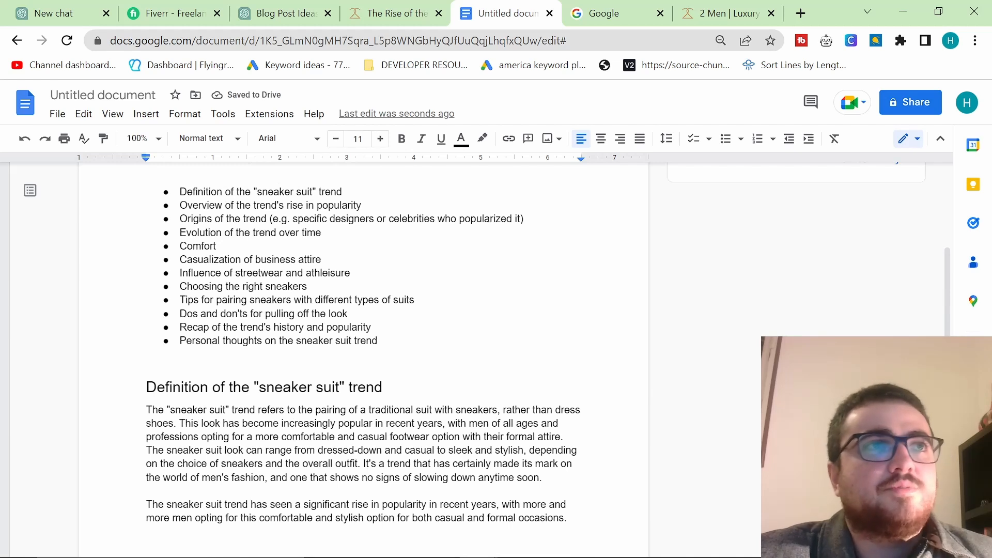
scroll(down, 3)
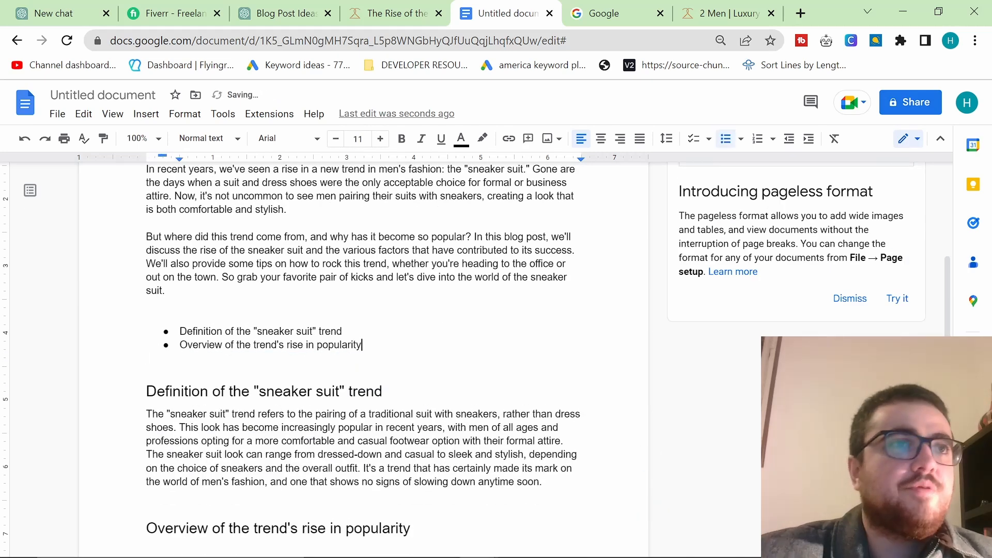
scroll(down, 3)
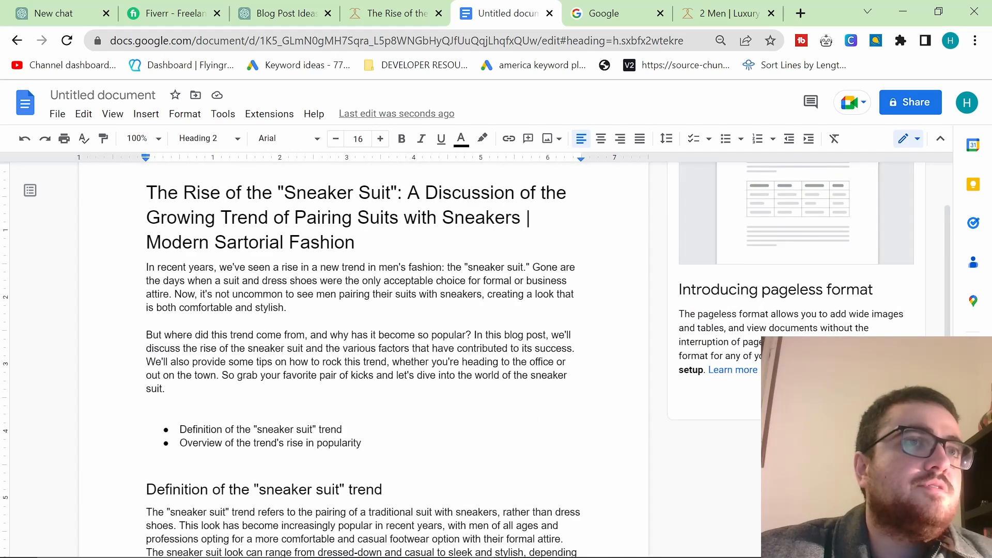
- Link the word 'suit' in the intro to the 2men.it /collections URL
double_click(231, 280)
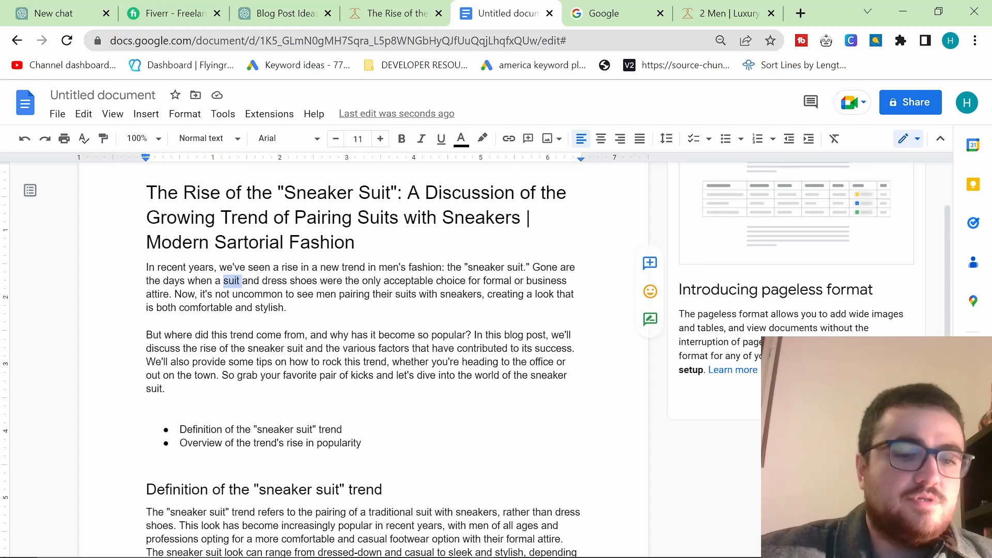
text(https://2men.it)
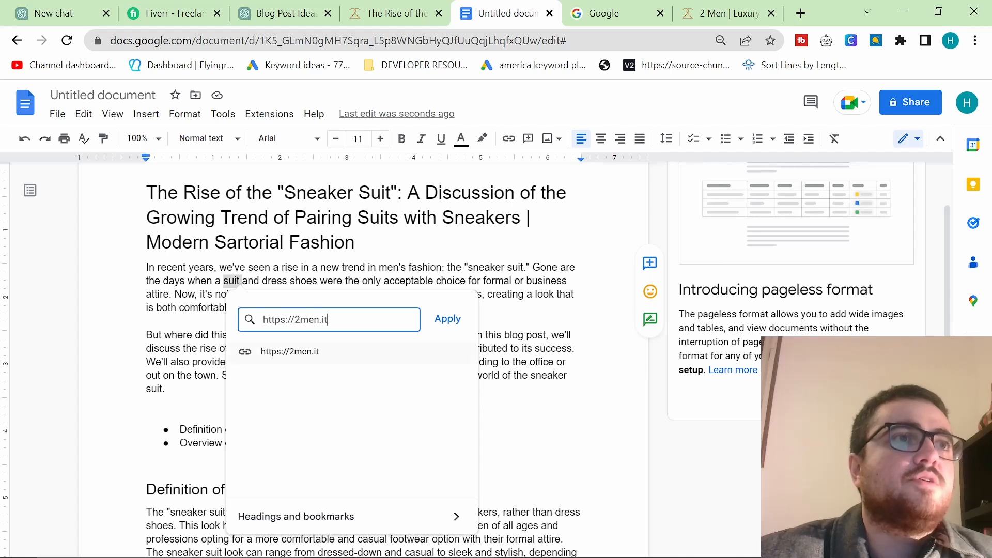
text(/collections)
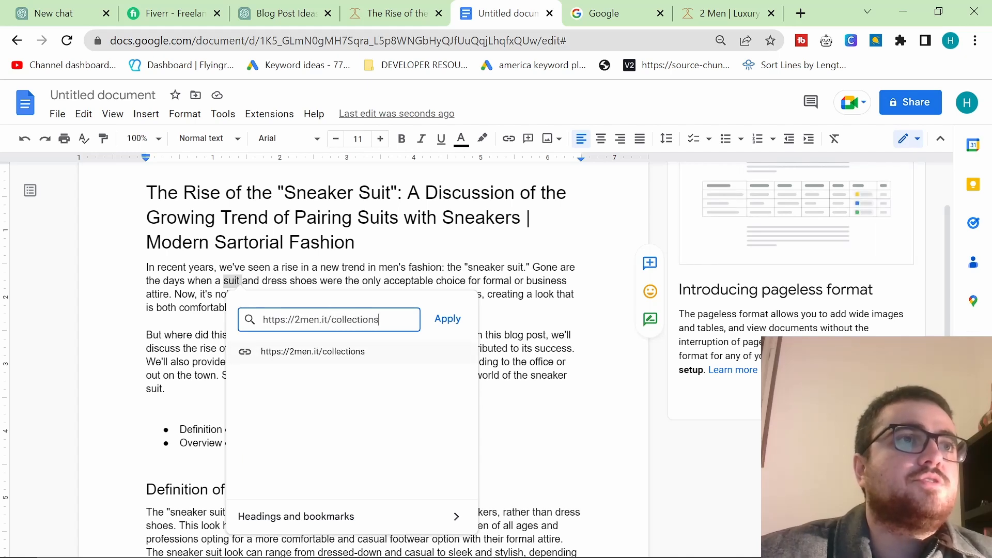
click(447, 319)
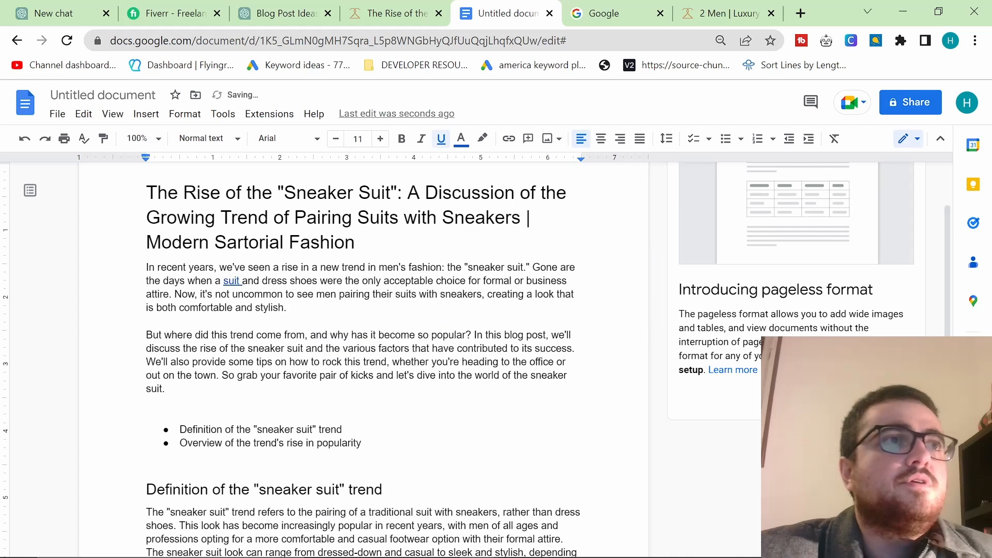
- Follow the new link on 'suit' to the store's suits collection page
click(249, 267)
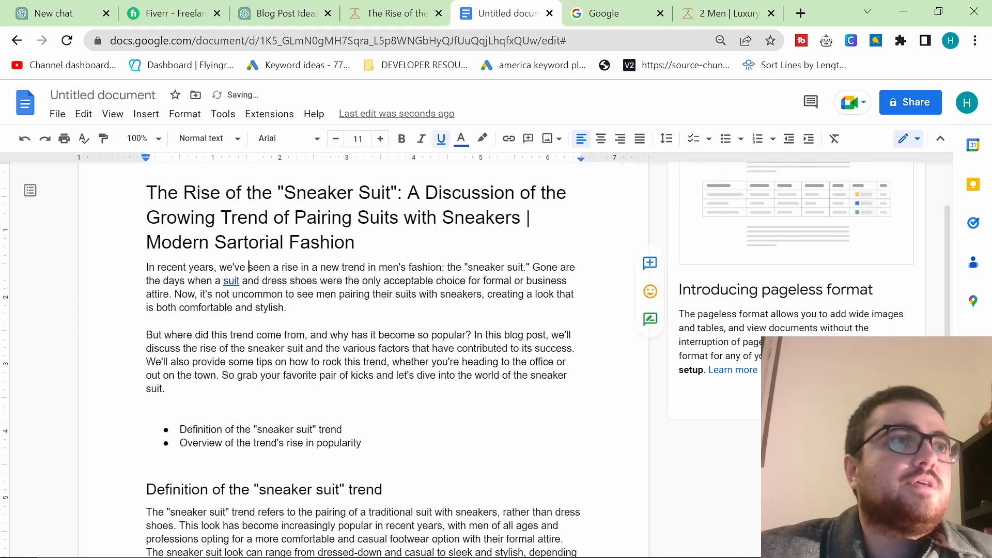
click(230, 282)
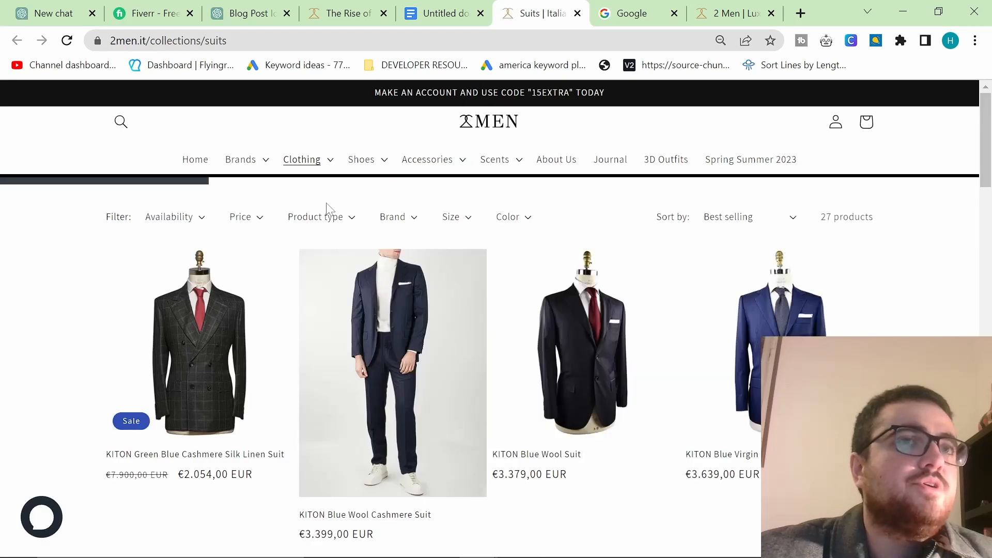
- Browse the 2men.it suits collection down to its description, then return to the Docs draft
scroll(down, 3)
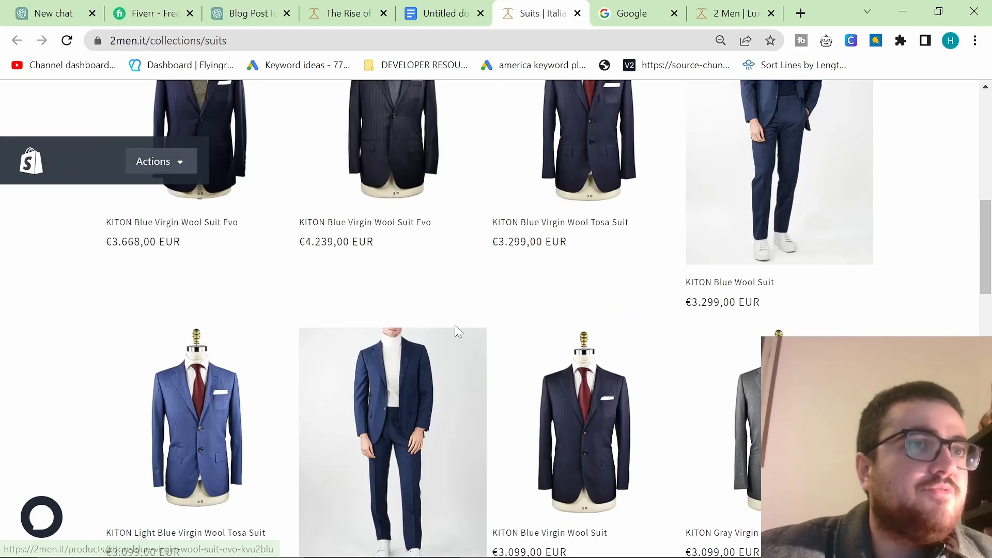
scroll(down, 3)
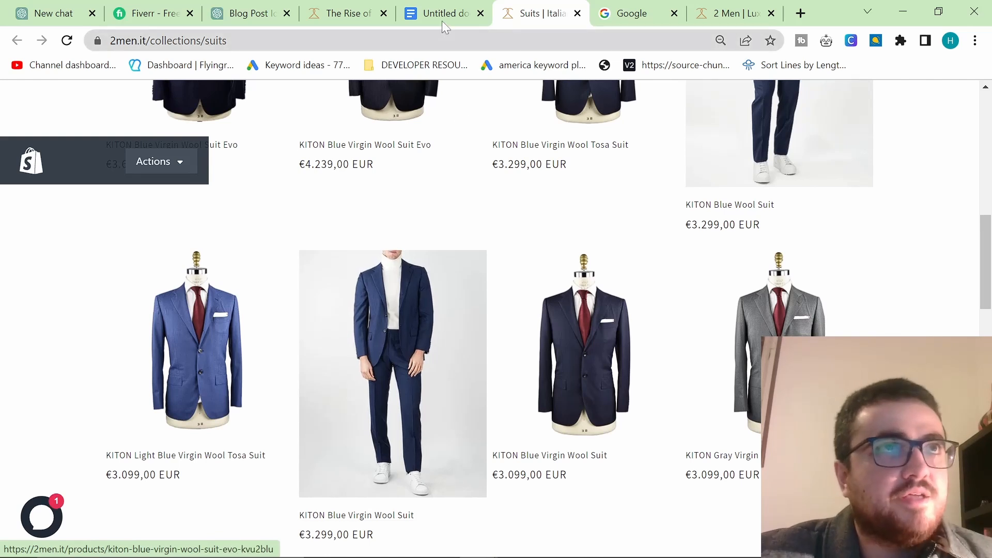
click(436, 12)
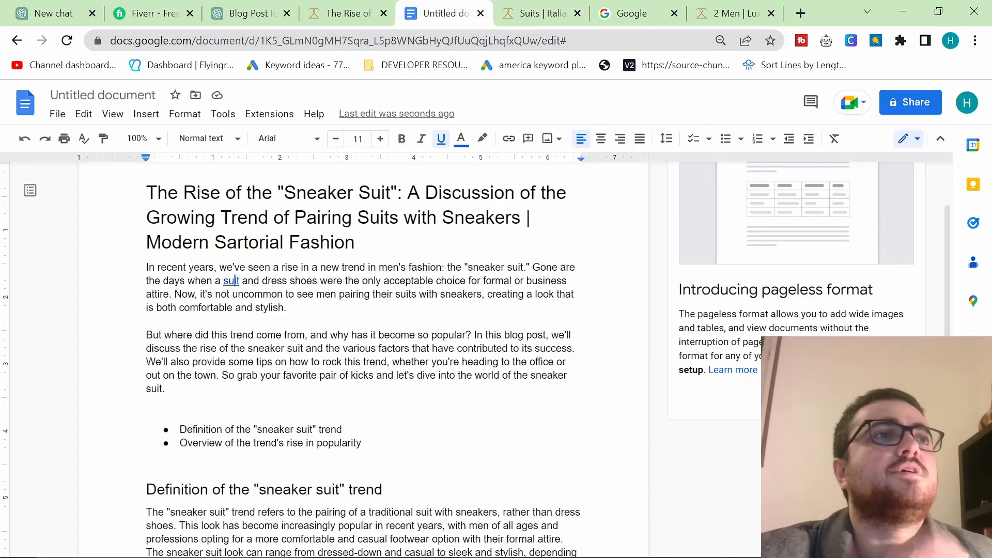
click(533, 13)
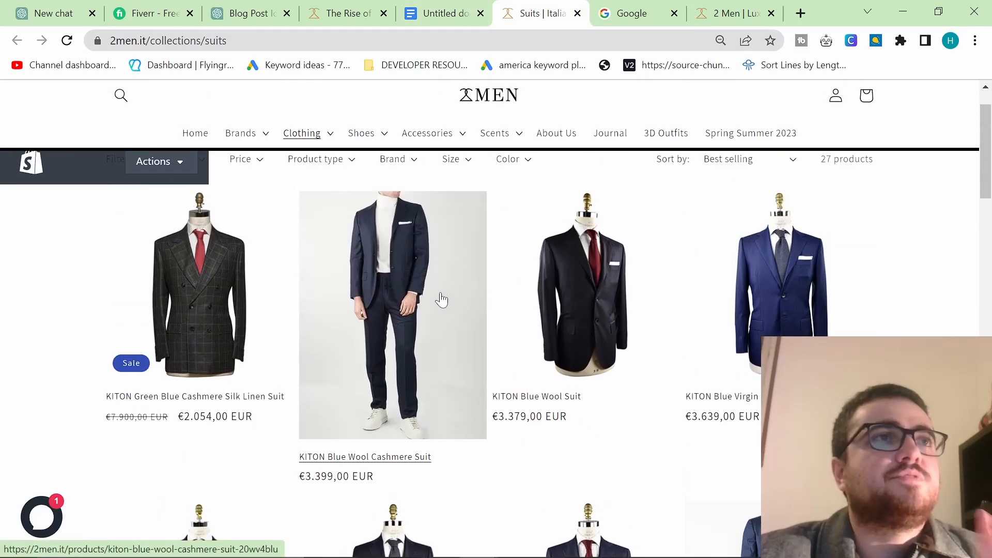
scroll(down, 3)
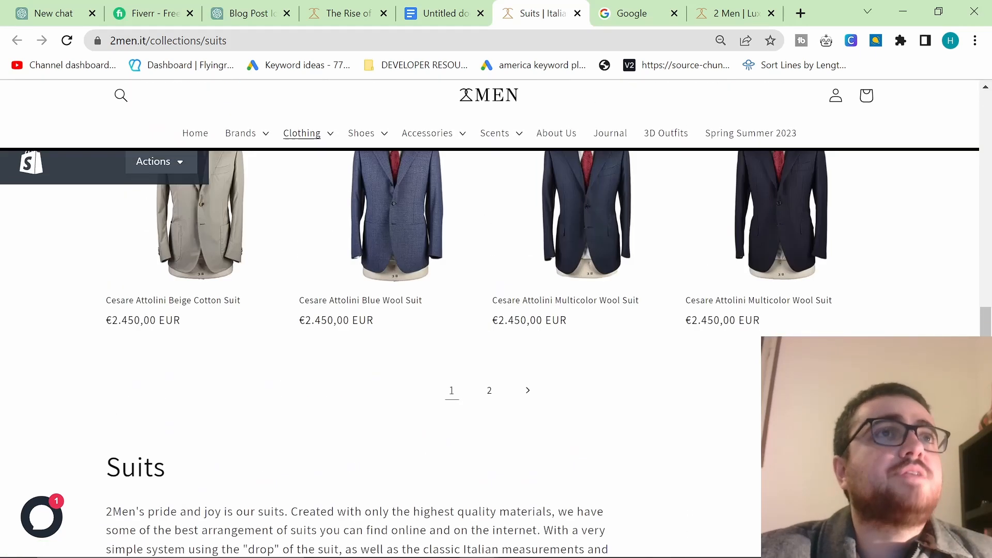
scroll(down, 3)
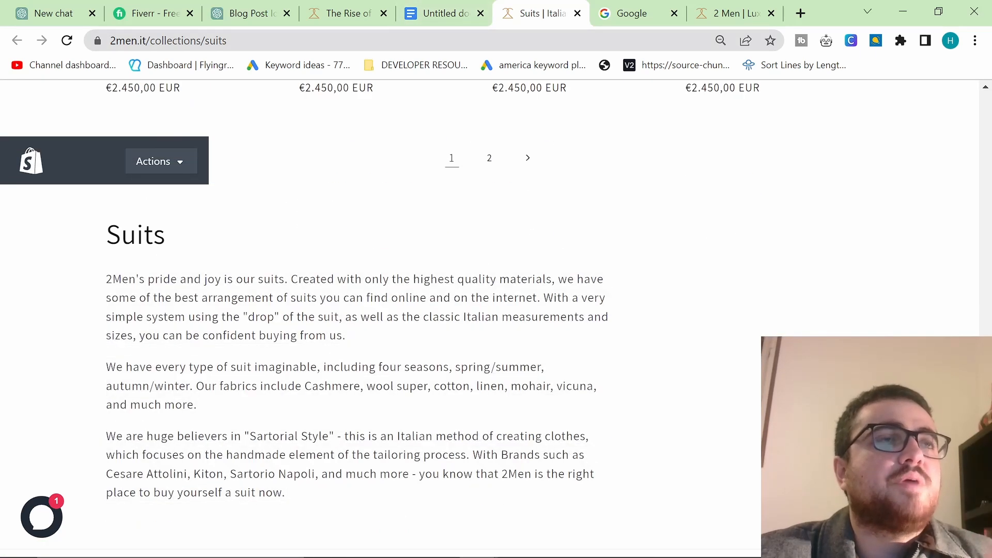
click(443, 13)
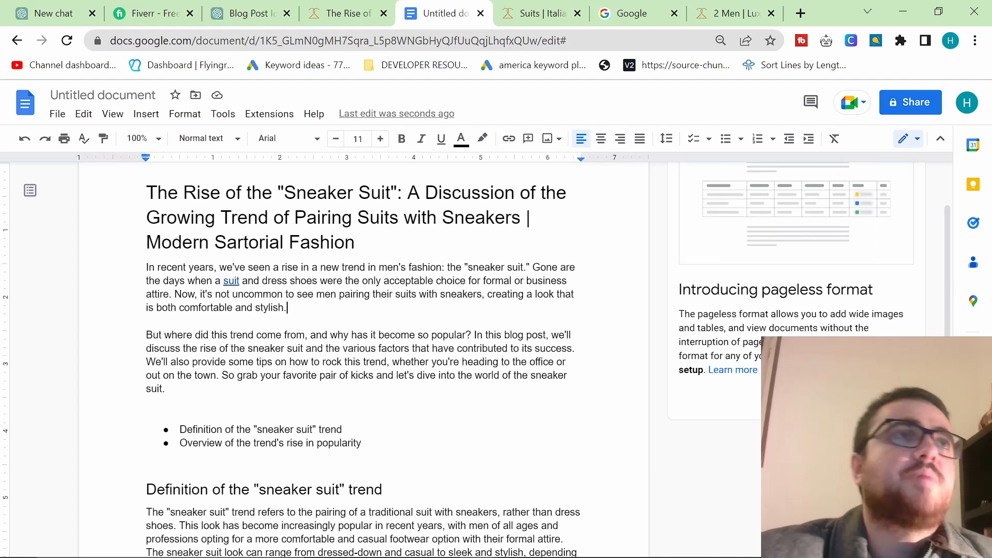
scroll(down, 3)
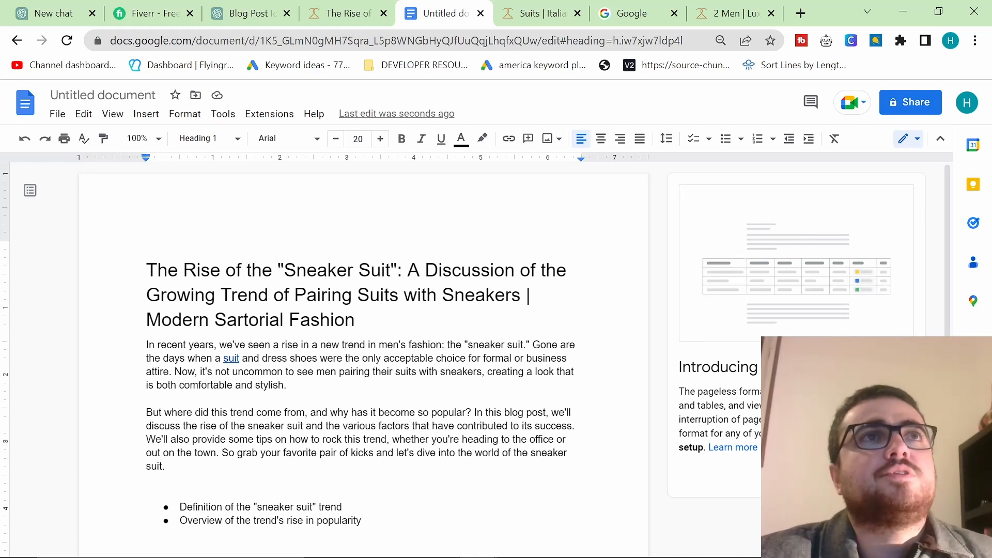
click(472, 13)
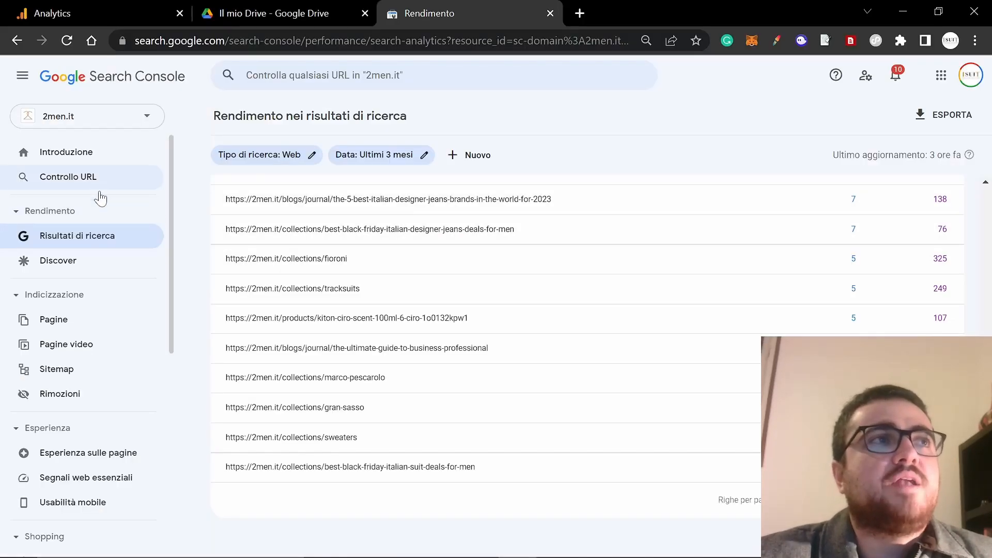
click(79, 236)
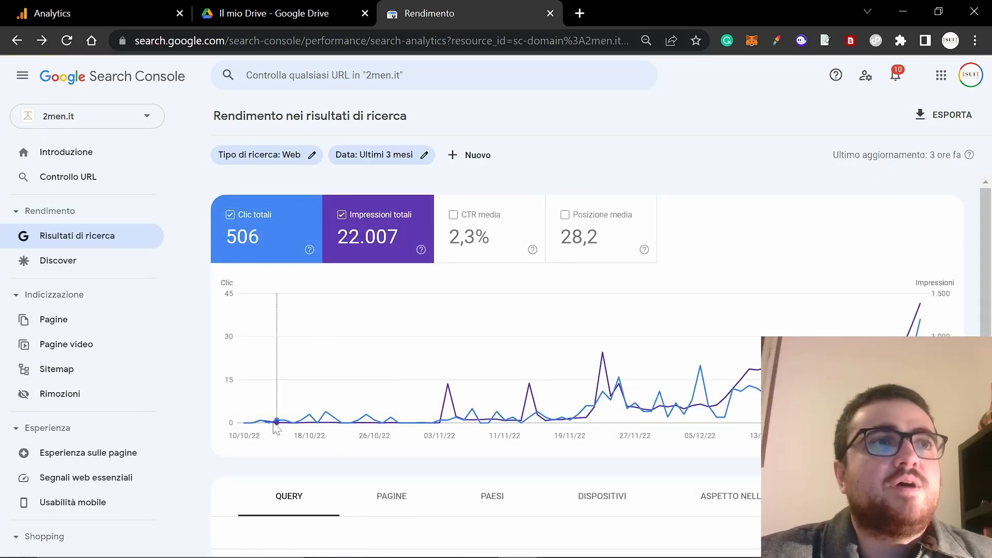
mouse_move(275, 422)
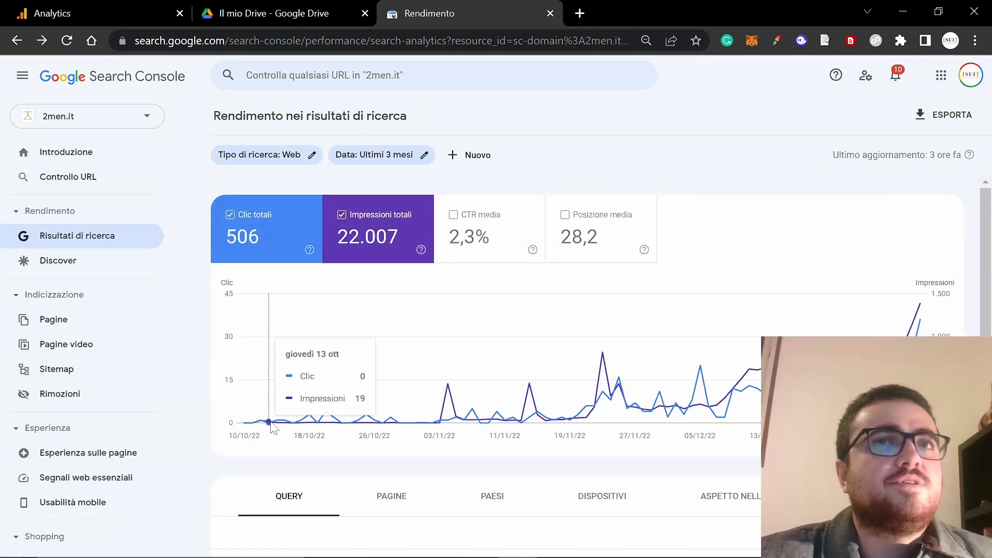
click(231, 215)
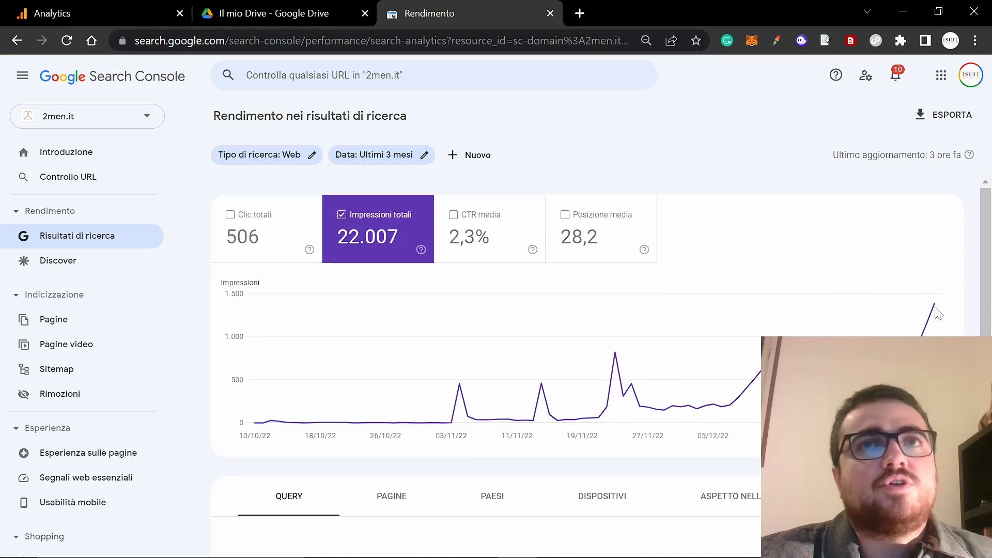
click(266, 228)
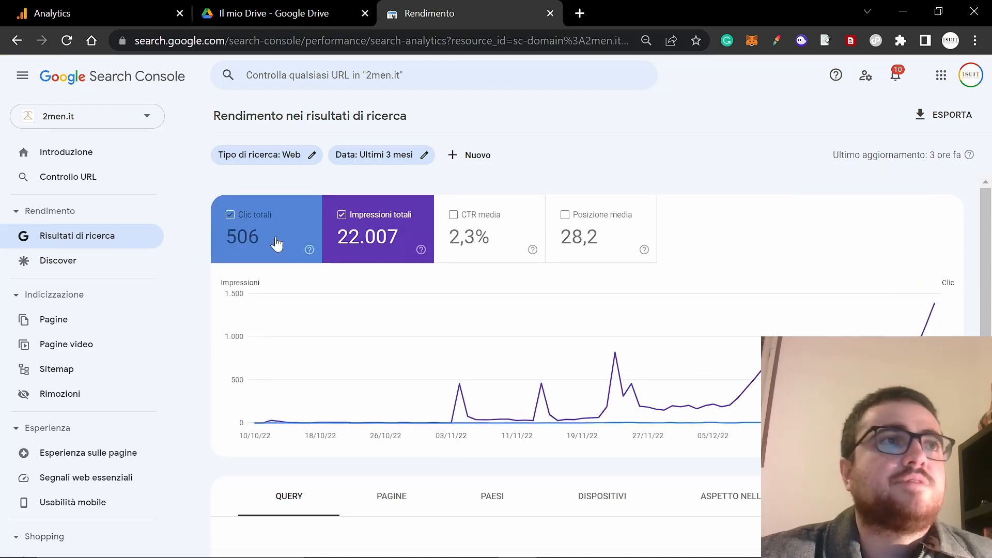
click(253, 215)
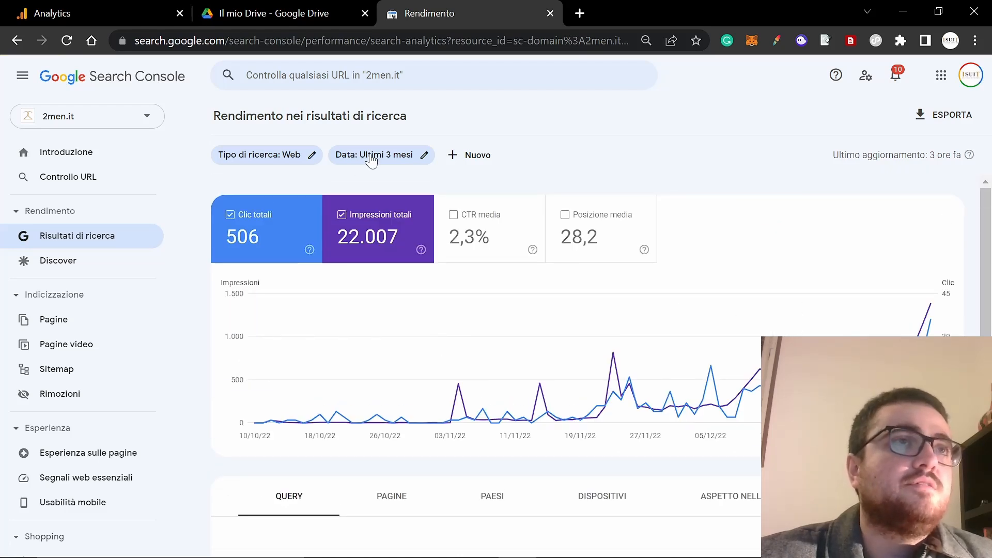
click(444, 13)
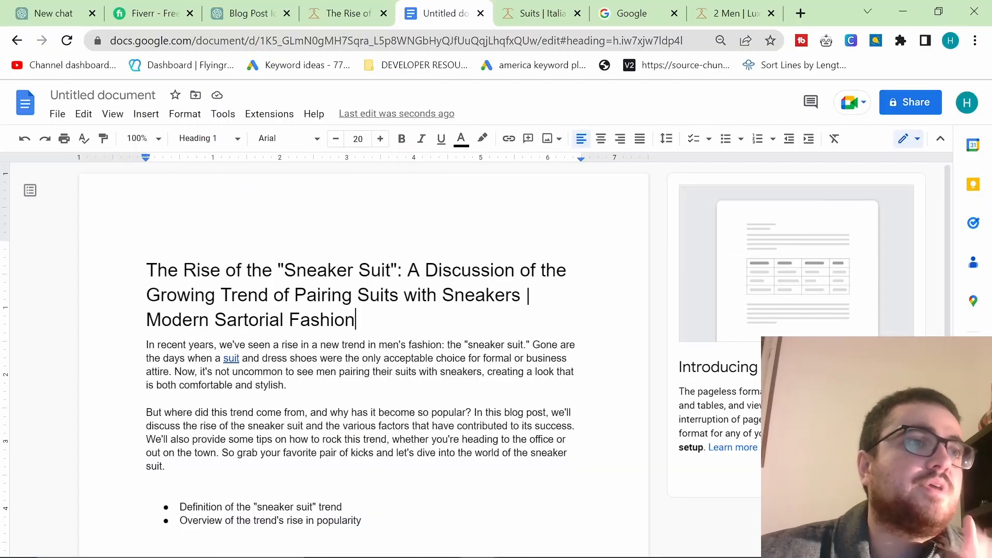
- Review the Doc draft and switch to the Google results for Sneaker Suit
scroll(down, 3)
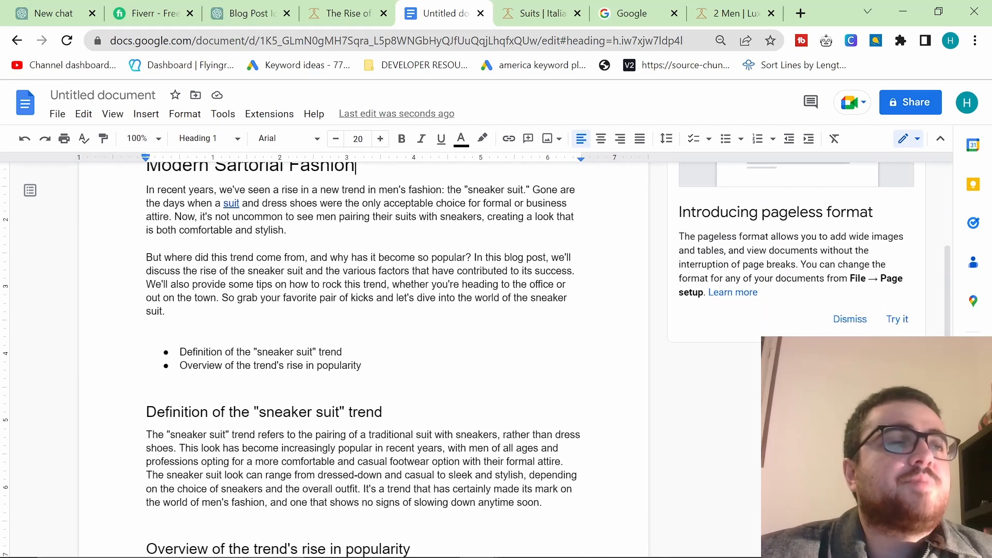
scroll(down, 3)
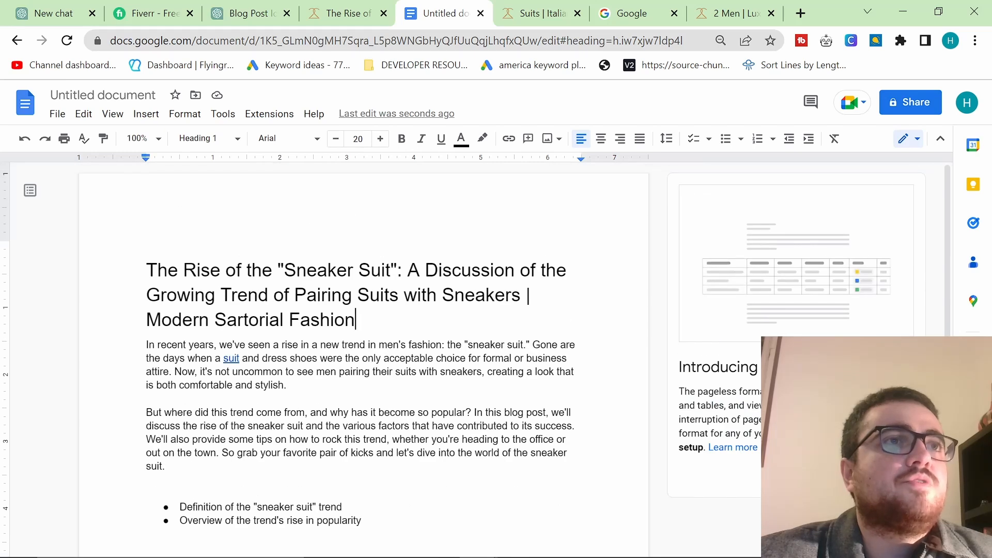
click(538, 13)
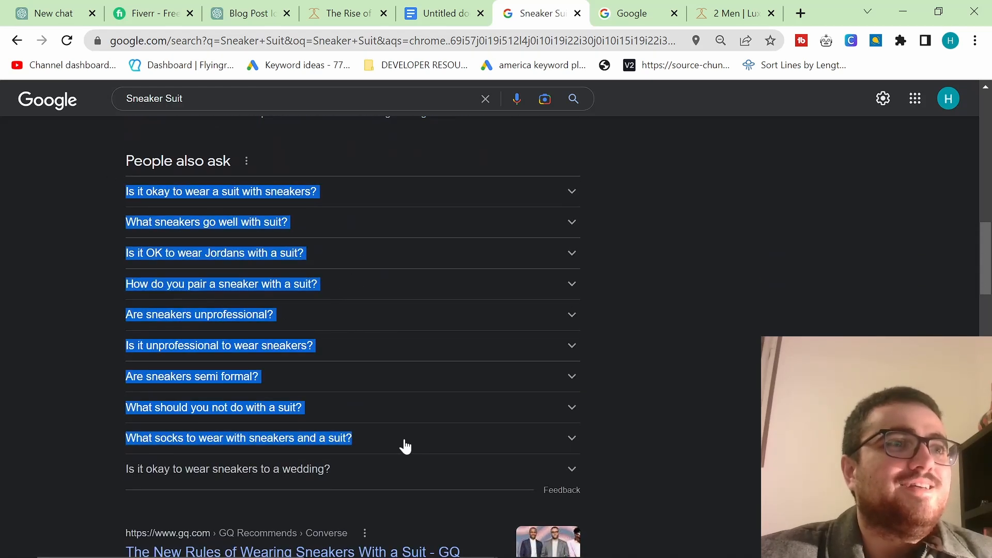
- Check the published 2men.it sneaker-suit post down to its FAQ section, then return to ChatGPT's popularity paragraph
click(244, 13)
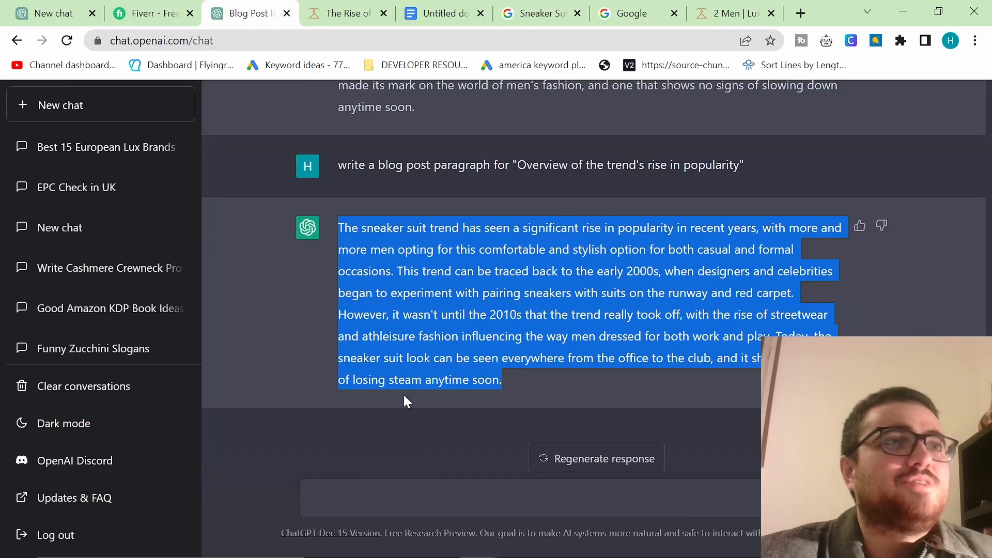
click(507, 497)
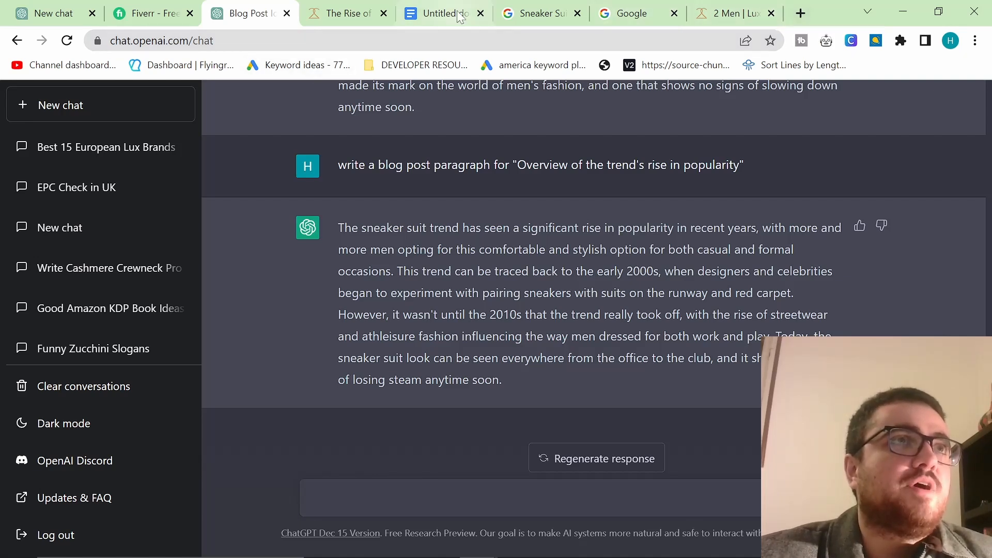
click(731, 12)
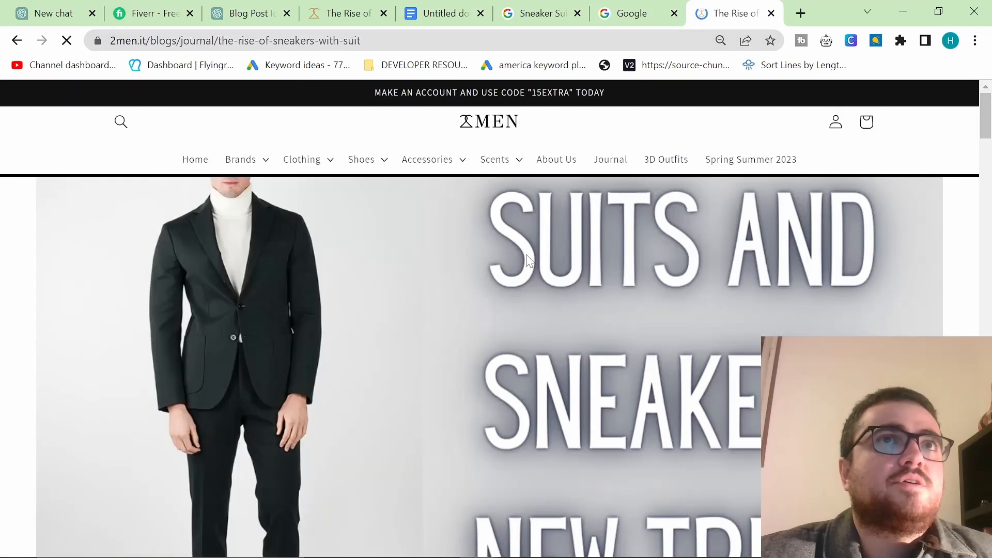
scroll(down, 3)
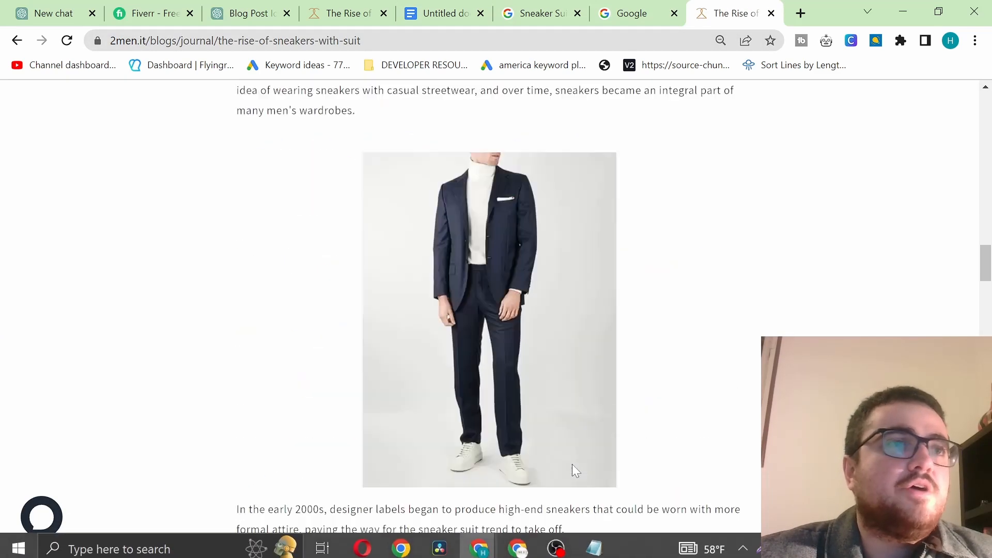
scroll(down, 3)
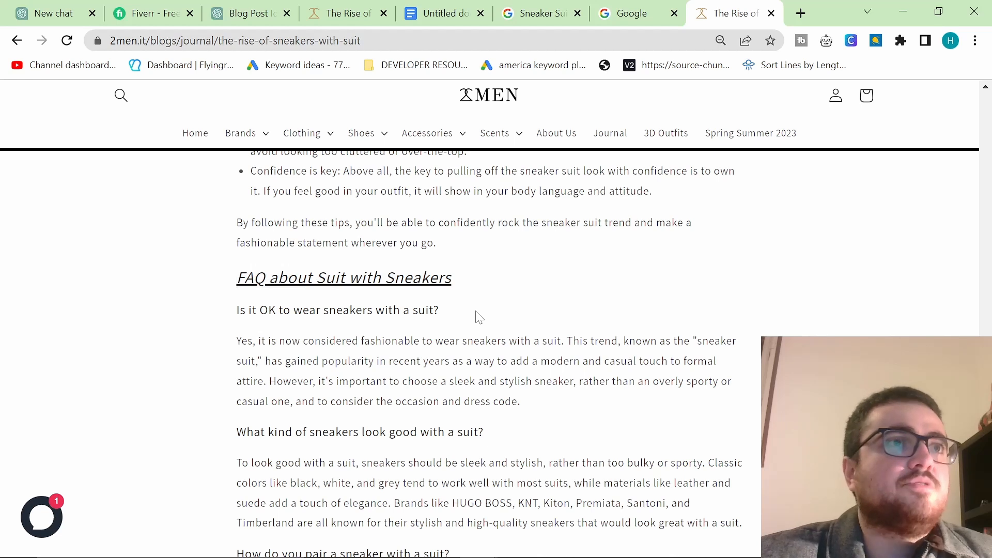
scroll(down, 3)
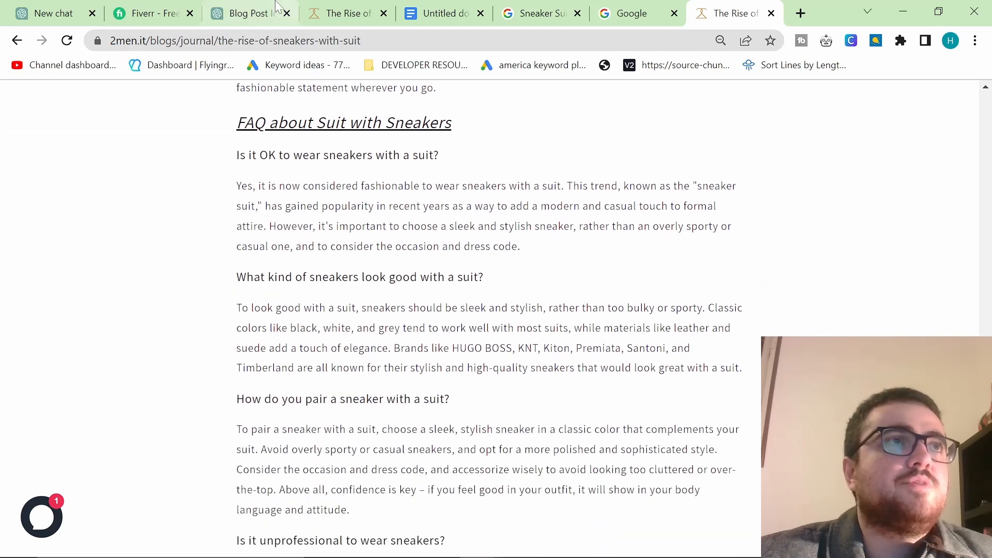
click(247, 12)
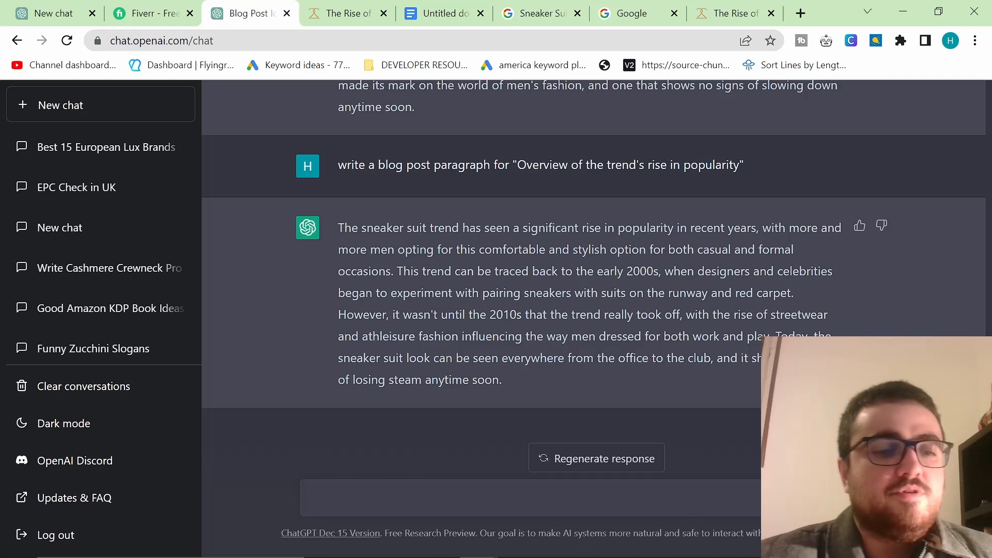
- In the Blog Post Ideas chat, submit a prompt for an FAQ with HTML Schema covering questions like 'Is it okay to wear a suit with sneakers?'
text(write an)
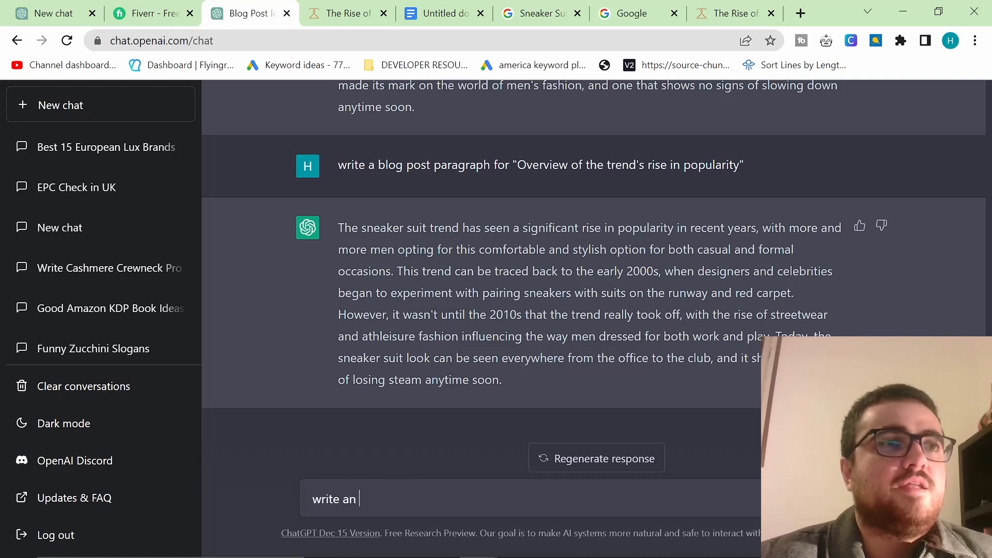
text(FAQ with HTML)
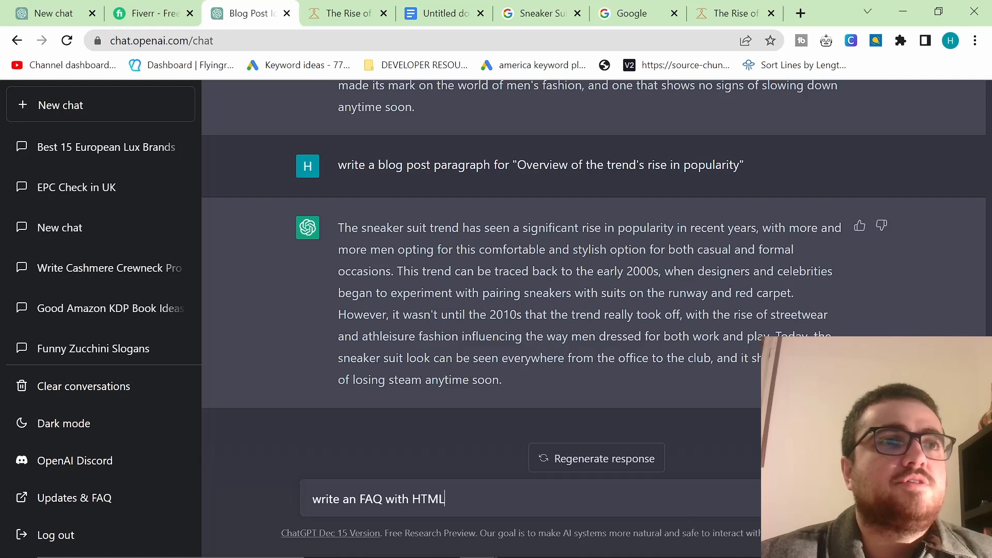
text(Schem)
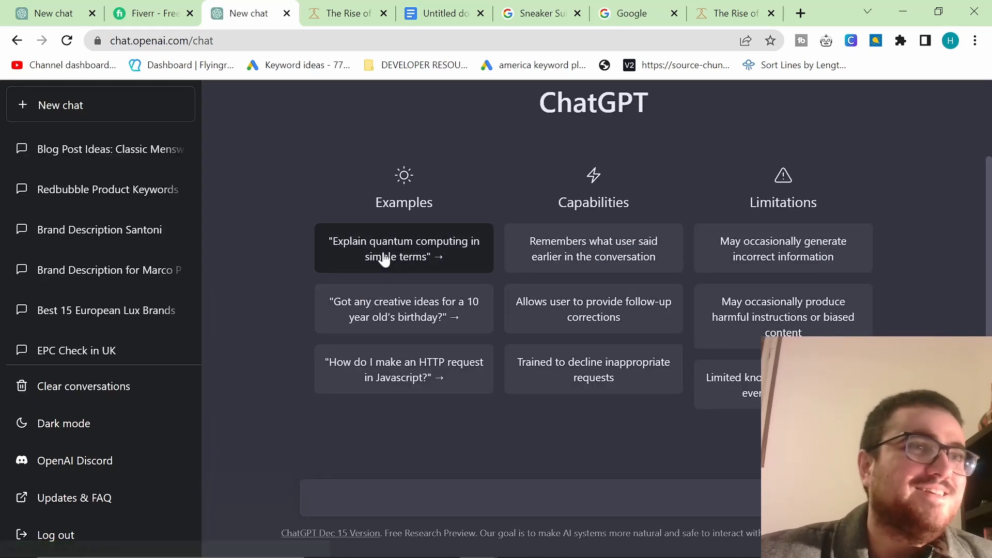
click(98, 148)
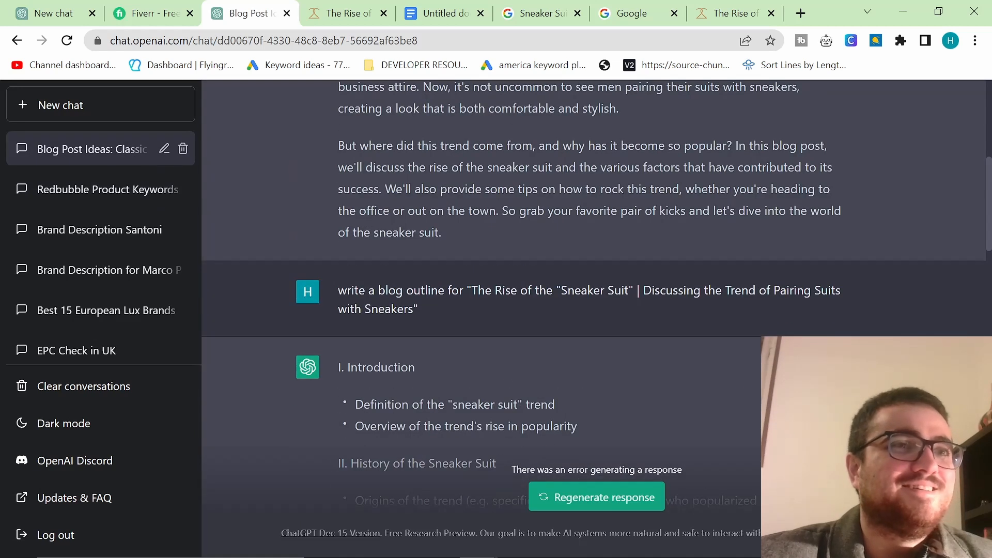
scroll(down, 3)
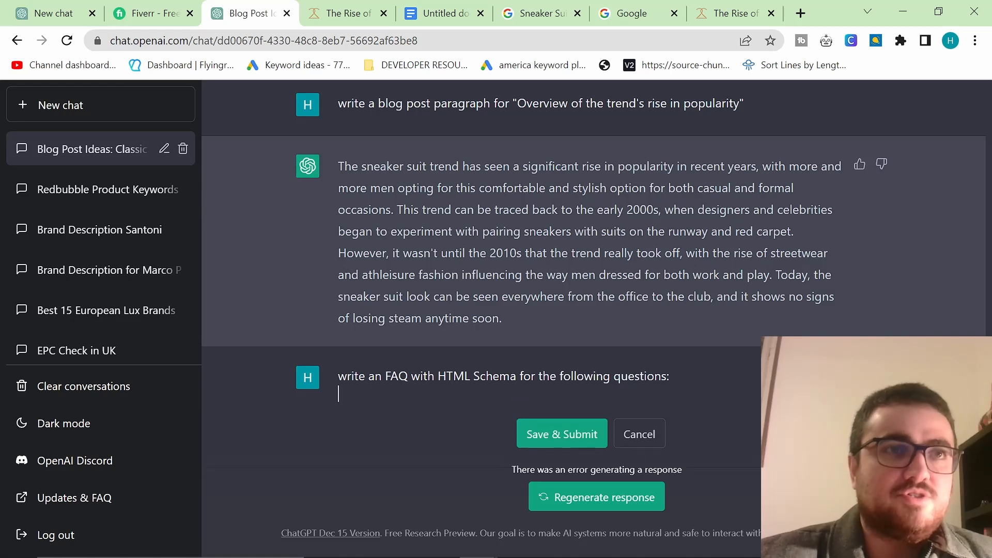
text(Is it okay to wear a suit with sneakers?)
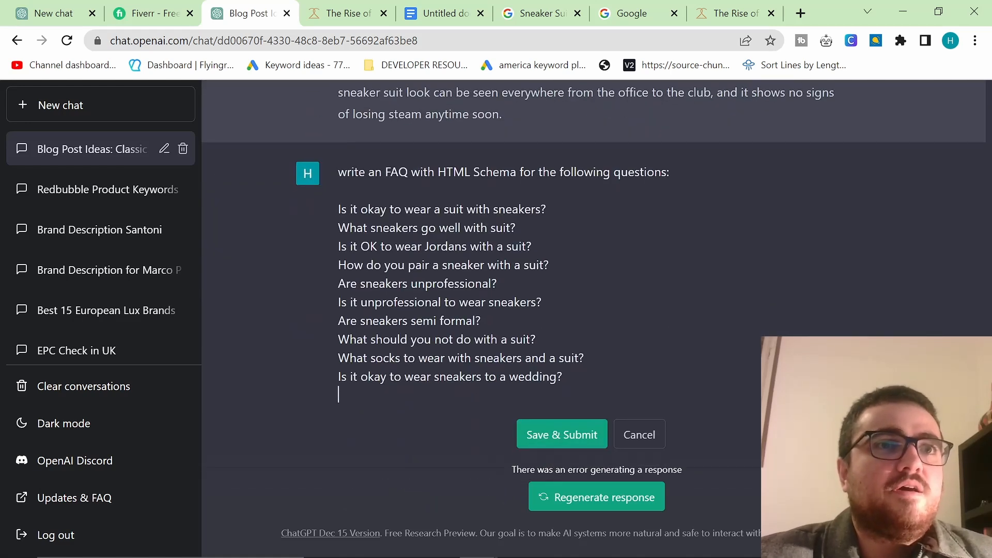
click(561, 434)
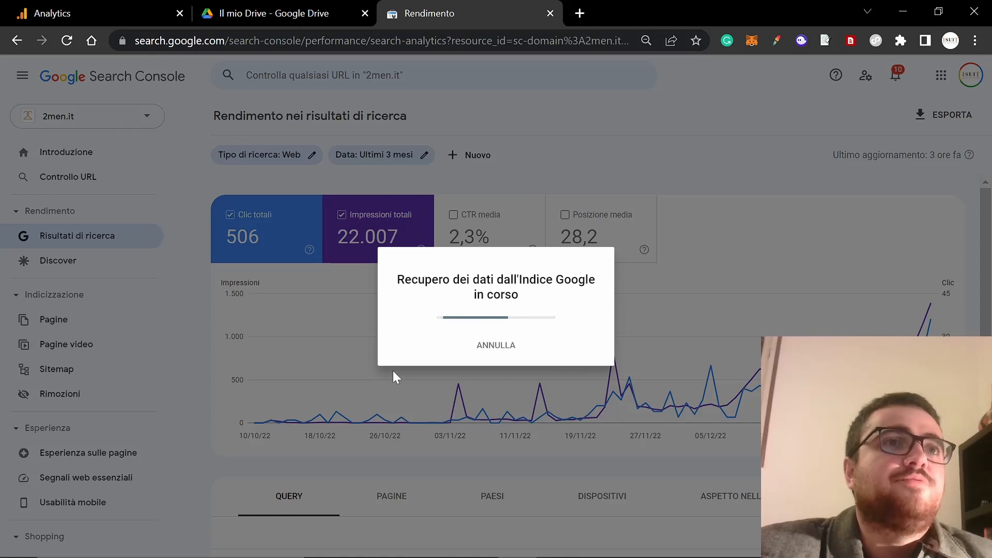
- Inspect the beach wedding attire URL from recent history and view its one valid FAQ item
click(247, 13)
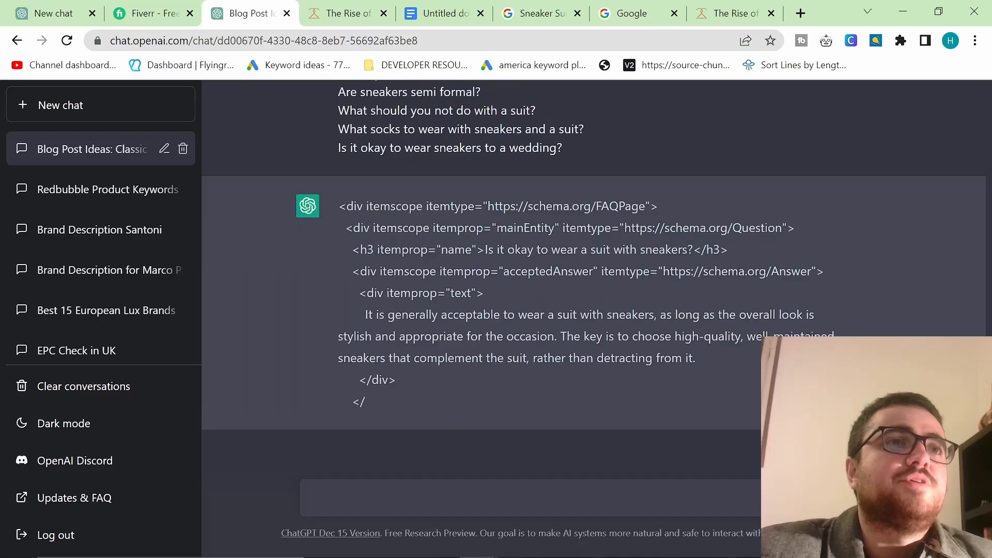
click(471, 12)
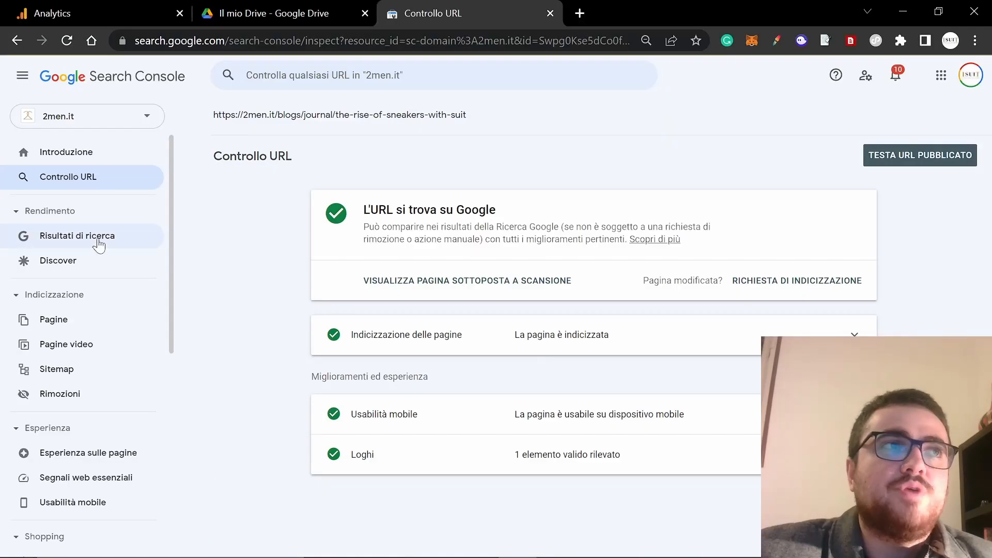
mouse_move(299, 280)
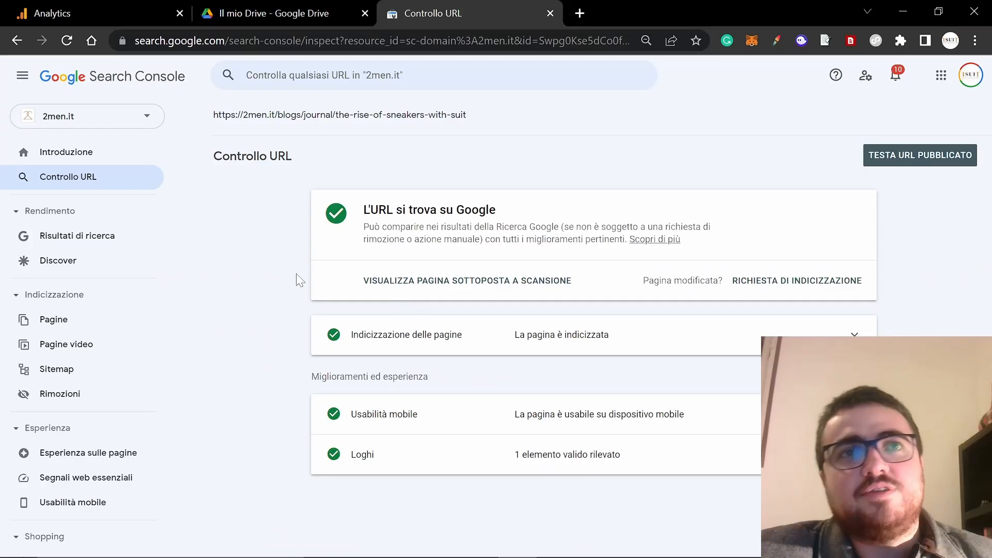
click(247, 12)
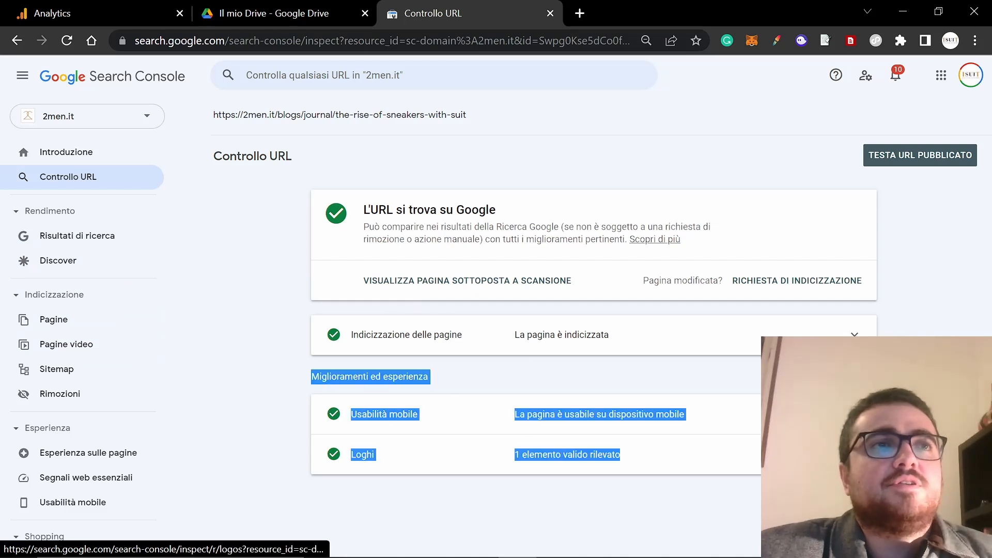
click(433, 74)
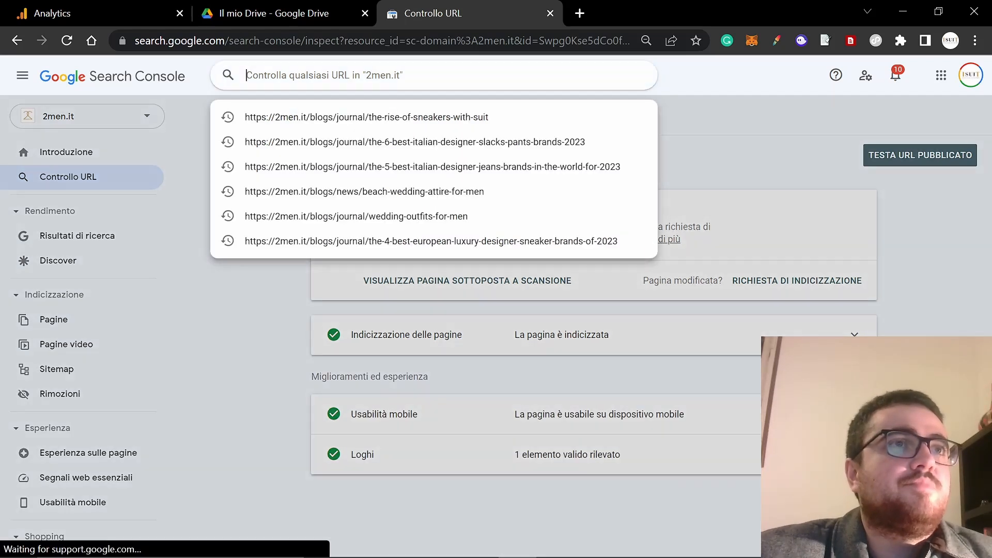
click(364, 117)
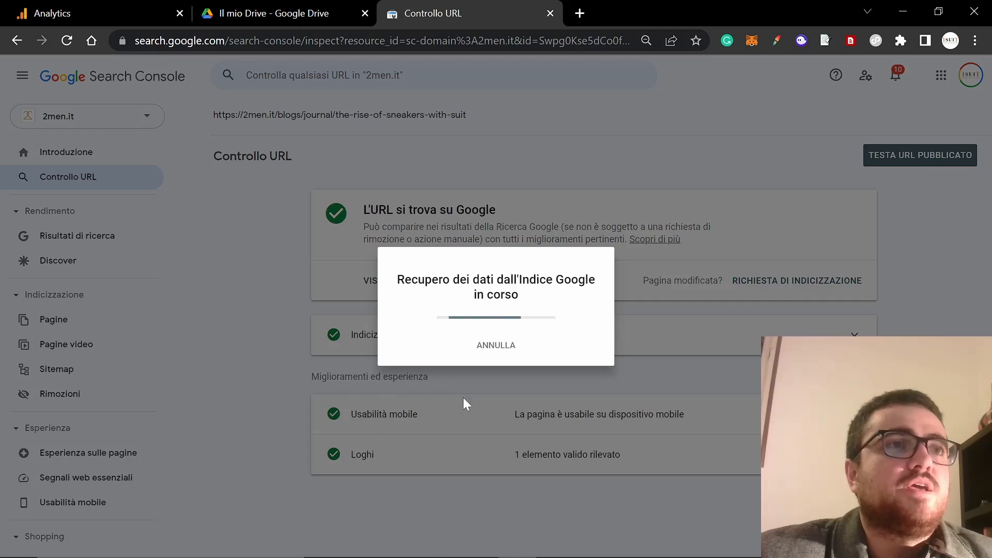
mouse_move(415, 337)
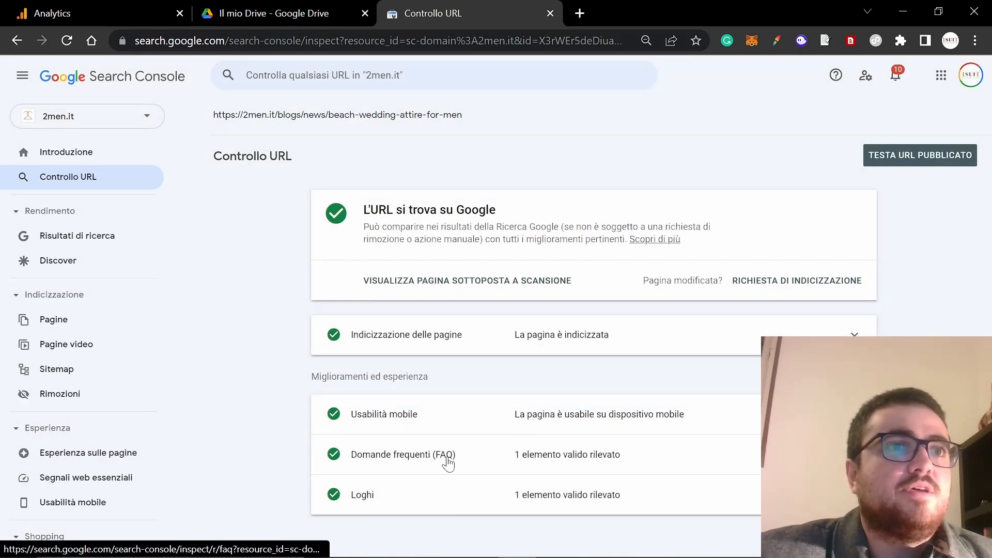
click(249, 13)
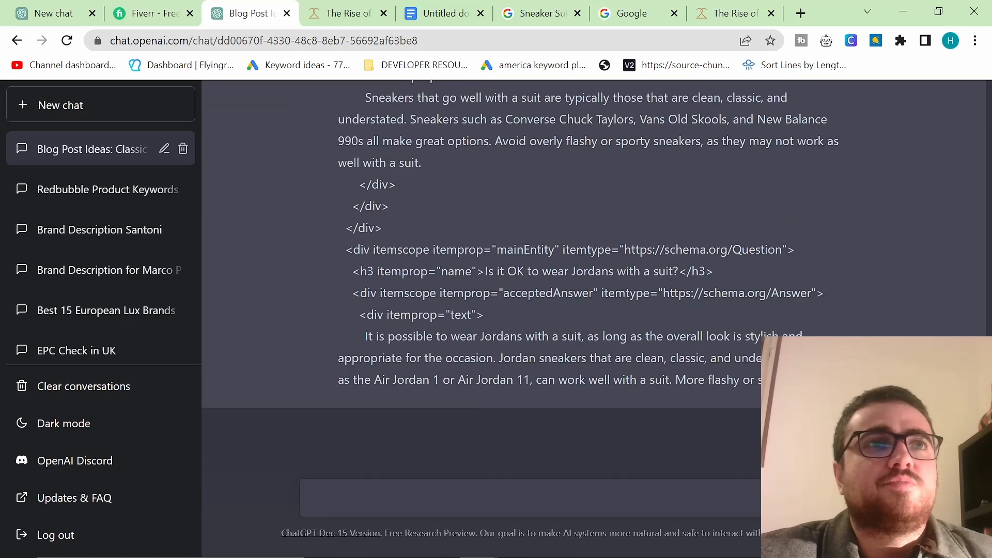
- Scroll the FAQ schema reply down to its cut-off at 'Are sneakers unprofessional?'
scroll(down, 3)
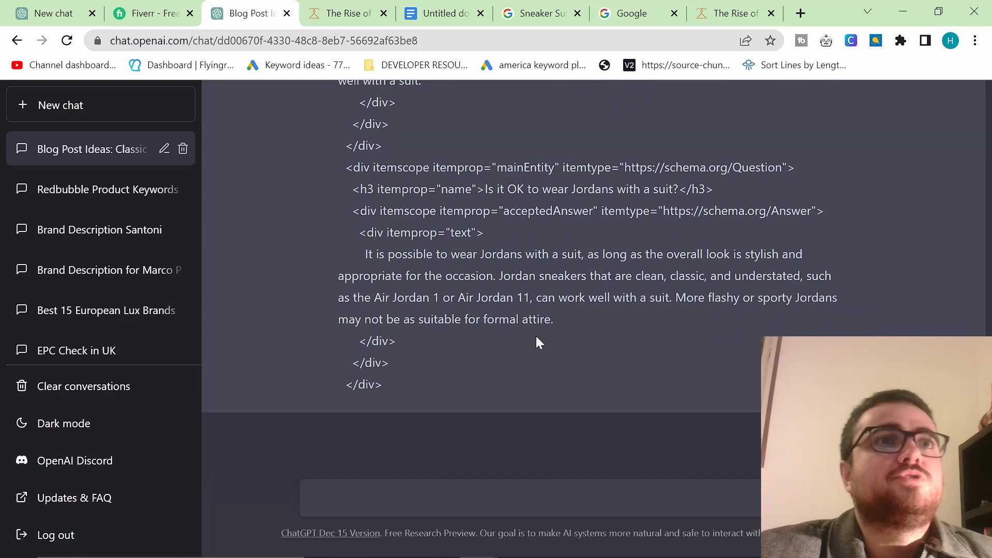
scroll(up, 3)
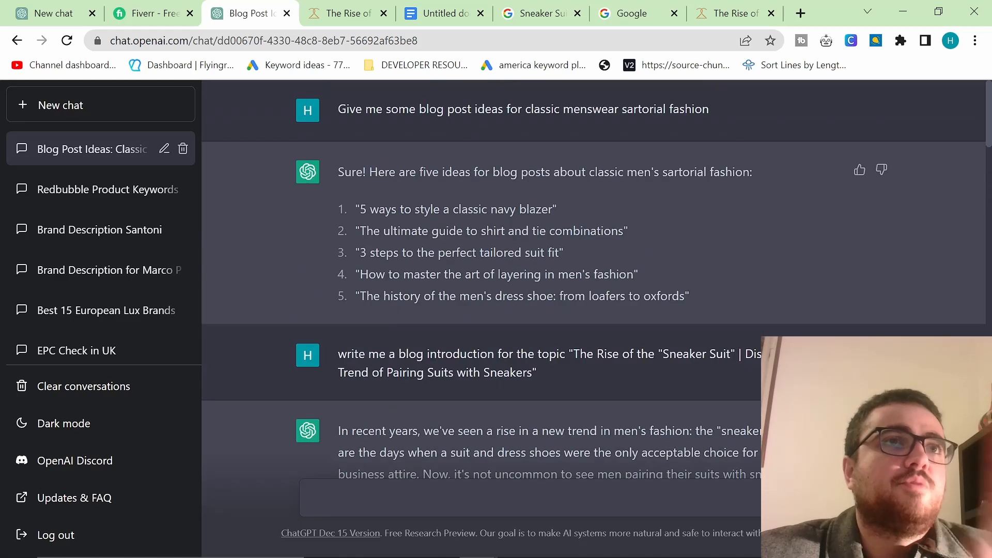
mouse_move(423, 126)
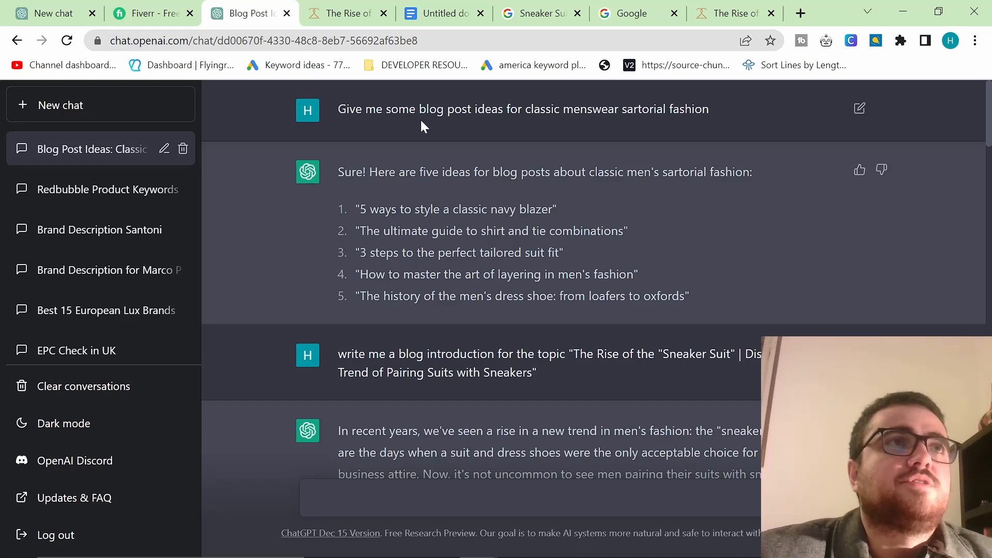
mouse_move(429, 141)
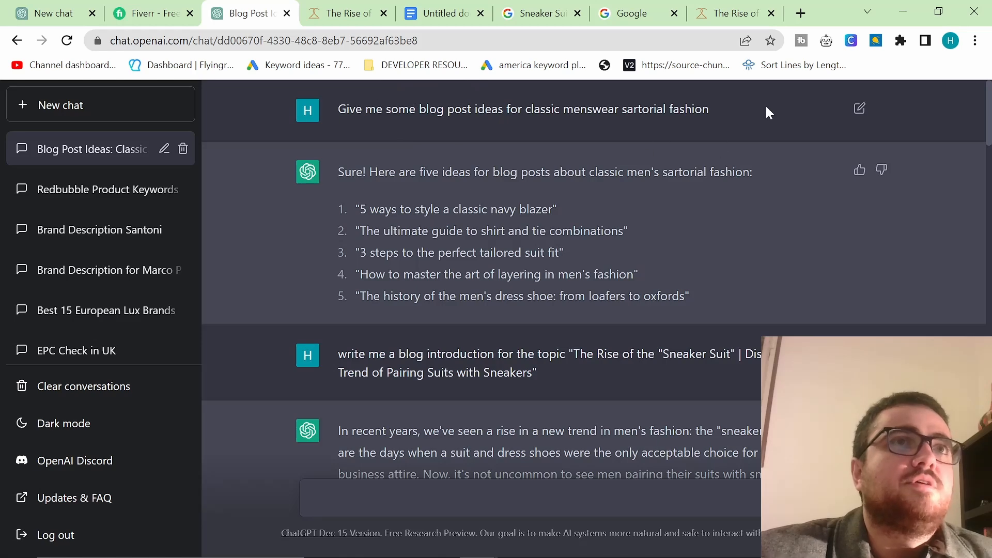
scroll(down, 3)
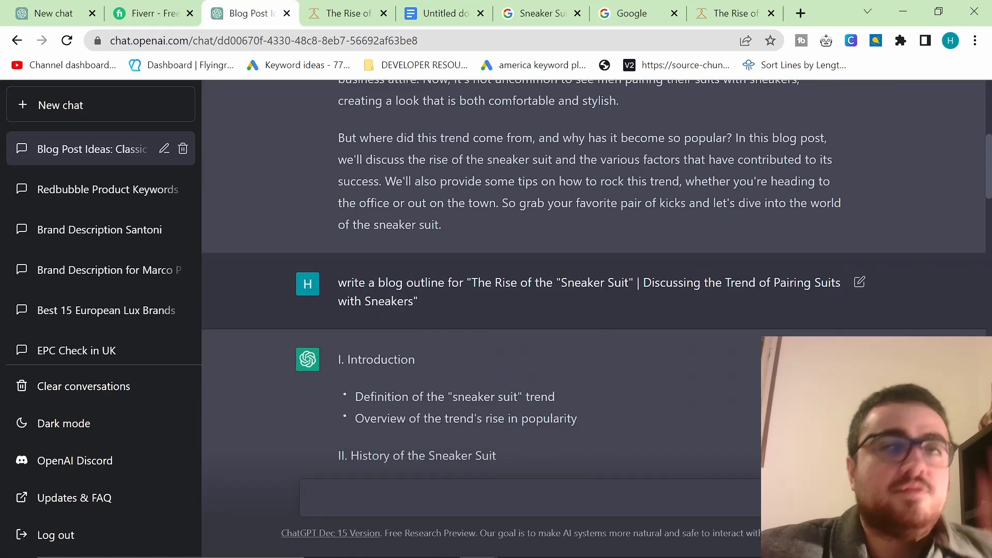
scroll(down, 3)
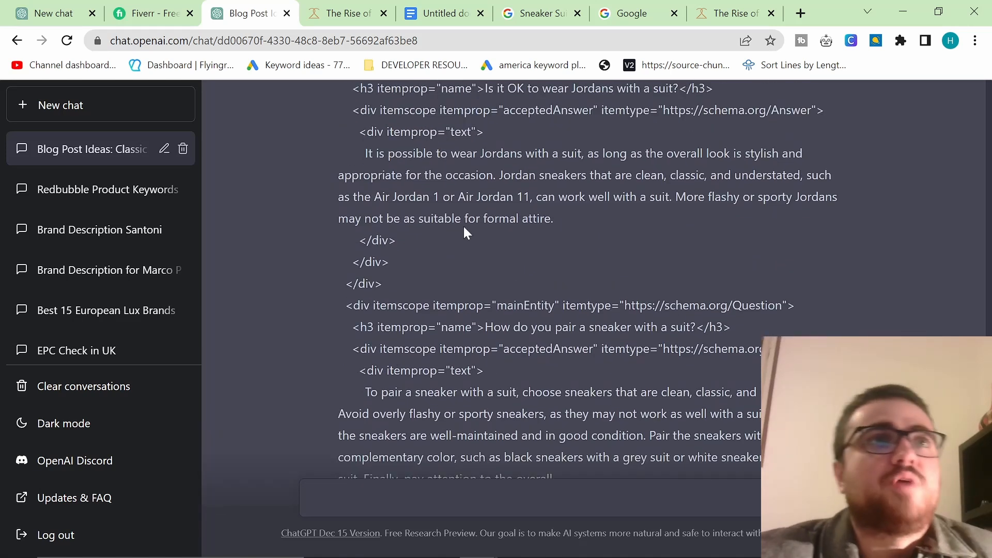
scroll(down, 3)
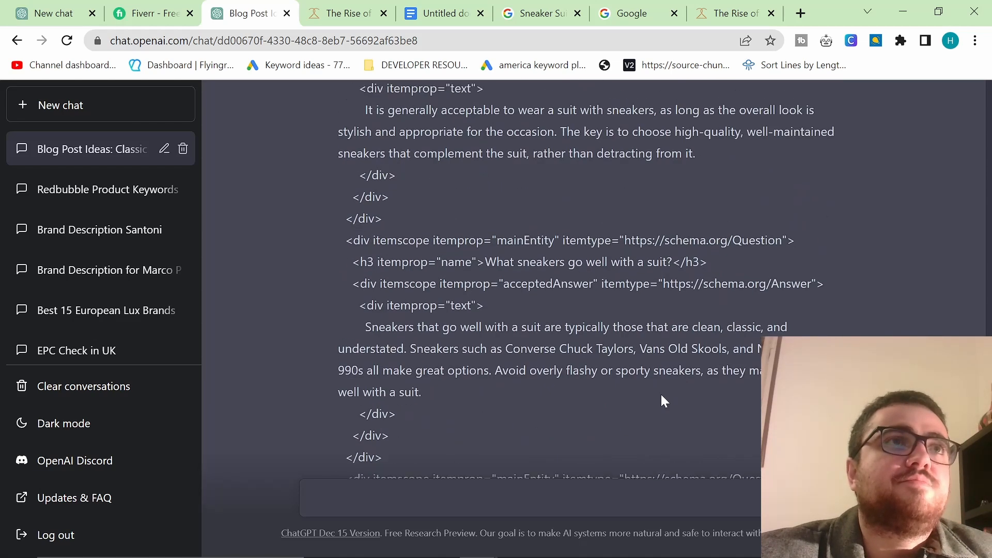
scroll(down, 3)
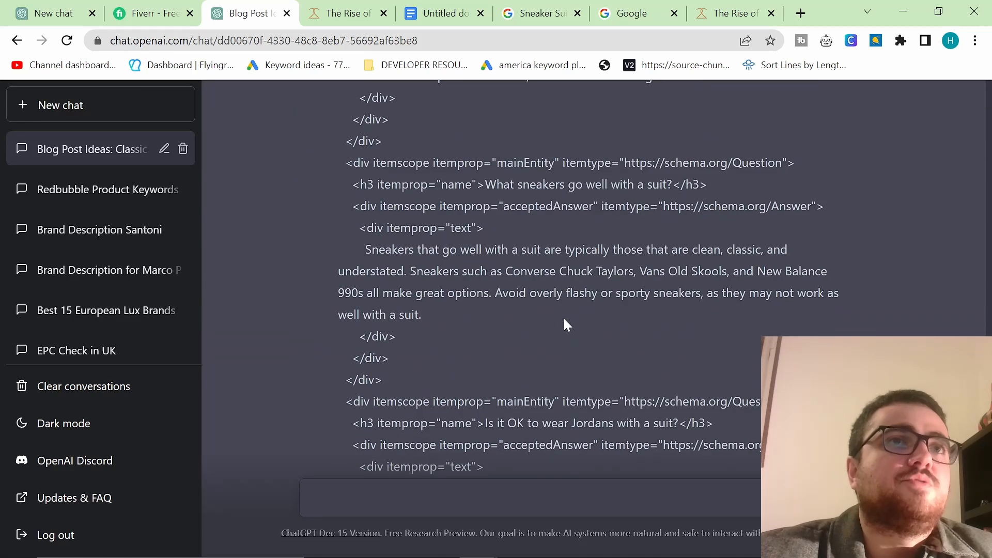
scroll(down, 3)
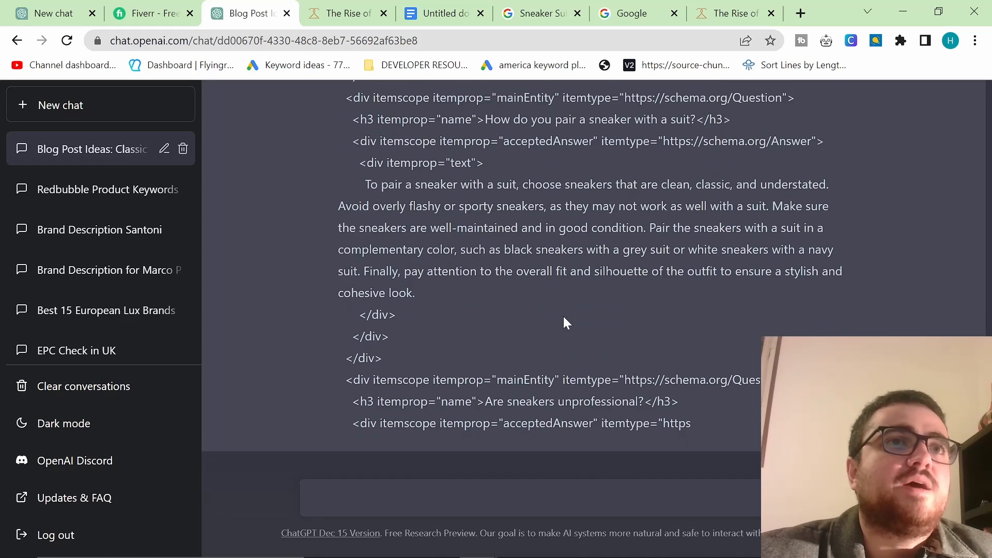
scroll(down, 3)
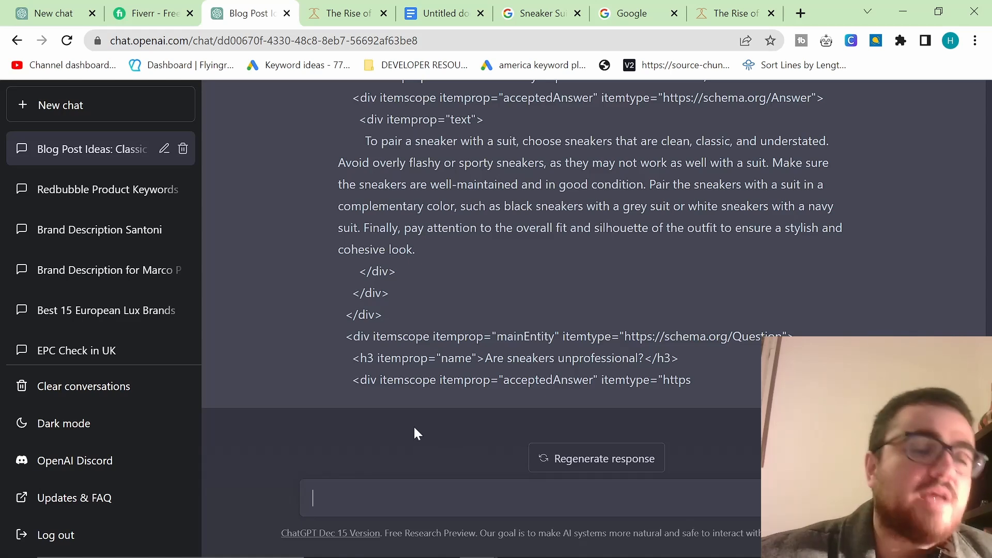
- Draft 'continue' in ChatGPT, skim the live sneaker suit post, and start a new tab
text(continue)
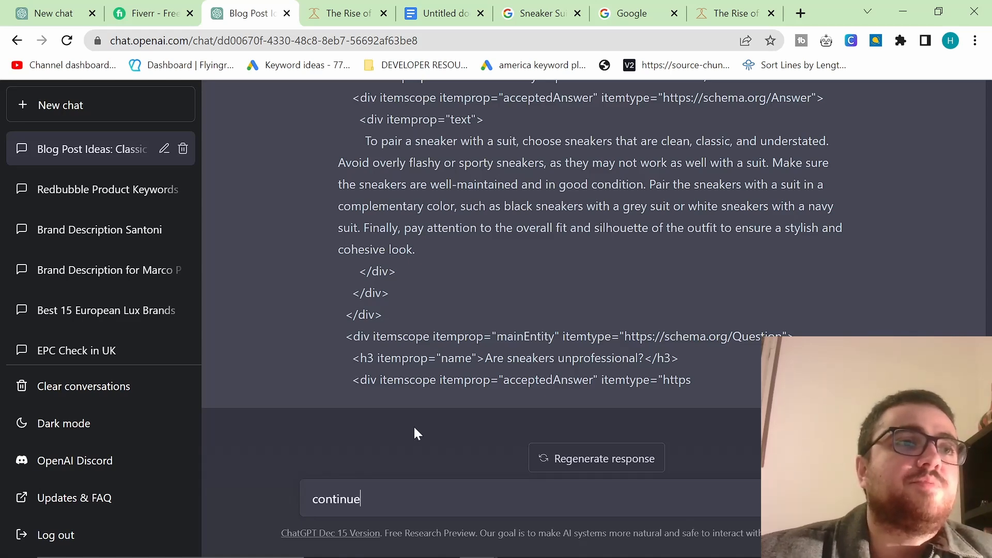
click(340, 13)
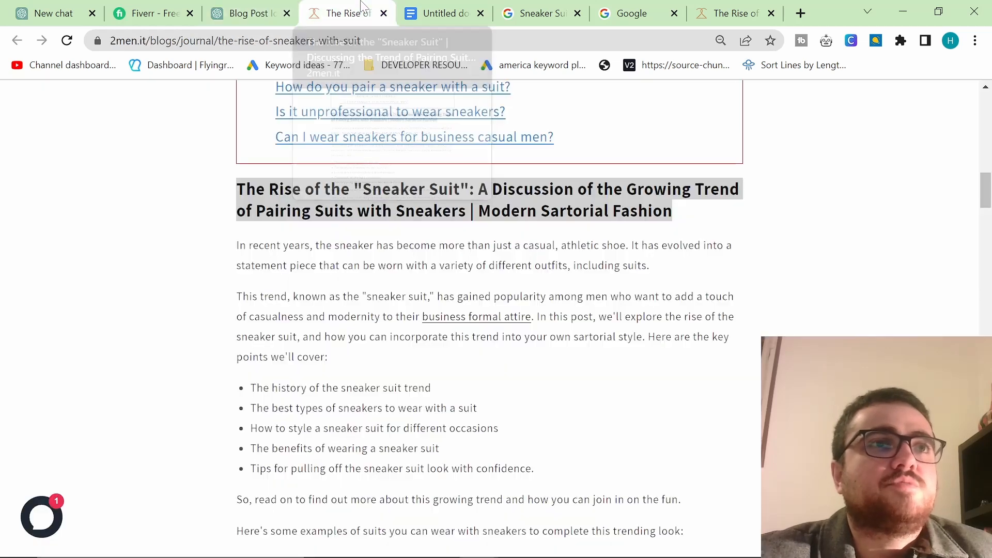
scroll(down, 3)
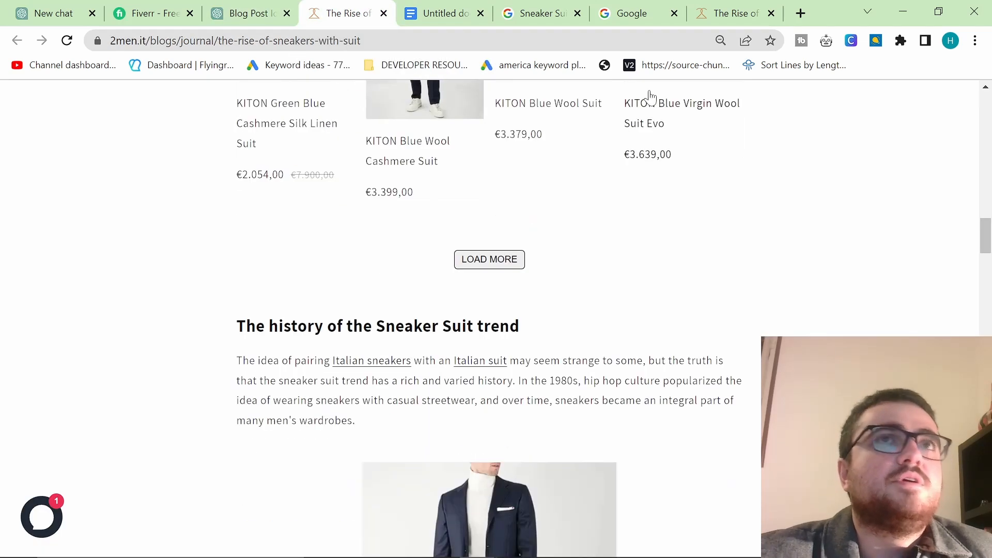
click(800, 13)
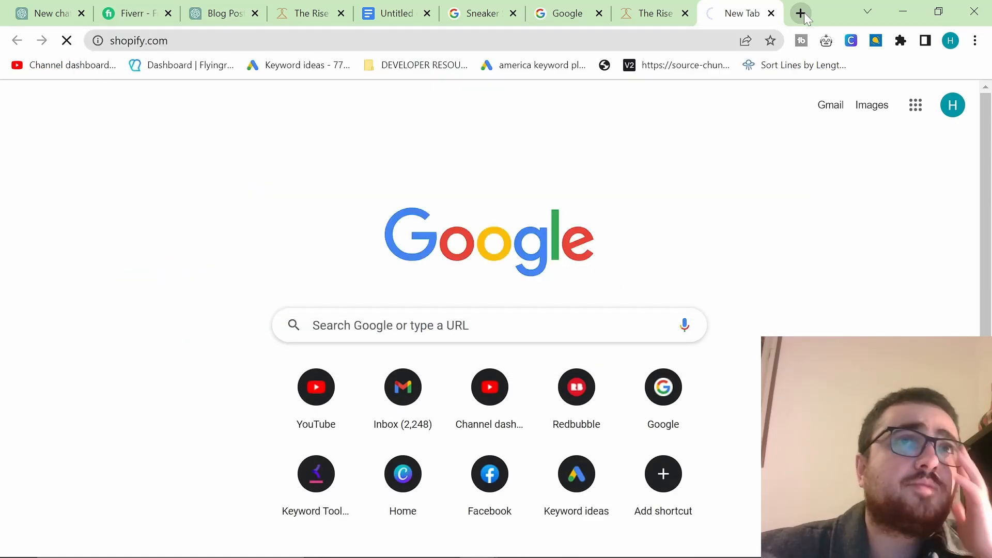
- Log into the Shopify store admin via shopify.com and create a new blog post under Online Store
text(shopify.com)
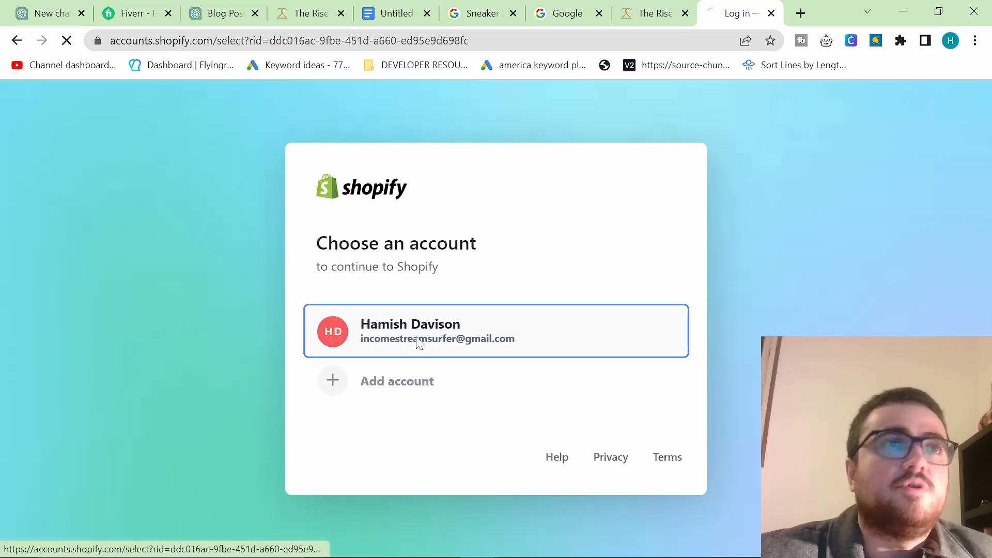
click(496, 330)
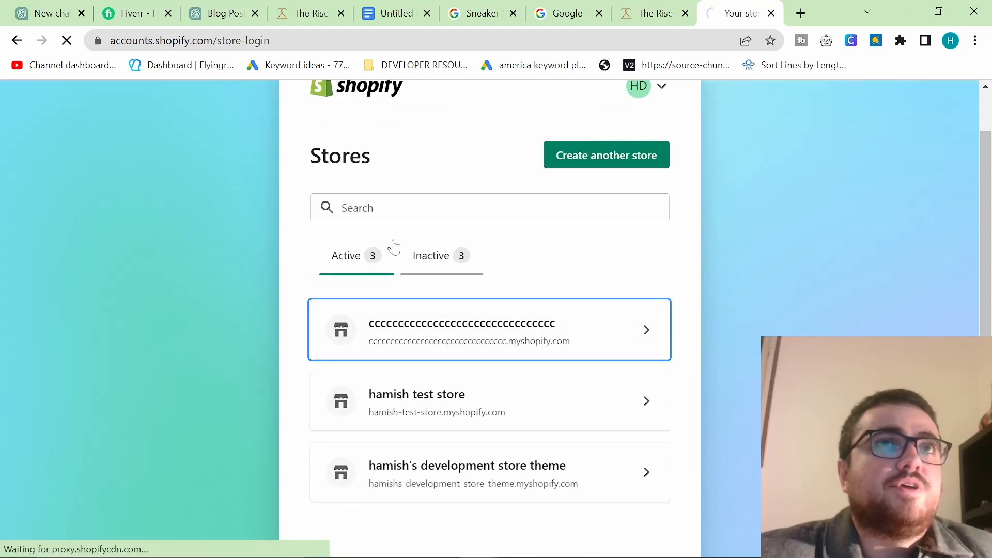
click(489, 329)
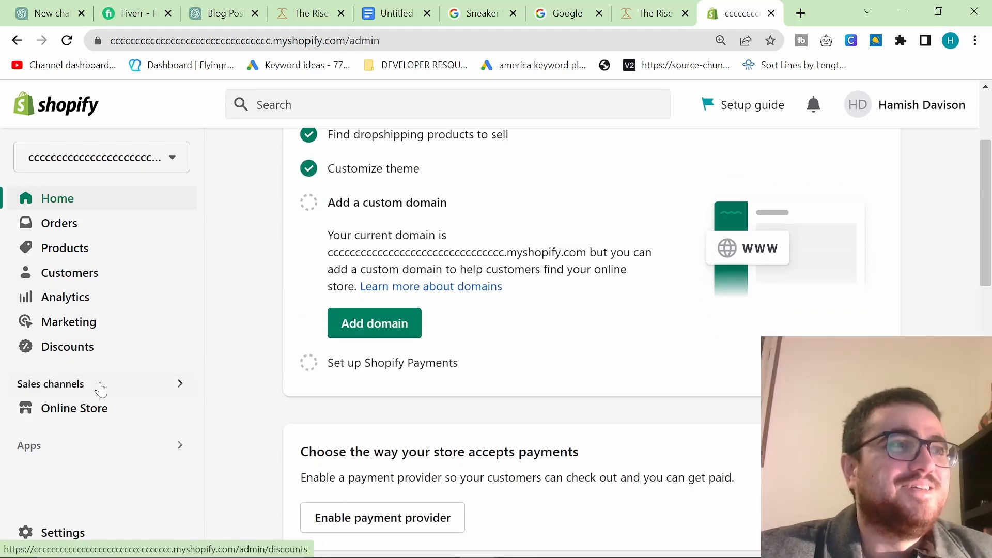
click(69, 379)
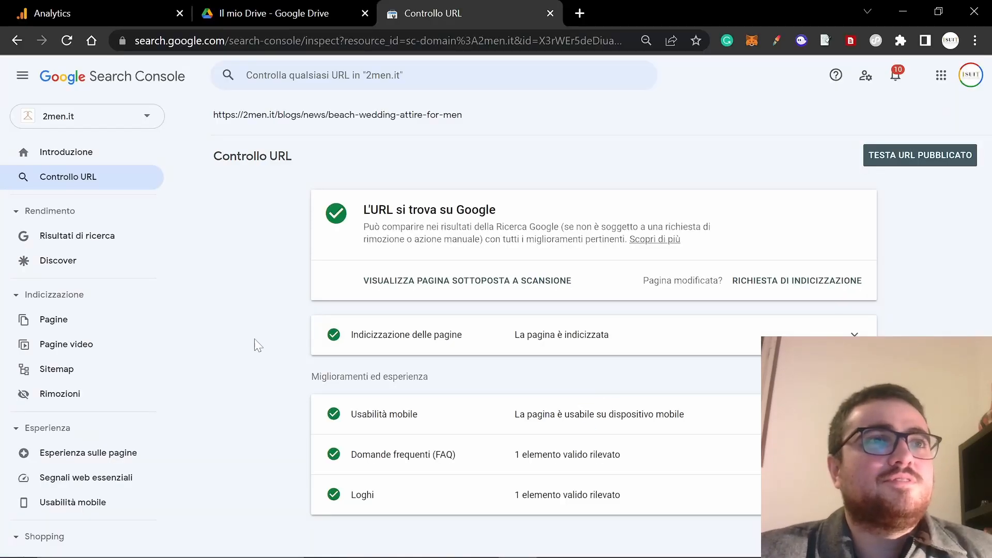
click(734, 13)
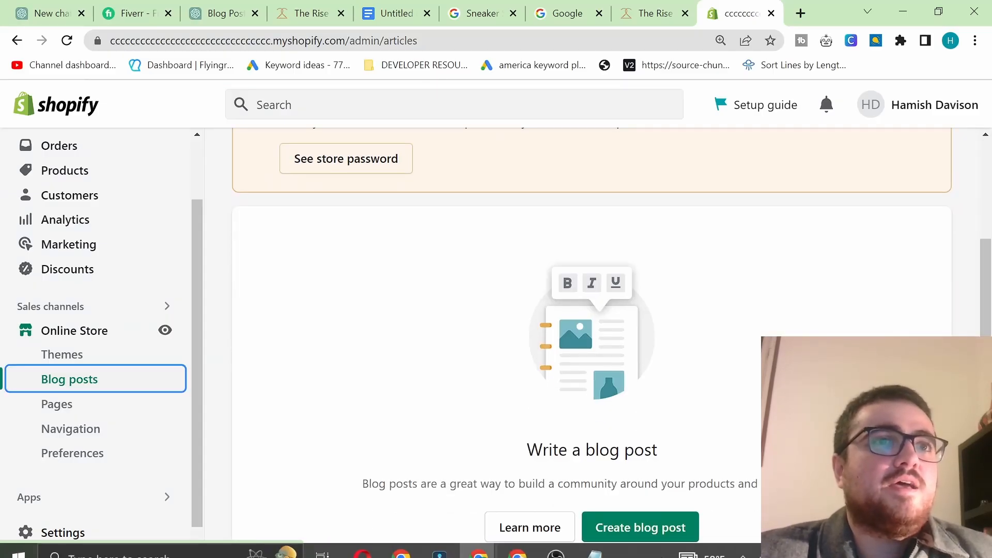
click(639, 527)
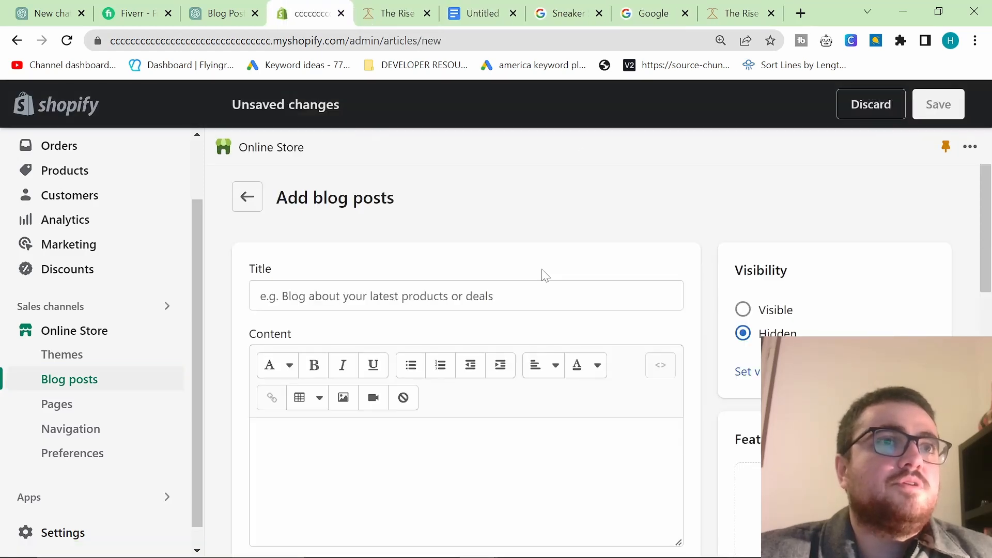
scroll(down, 3)
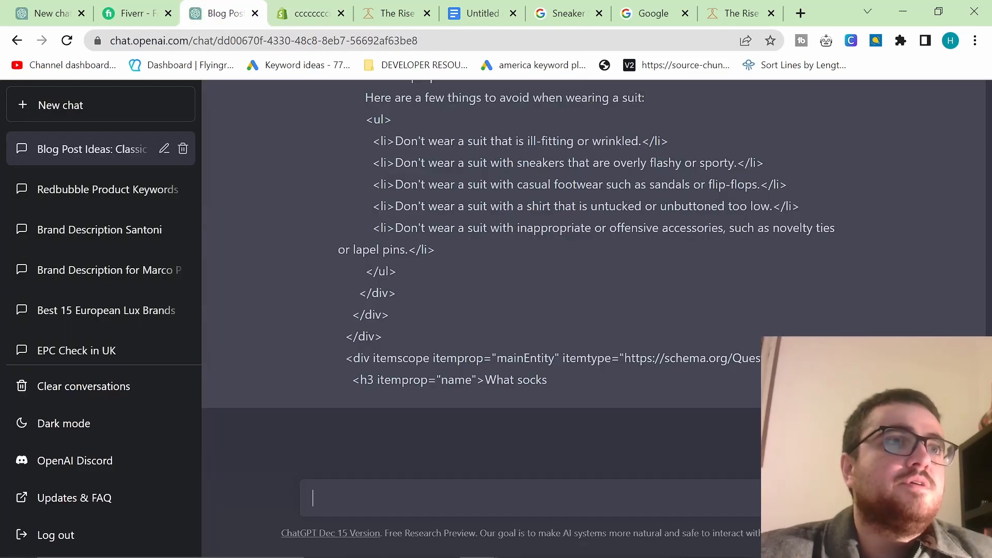
- Copy the FAQ schema HTML from ChatGPT's answer and open a new blank tab
scroll(down, 3)
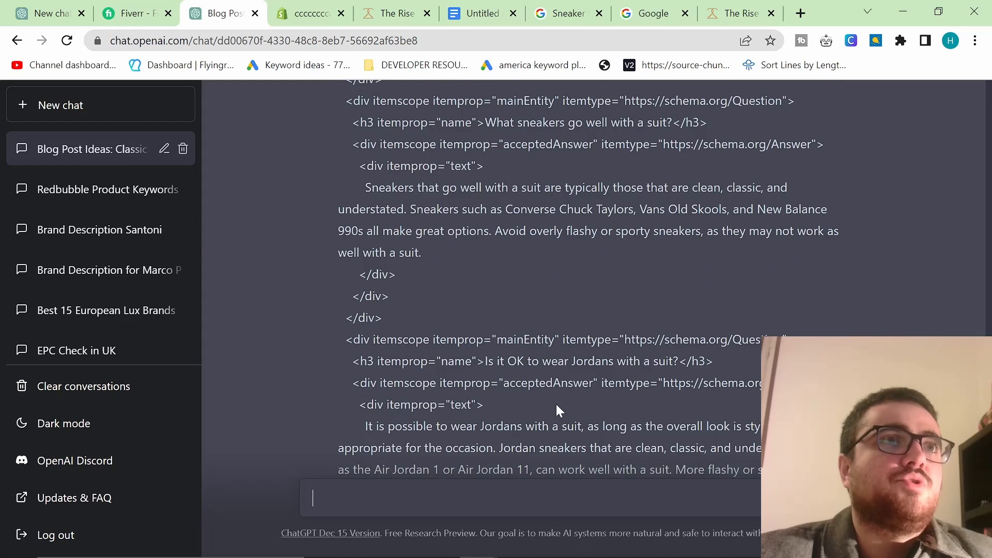
scroll(down, 3)
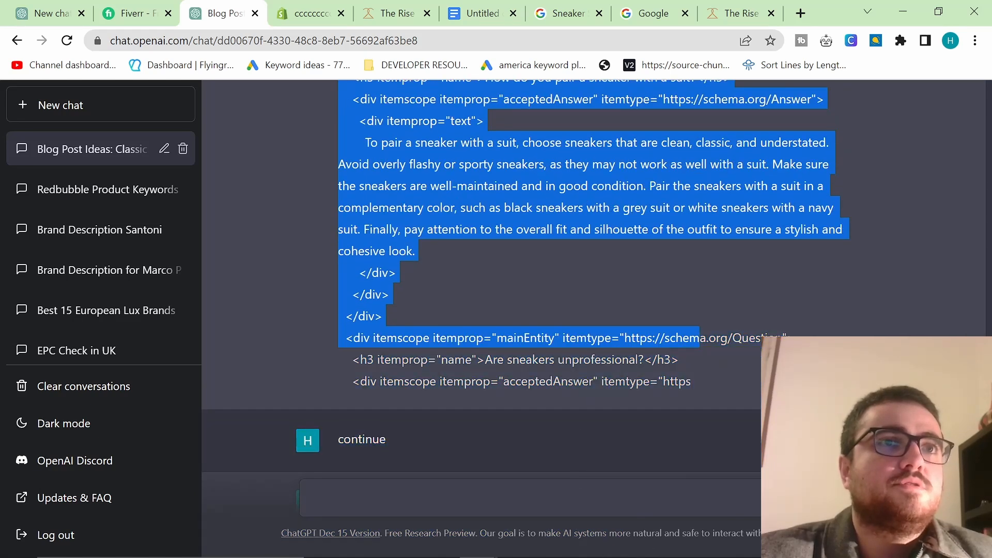
click(799, 12)
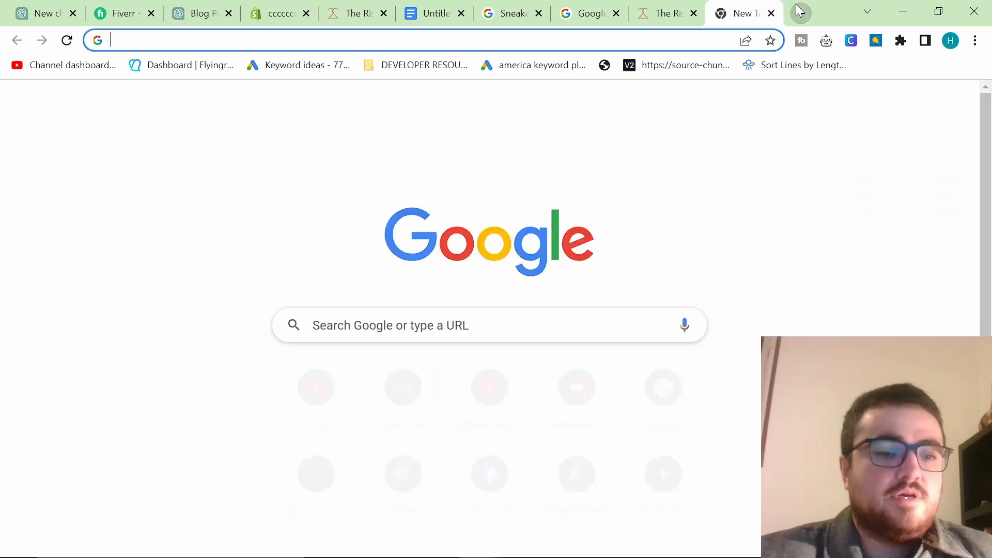
- Render the FAQ HTML in the W3Schools Tryit Editor found via Google, then return to Shopify
text(html shower)
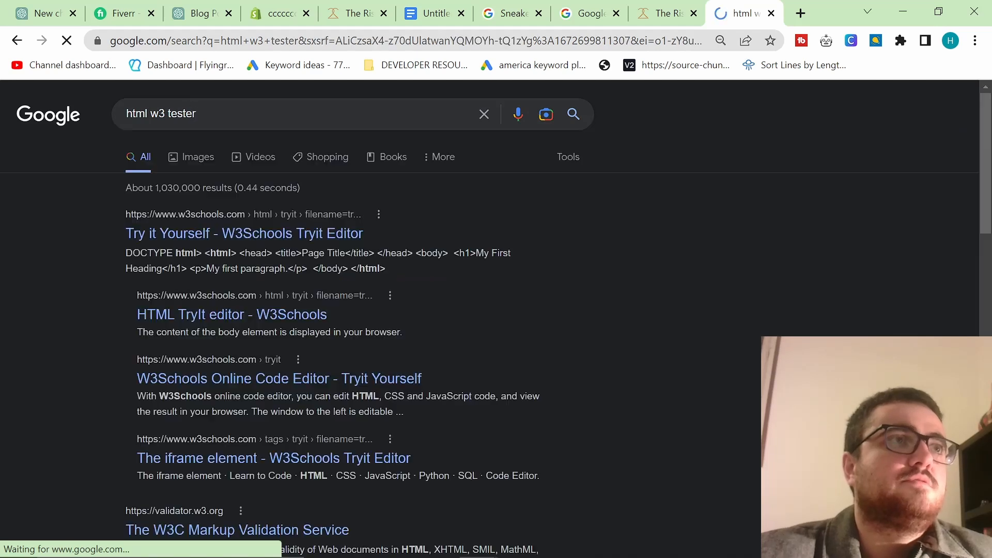
click(244, 233)
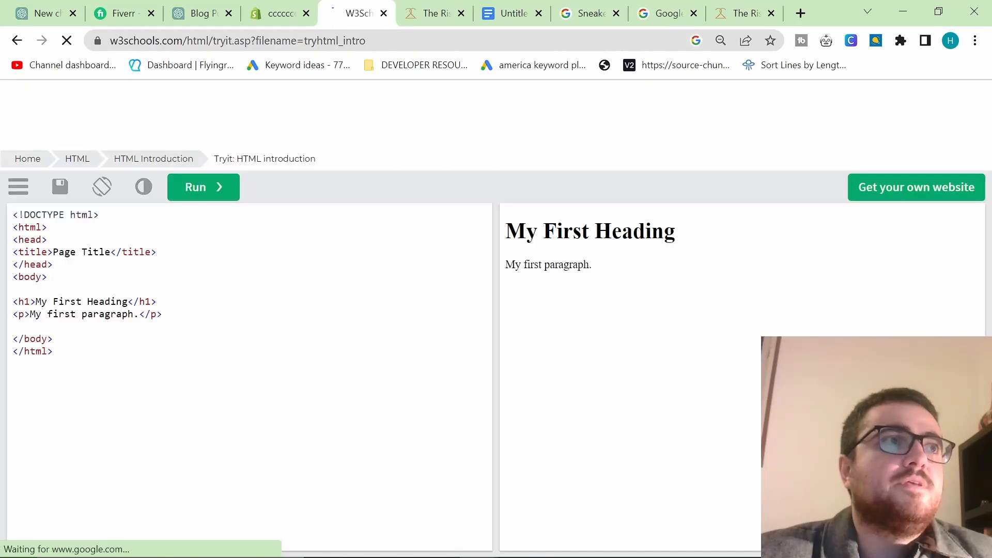
click(203, 187)
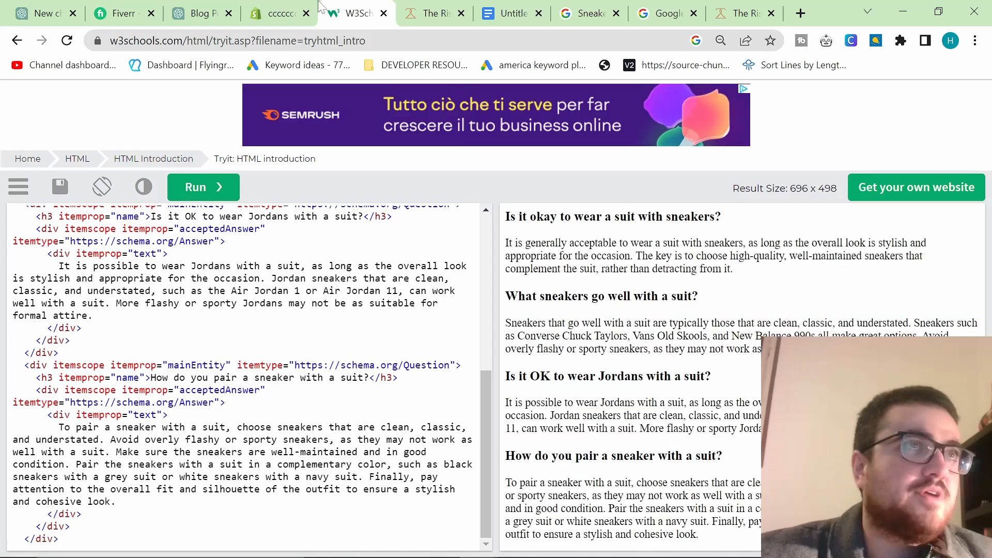
click(278, 13)
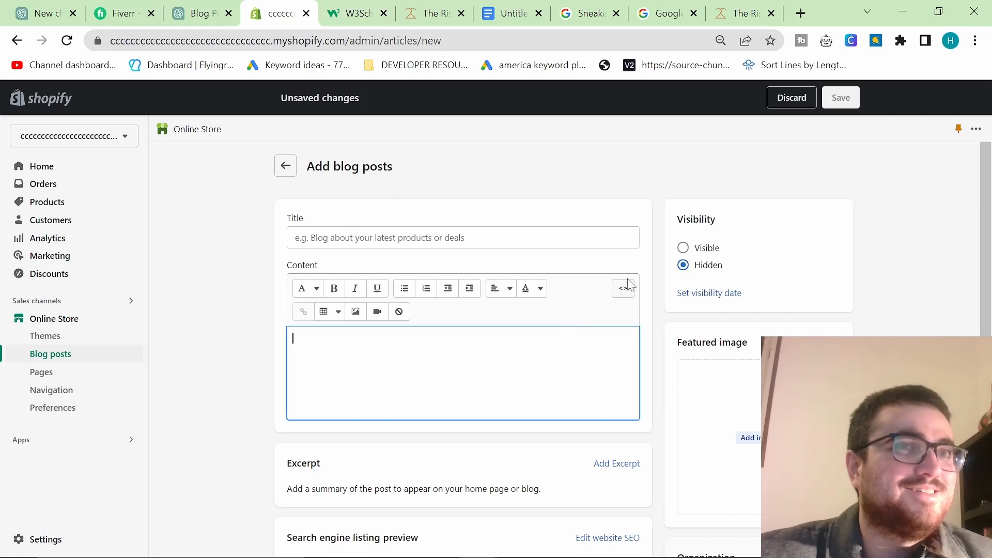
- Paste the sneaker-suit FAQ code into the post content's raw HTML view, checking it against ChatGPT
click(622, 288)
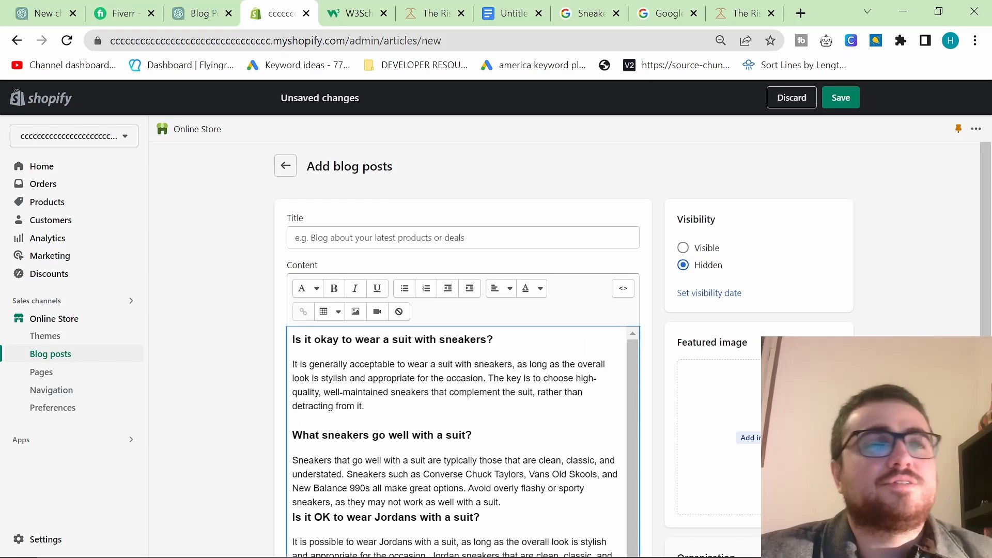
scroll(down, 3)
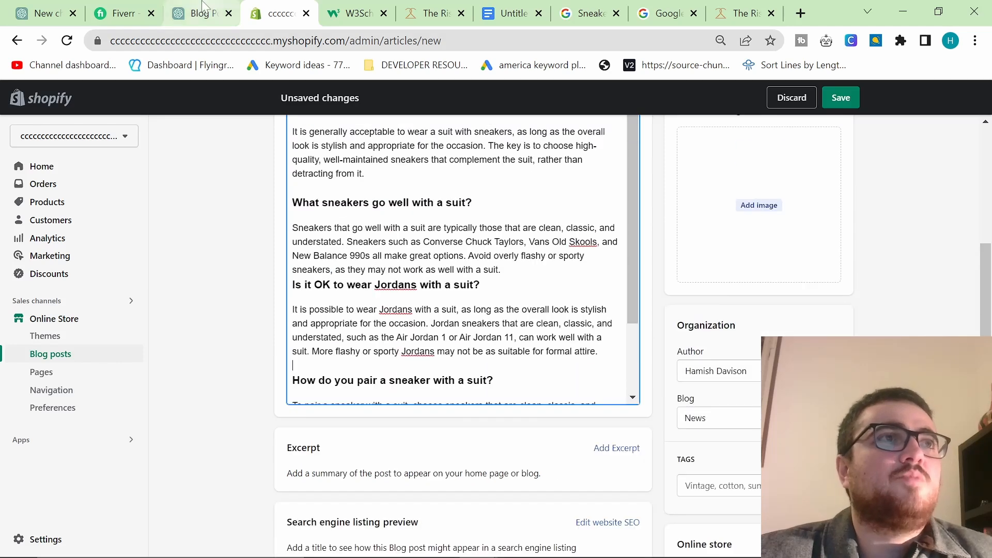
click(199, 12)
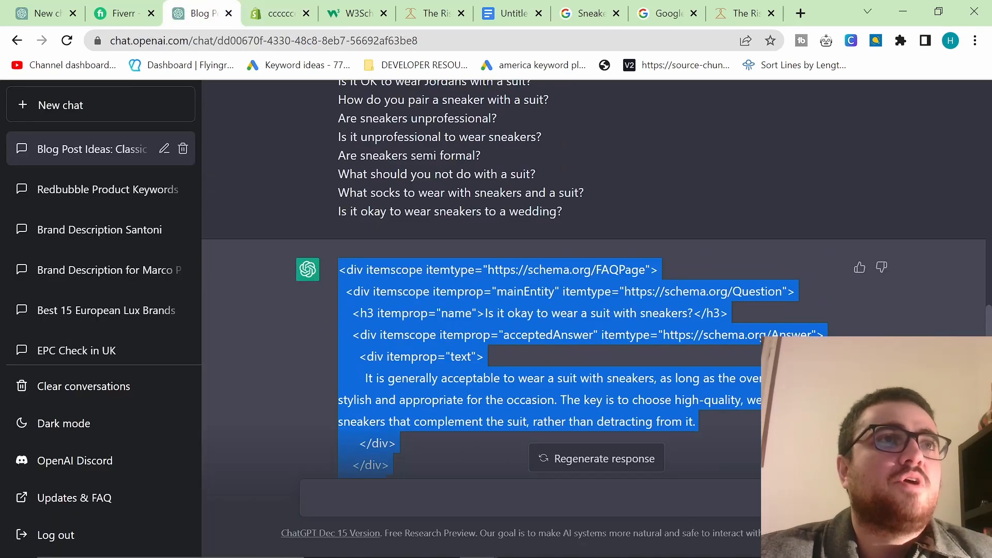
scroll(down, 3)
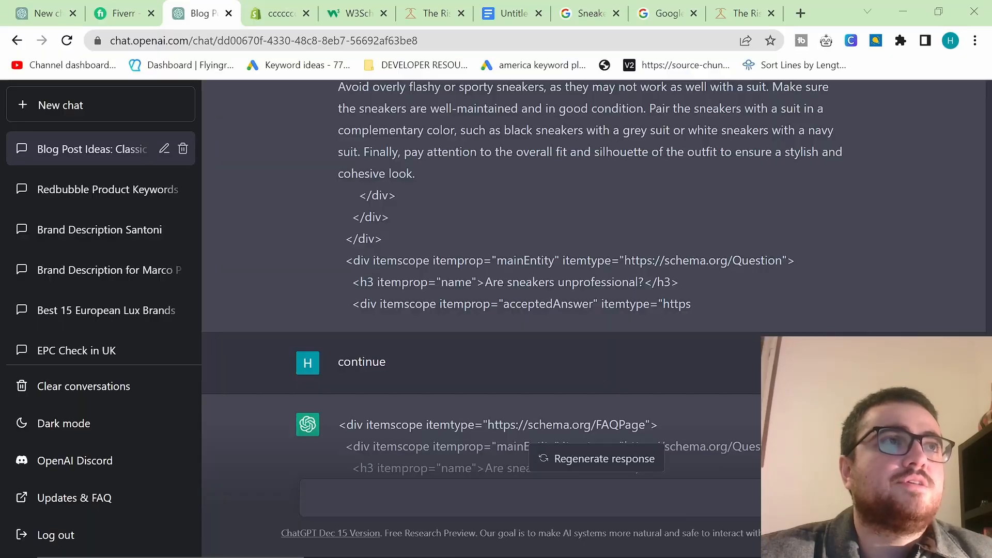
- Delete the stray quotation marks from the Google Docs draft title and move to the blank Google page
click(511, 13)
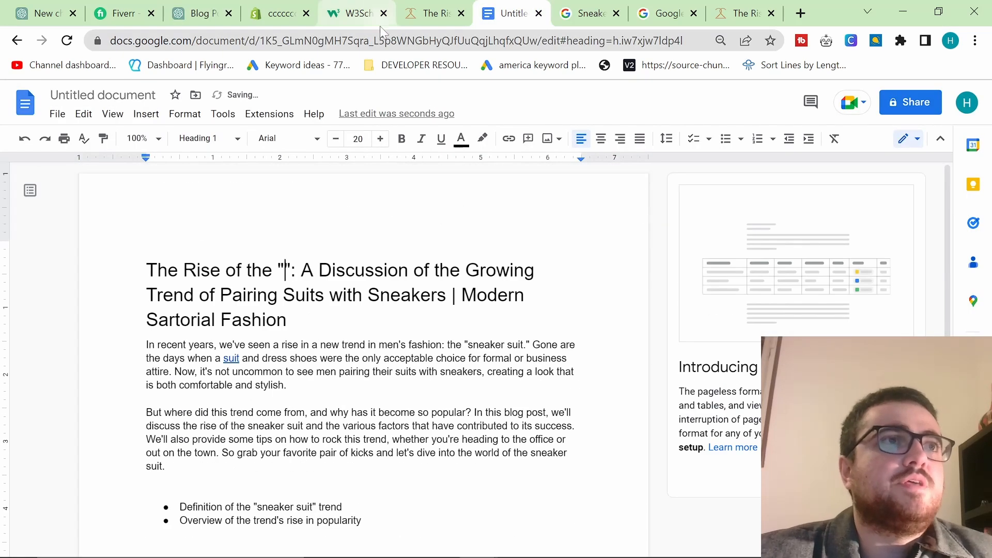
key(Backspace)
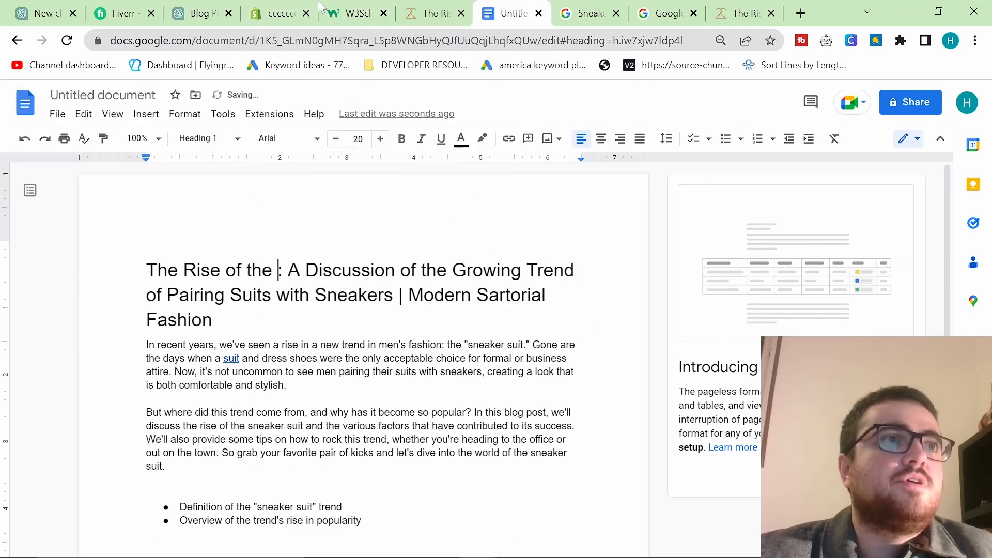
click(277, 12)
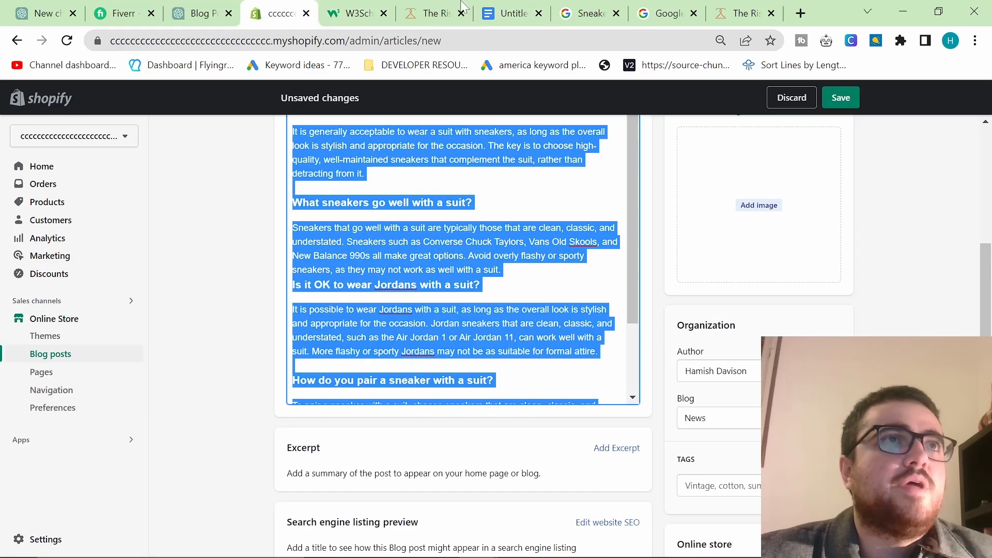
click(513, 12)
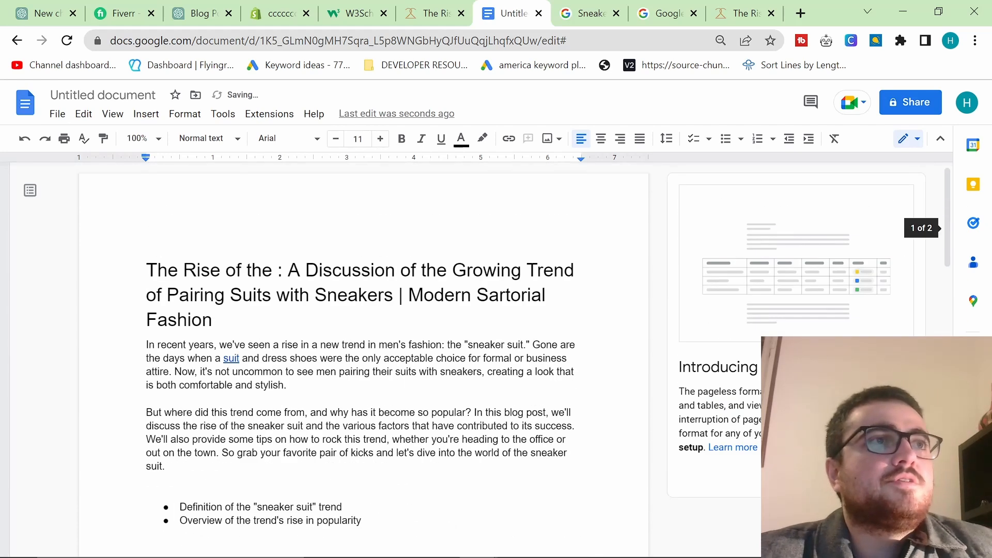
scroll(down, 3)
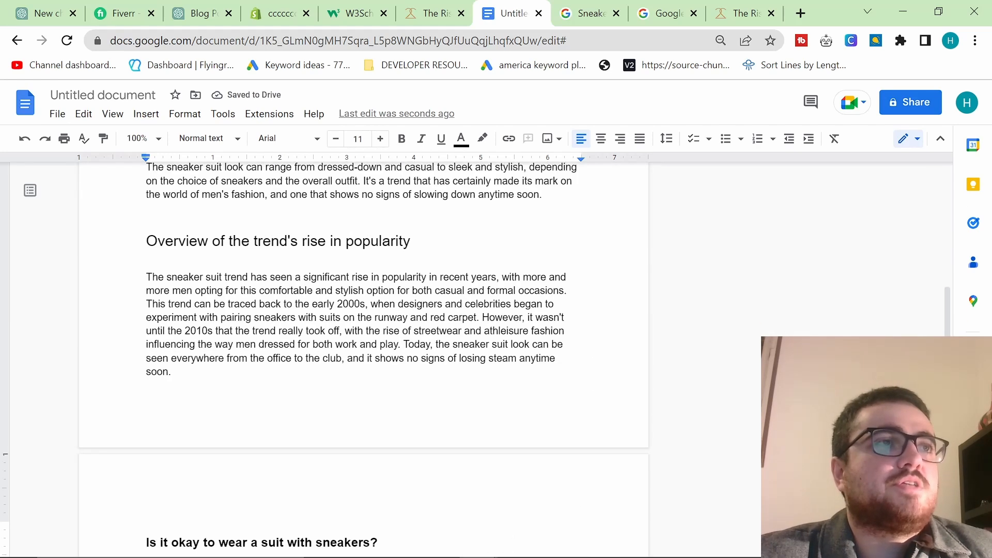
scroll(down, 3)
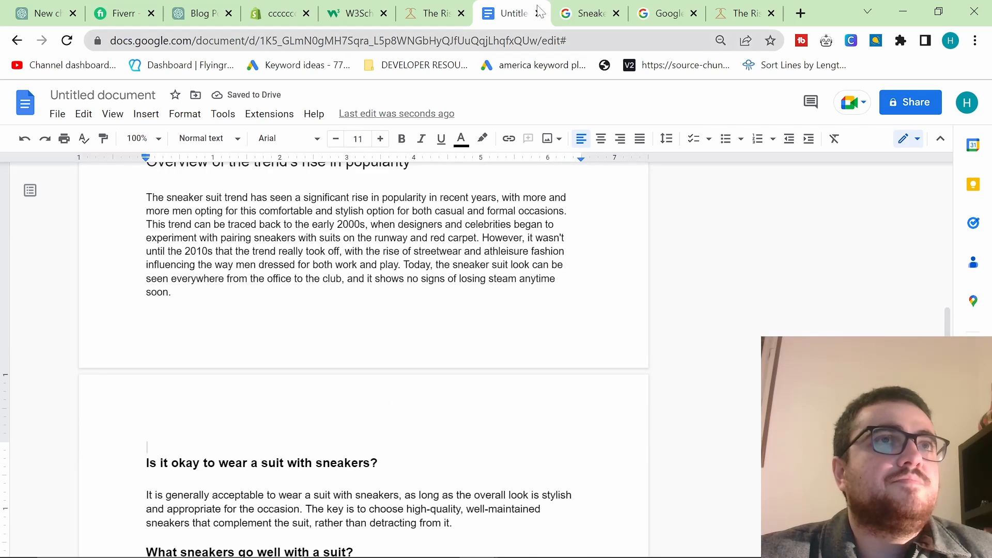
click(587, 12)
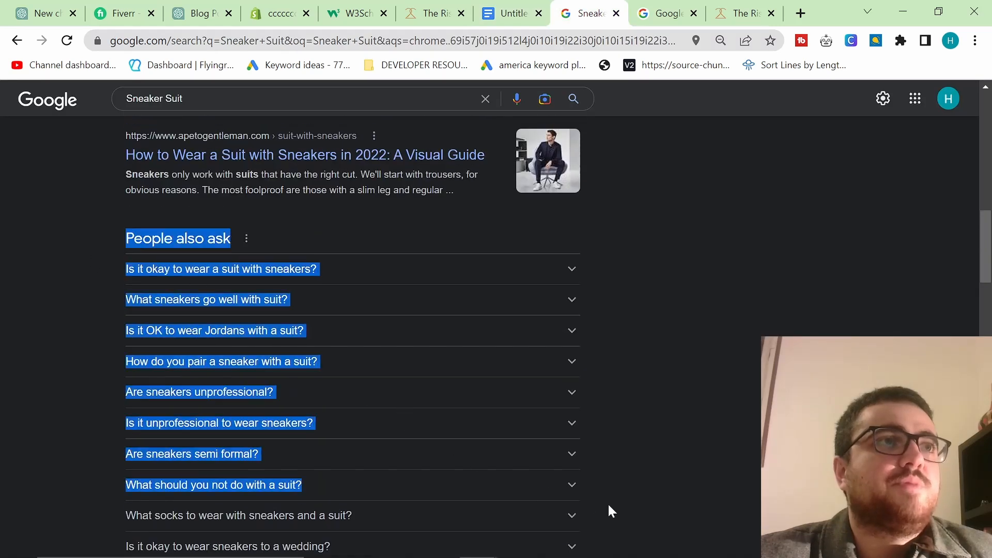
click(665, 13)
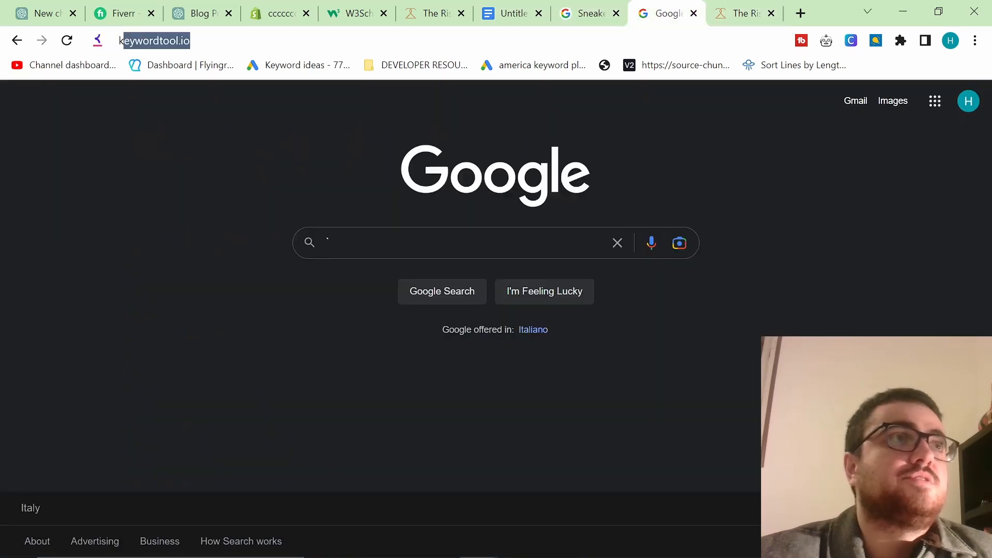
- Search keywordtool.io for 'suit and sneakers' and browse the suggestion results
key(Enter)
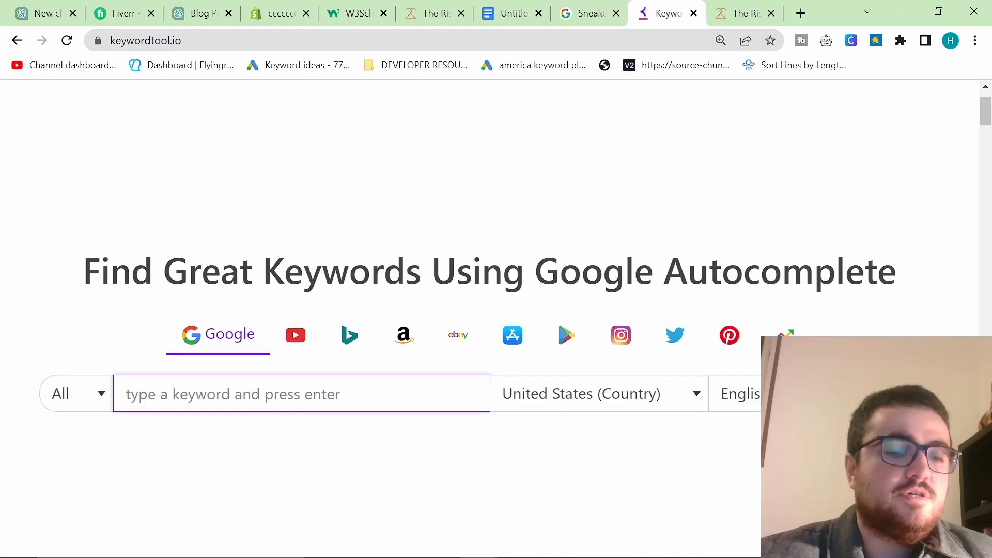
text(suit and sneae)
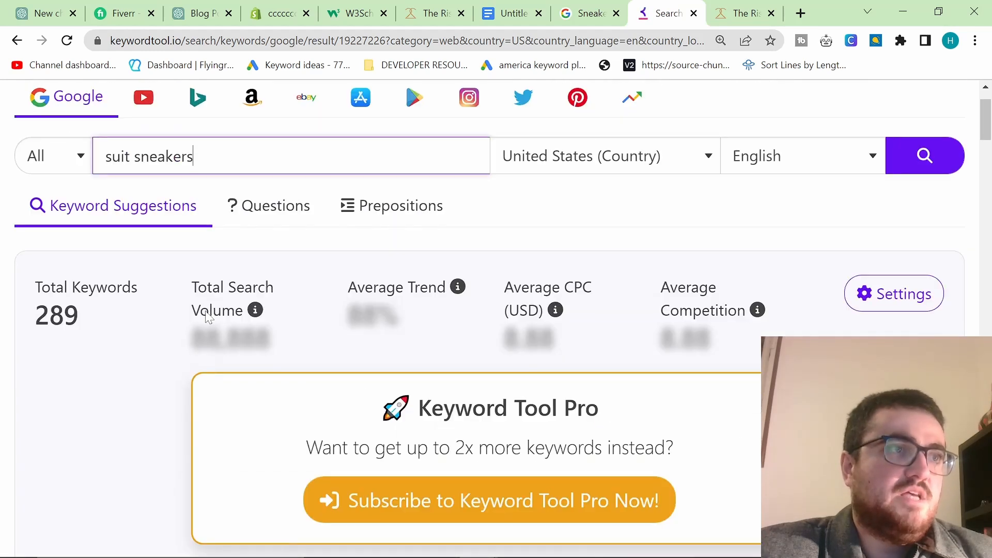
click(267, 205)
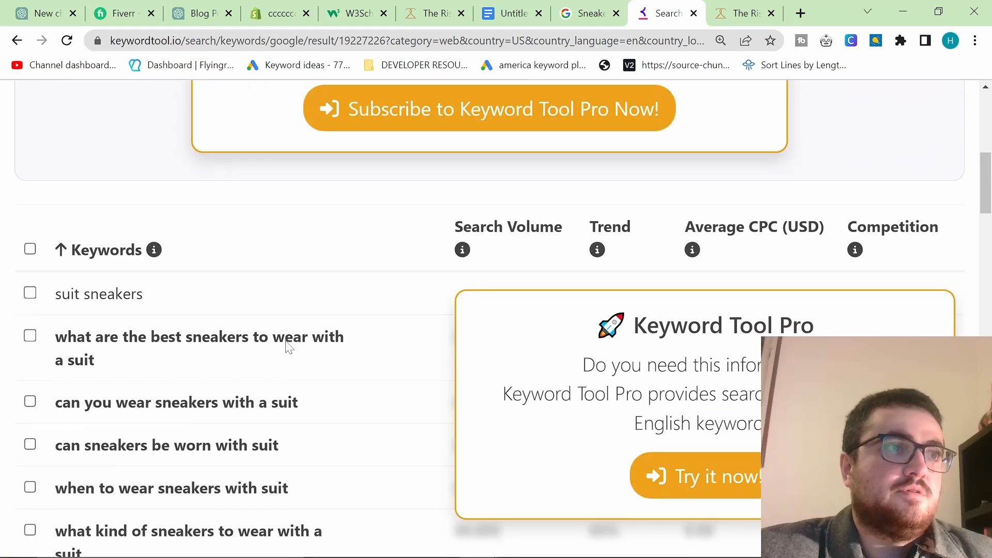
scroll(down, 3)
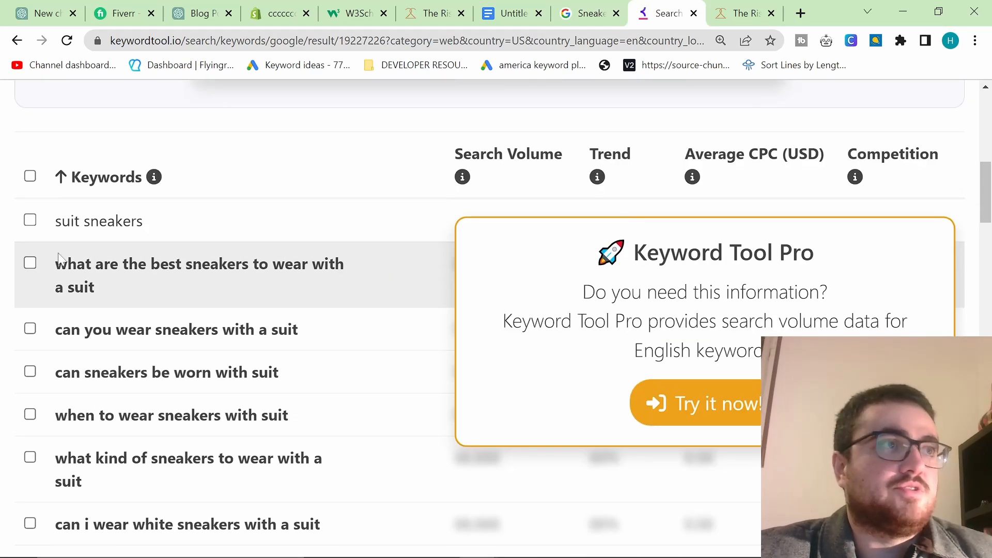
scroll(down, 3)
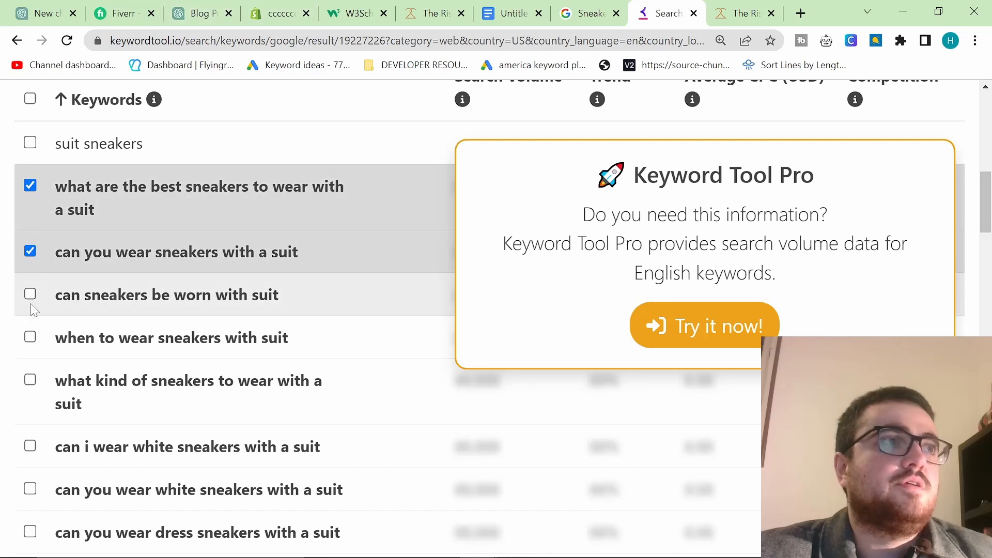
- Tick the four suit-and-sneakers question keywords and copy the checked keywords
click(29, 99)
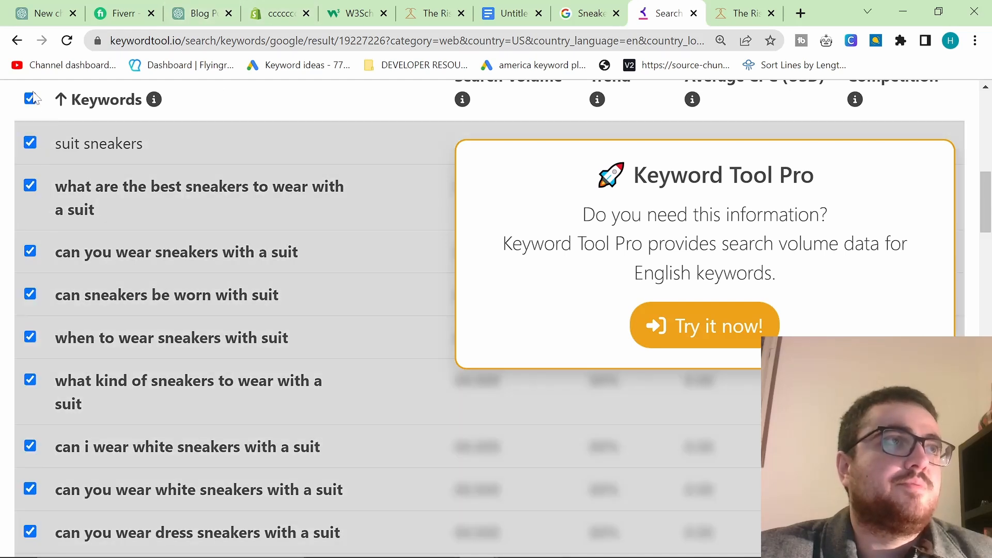
click(29, 99)
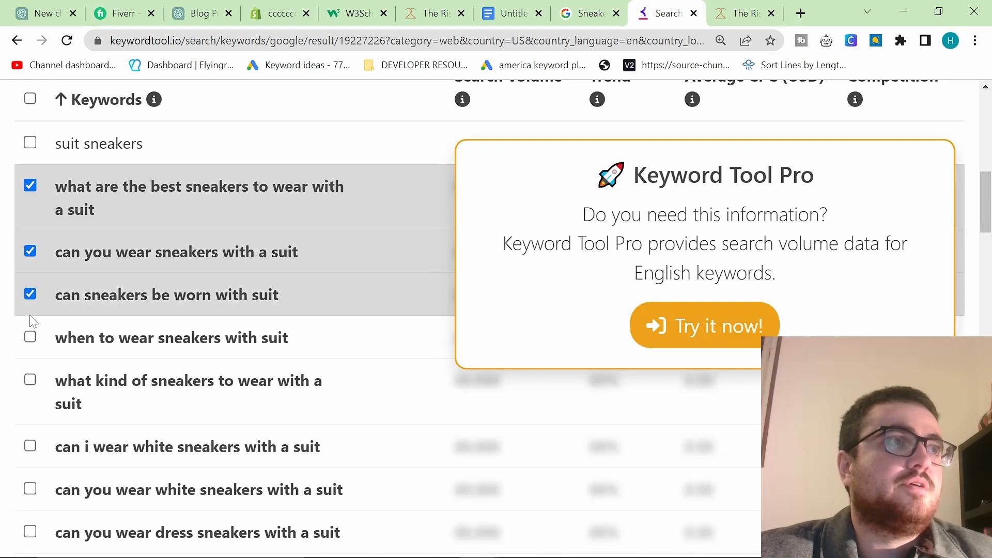
click(29, 337)
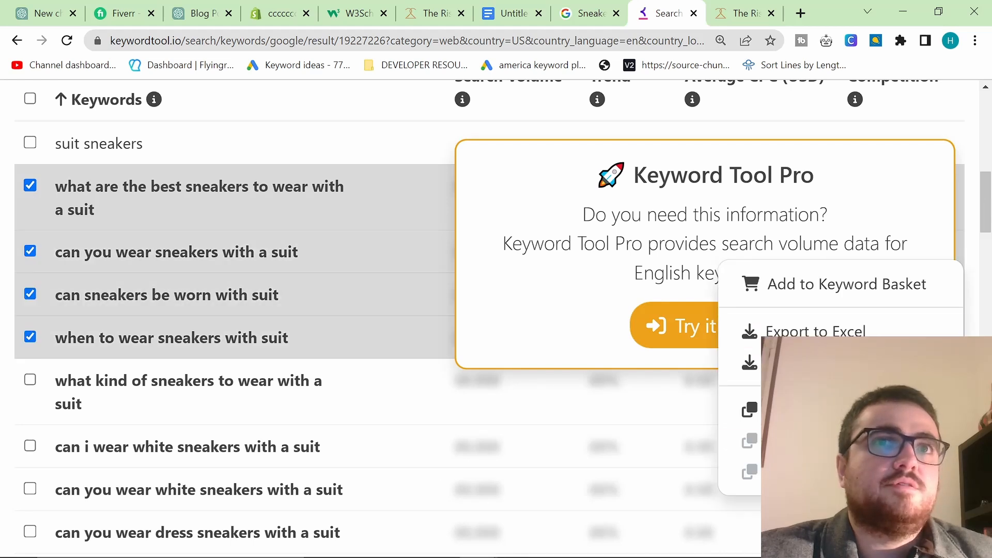
click(202, 13)
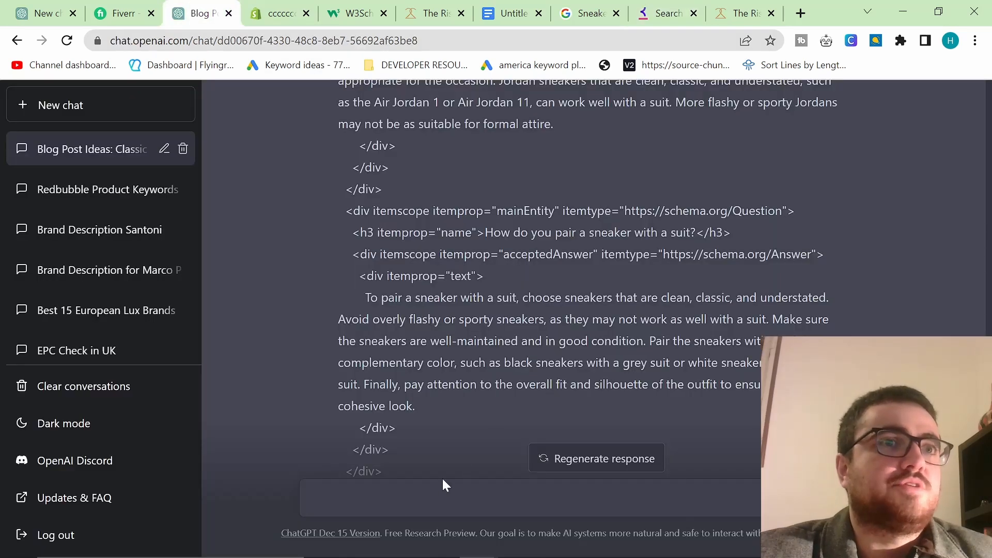
- Review the FAQ code, the Shopify draft, and the published rise-of-sneakers-with-suit post on 2men.it
scroll(down, 3)
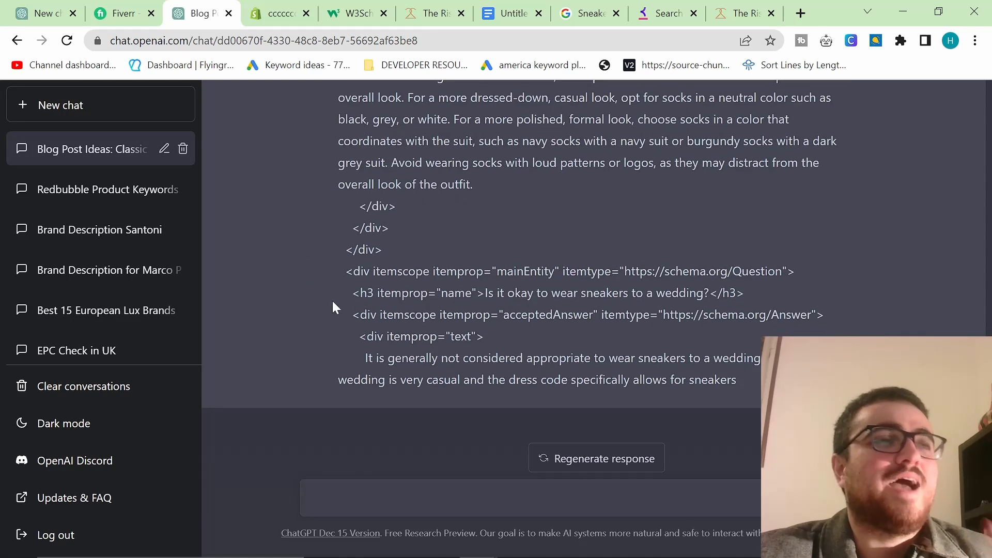
scroll(down, 3)
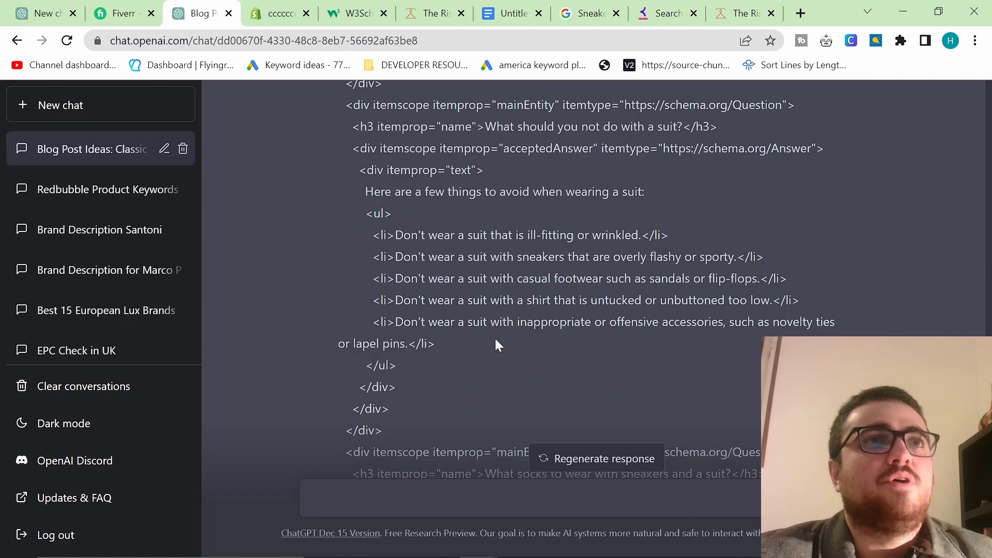
click(277, 12)
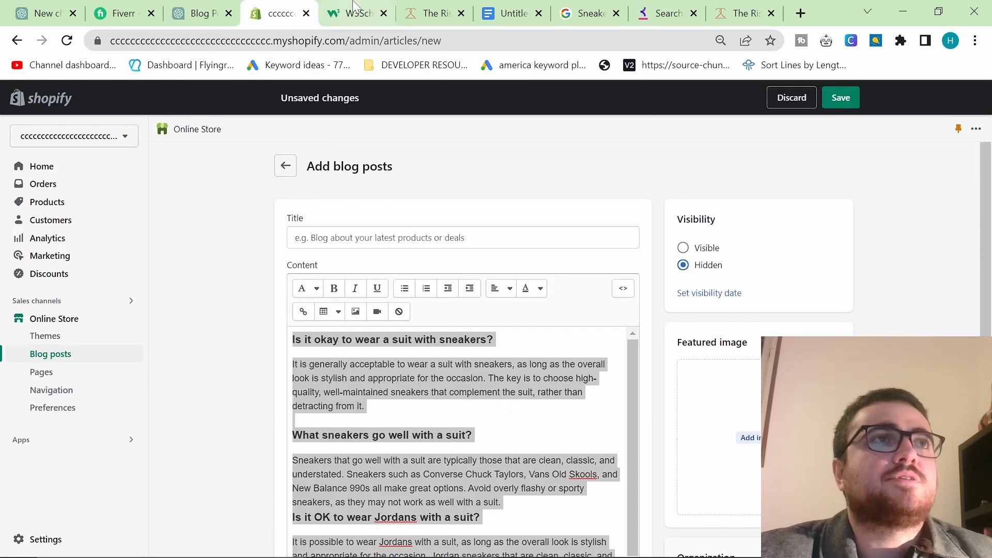
click(275, 12)
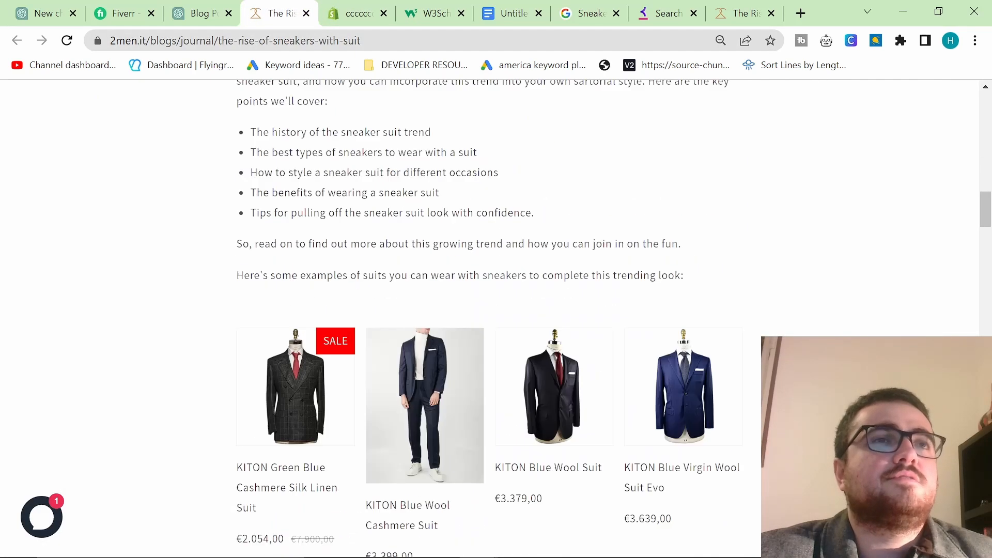
- Review the beach wedding post's valid FAQ inspection result and open a new tab for 2men.it
scroll(down, 3)
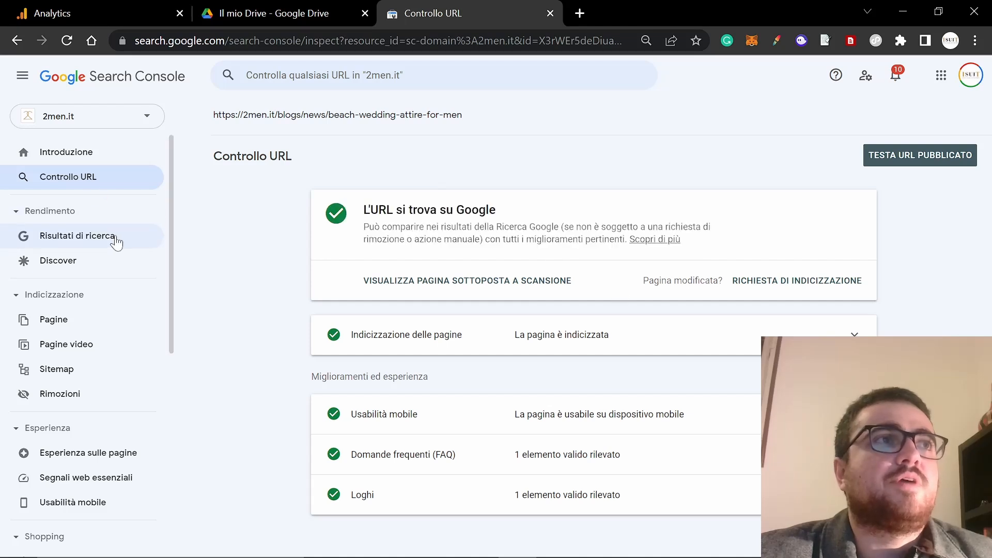
mouse_move(606, 423)
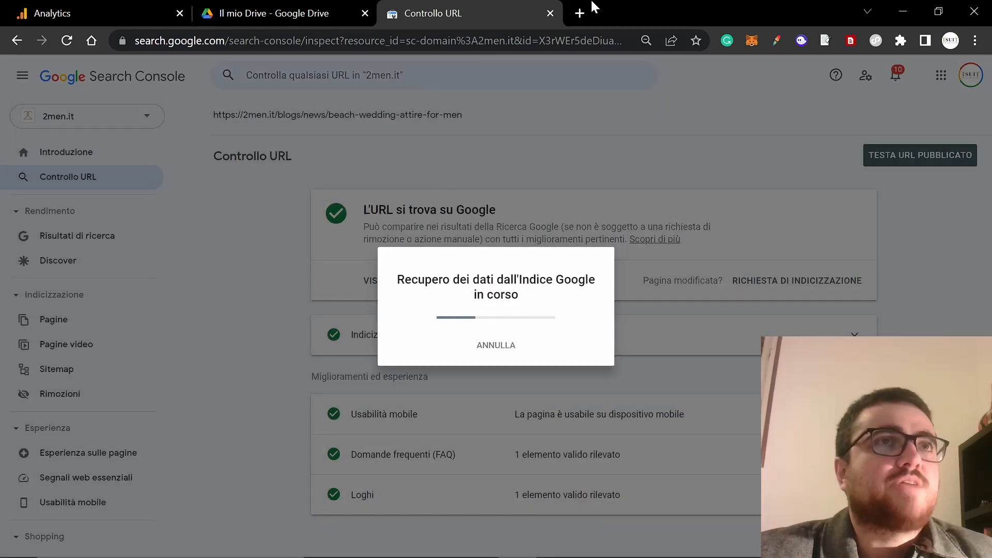
click(579, 12)
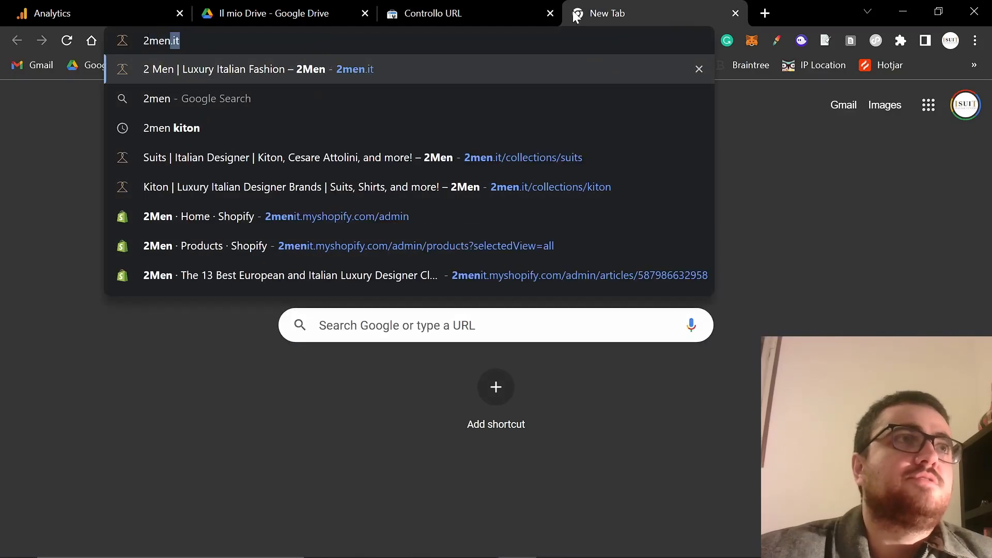
- Load the 2men.it homepage and read through the luxury designer clothing brands article from its blog section
click(257, 70)
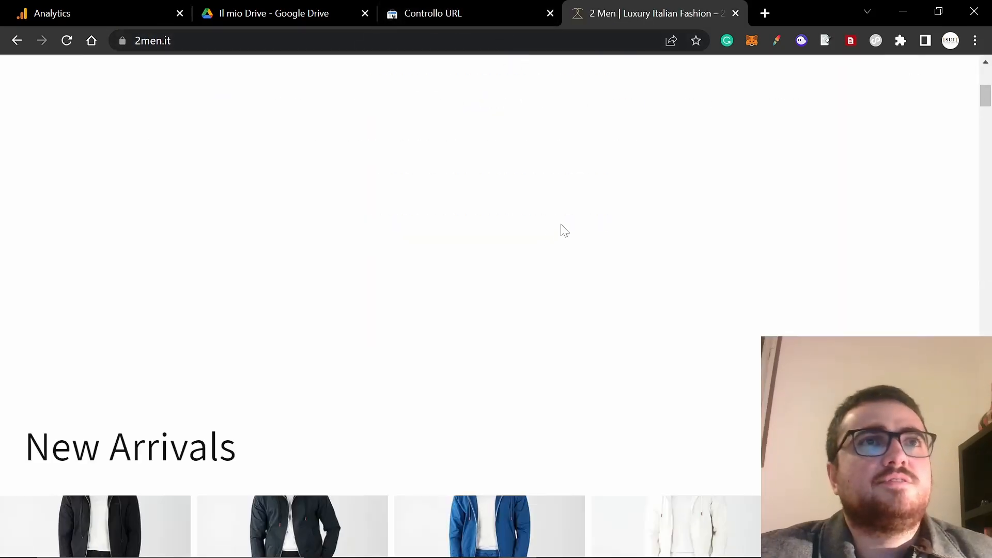
scroll(down, 3)
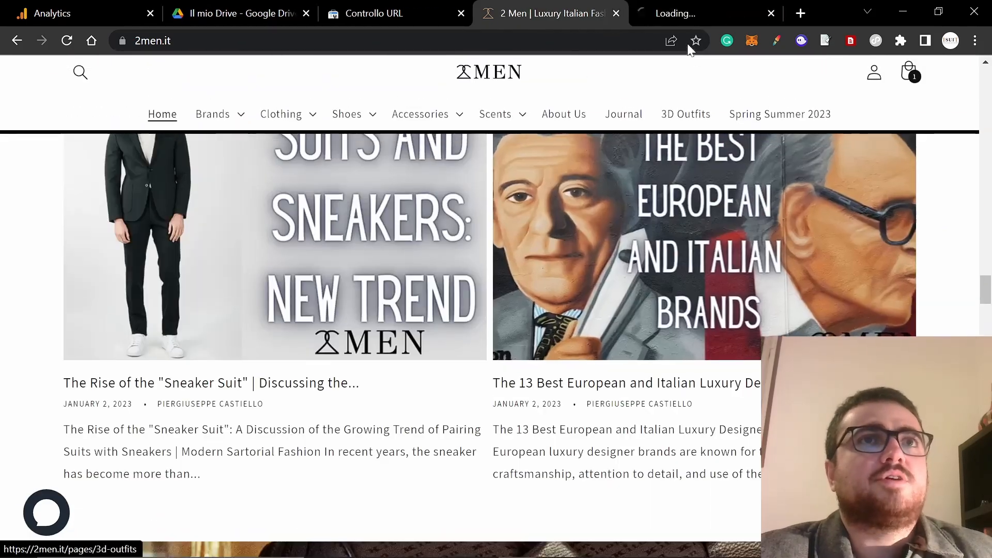
click(626, 383)
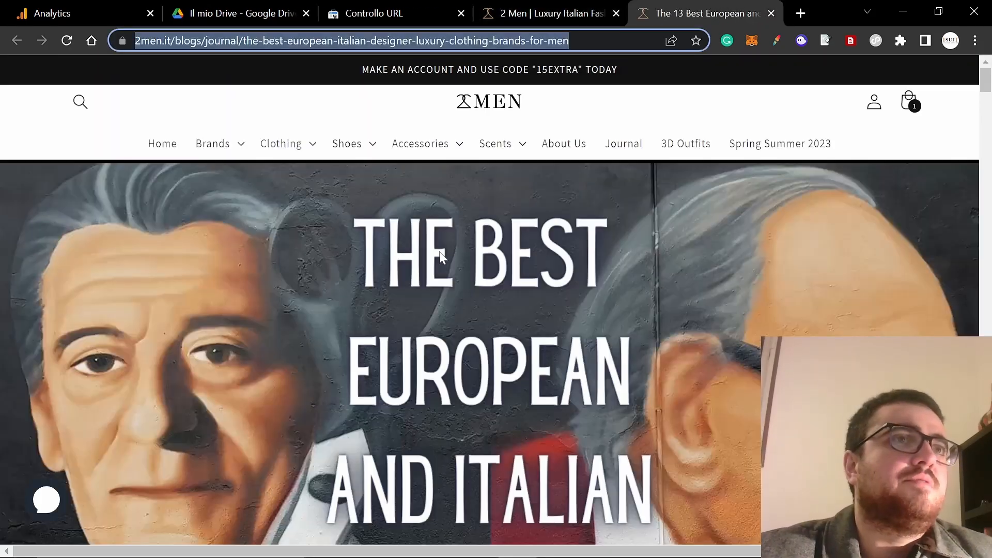
scroll(down, 3)
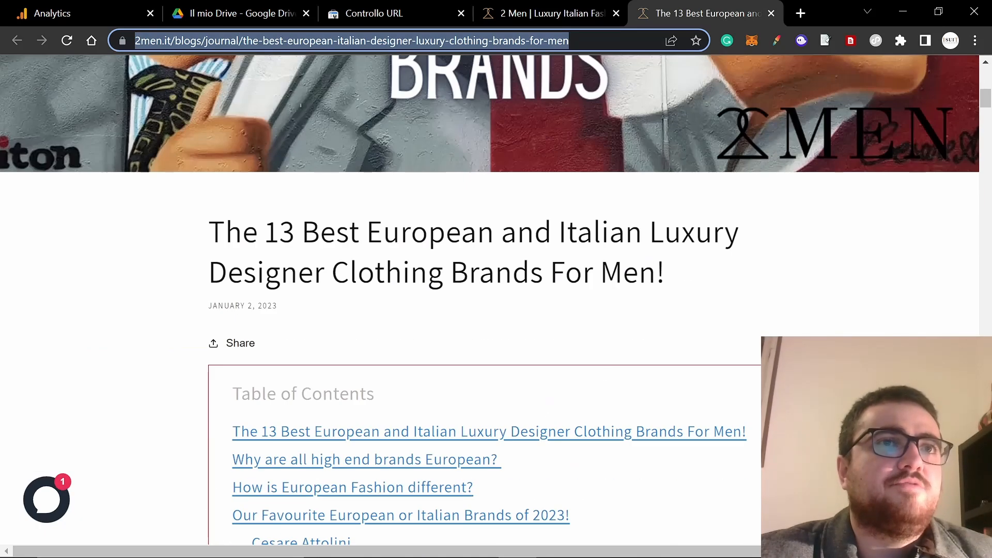
scroll(down, 3)
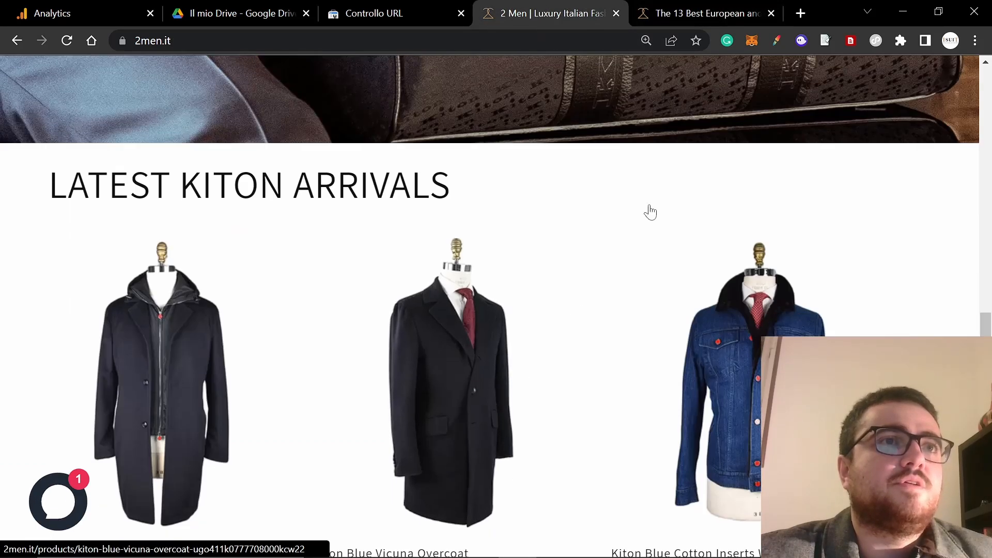
- Return from the article to the Search Console URL inspection results for the brands post
click(703, 14)
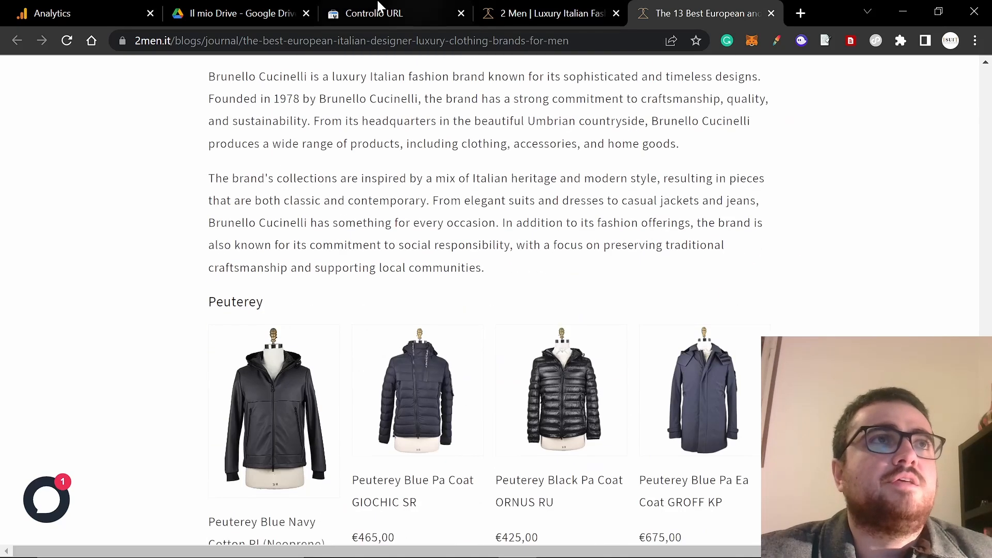
click(373, 14)
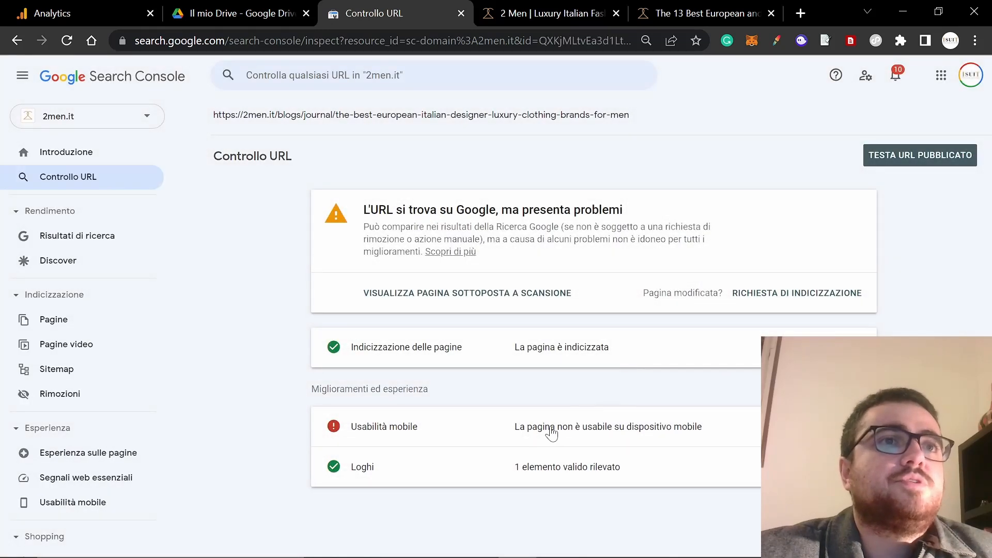
mouse_move(570, 436)
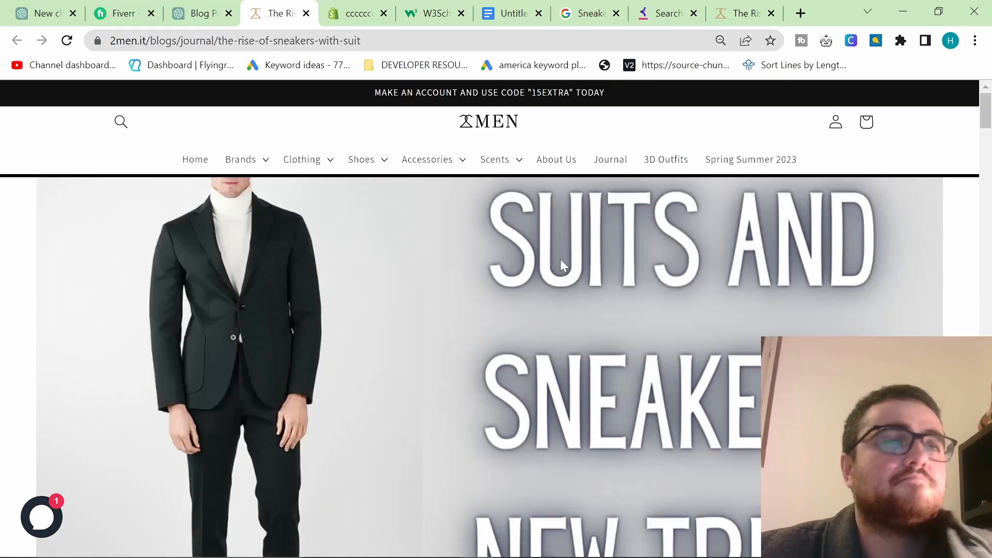
- View the three mobile usability problems for the brands post, then return to ChatGPT's FAQ answers
click(393, 13)
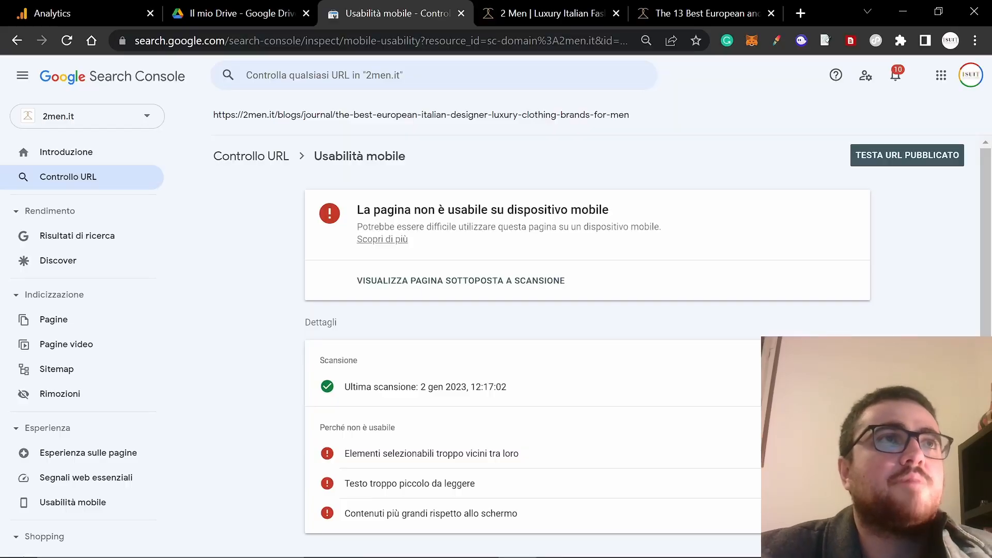
click(201, 13)
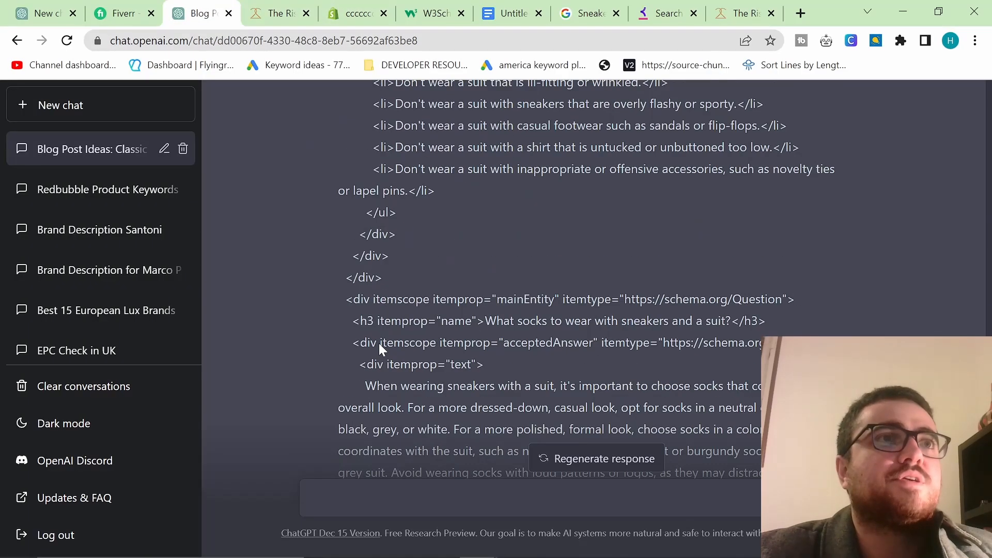